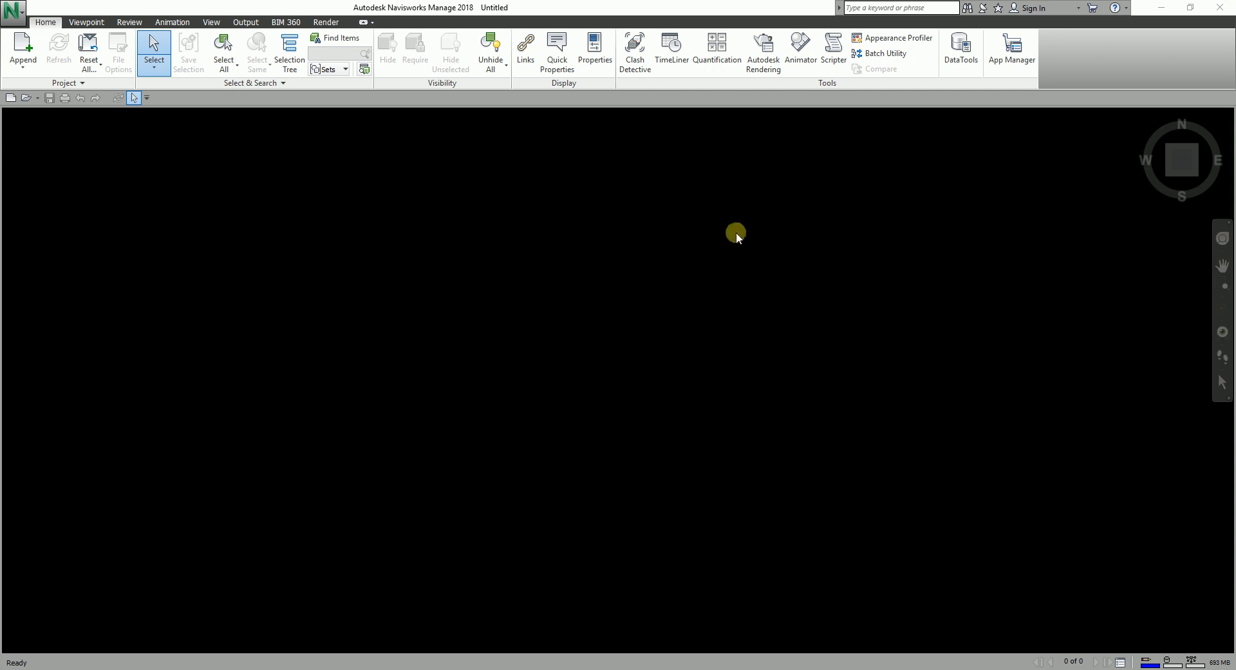
mouse_move(725, 90)
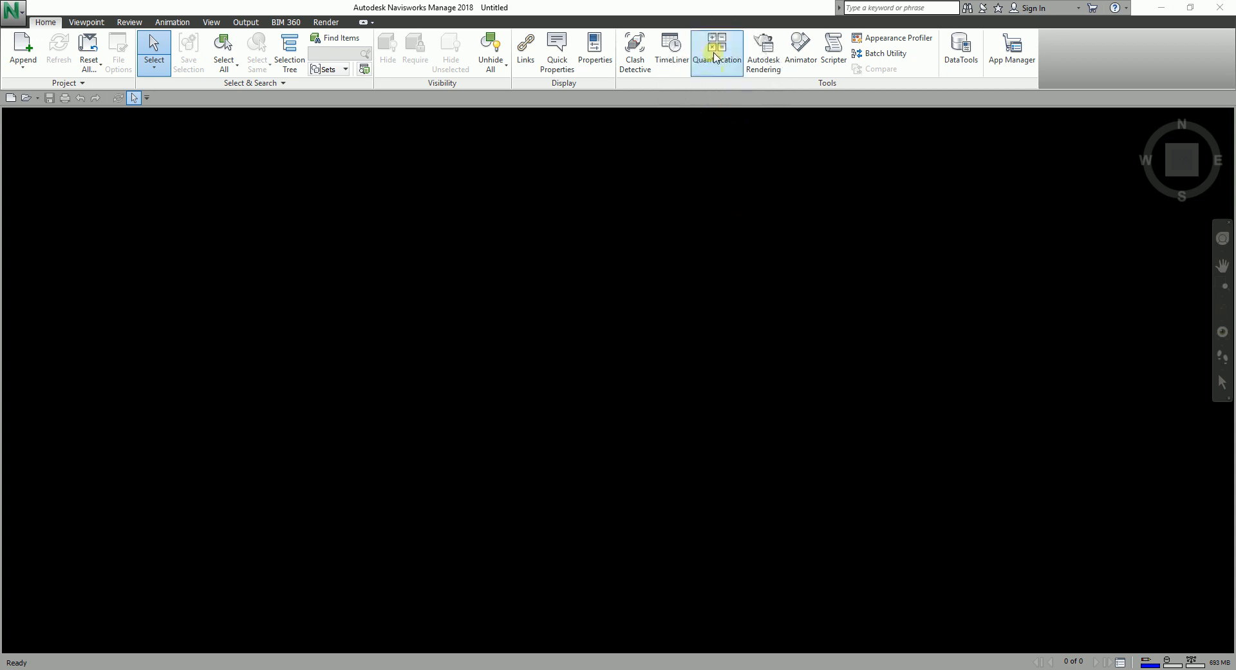
mouse_move(716, 50)
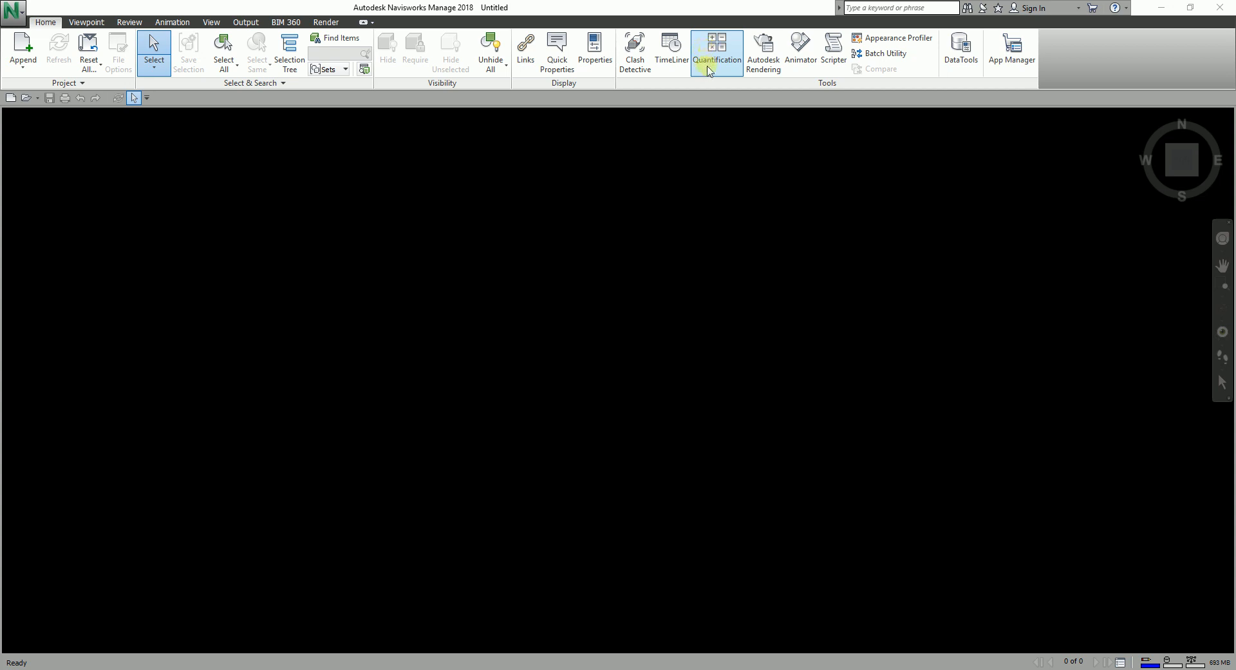
mouse_move(442, 19)
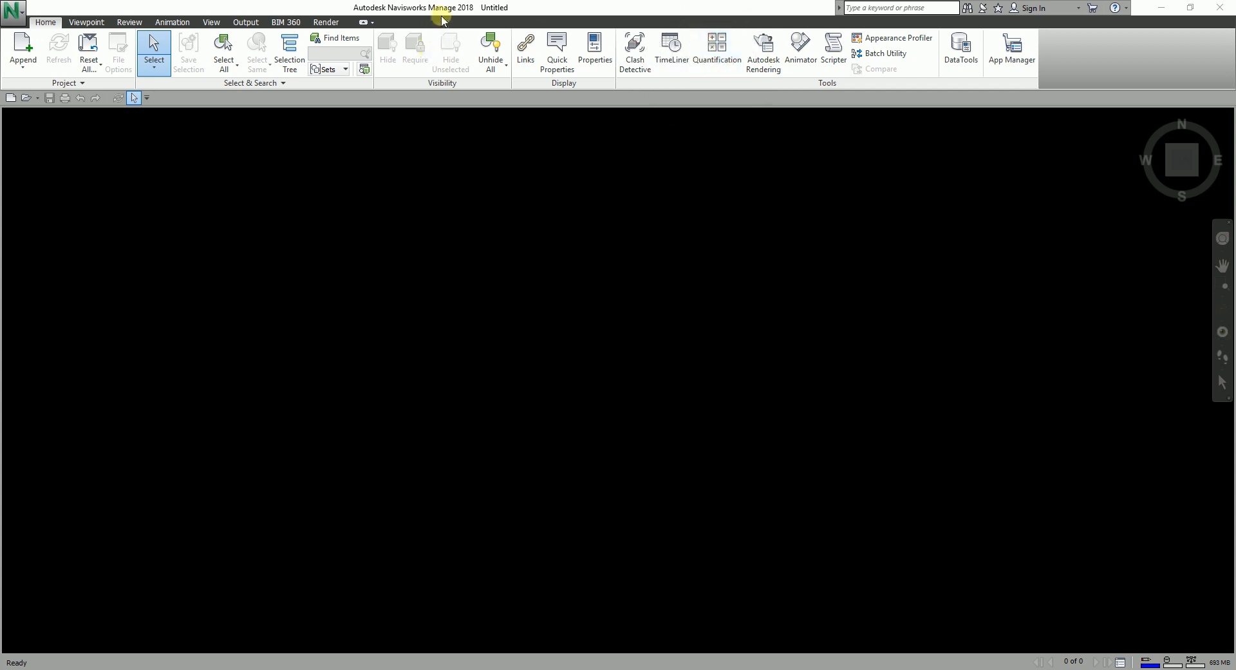
mouse_move(1018, 454)
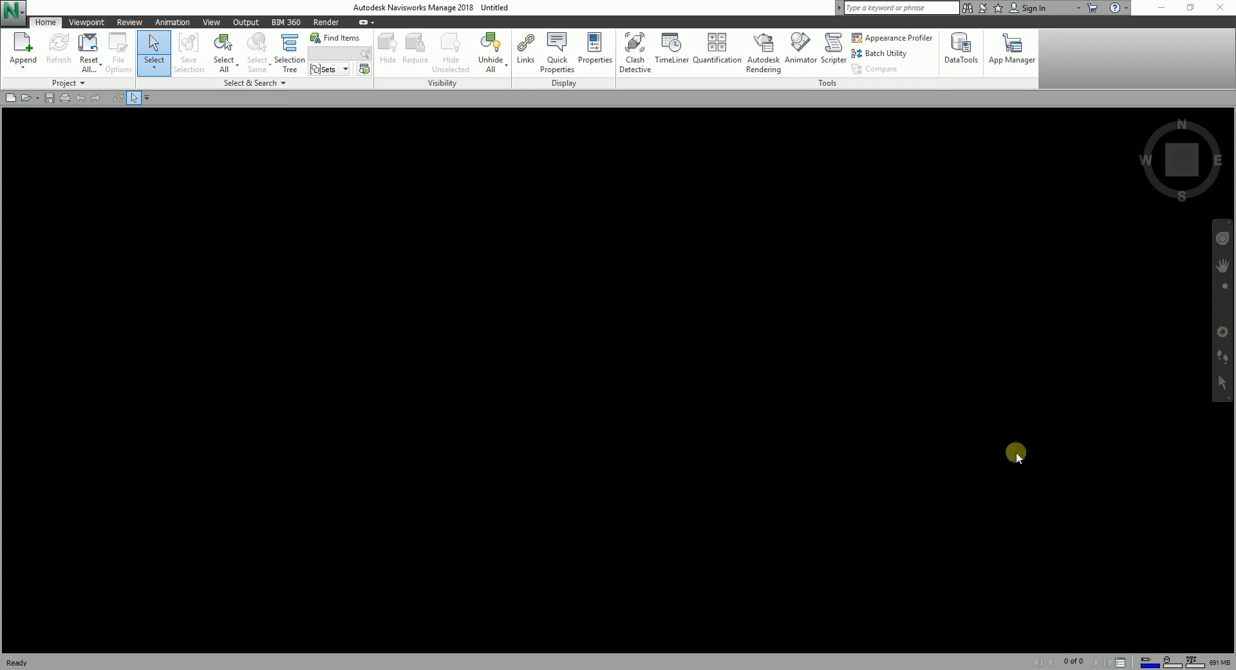
mouse_move(27, 122)
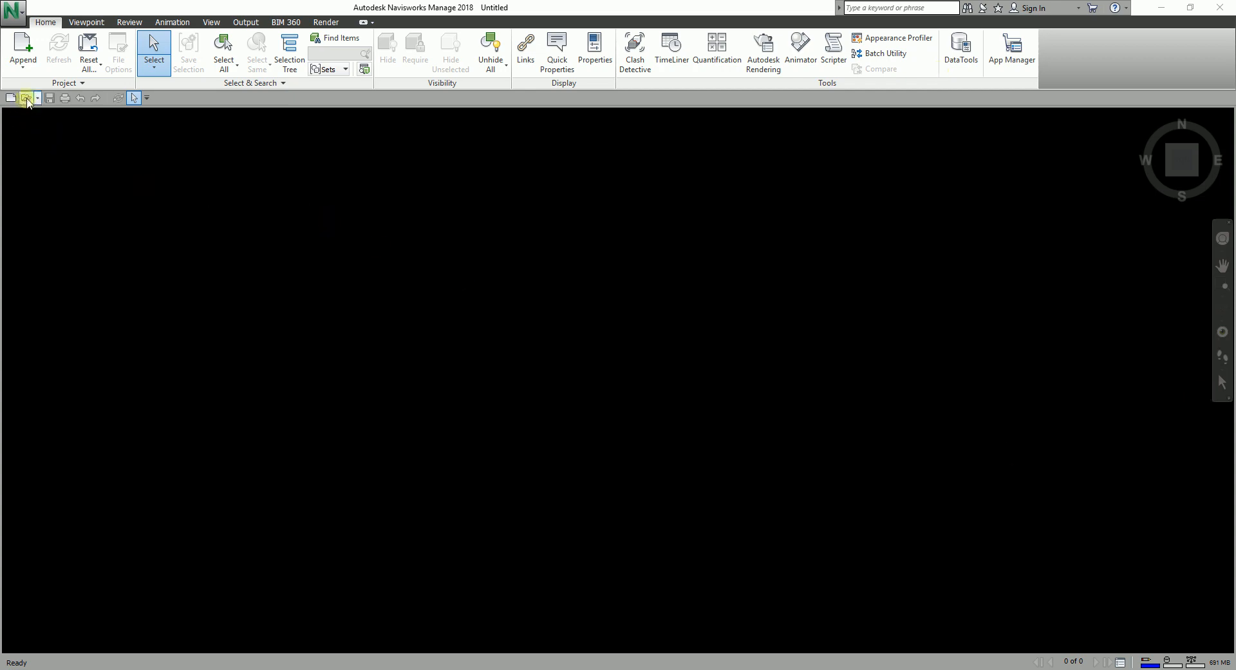
Step: Open the NavisworksEssential.nwd model so the full 3D building appears
left_click(11, 98)
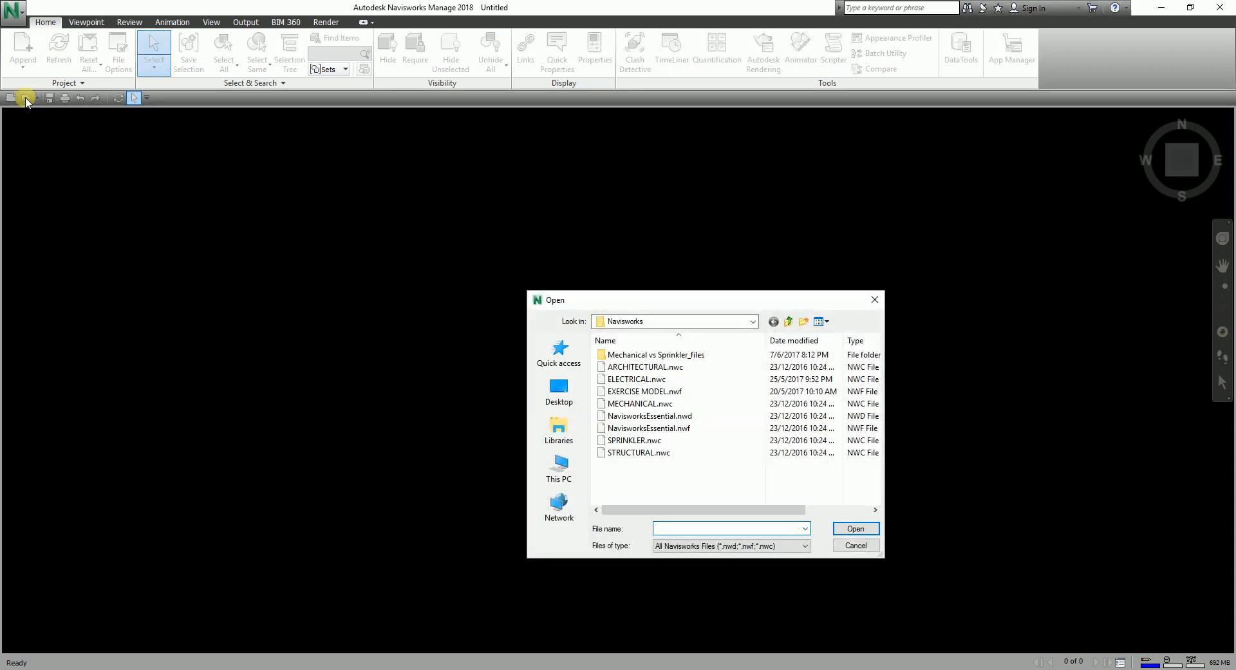
left_click(647, 367)
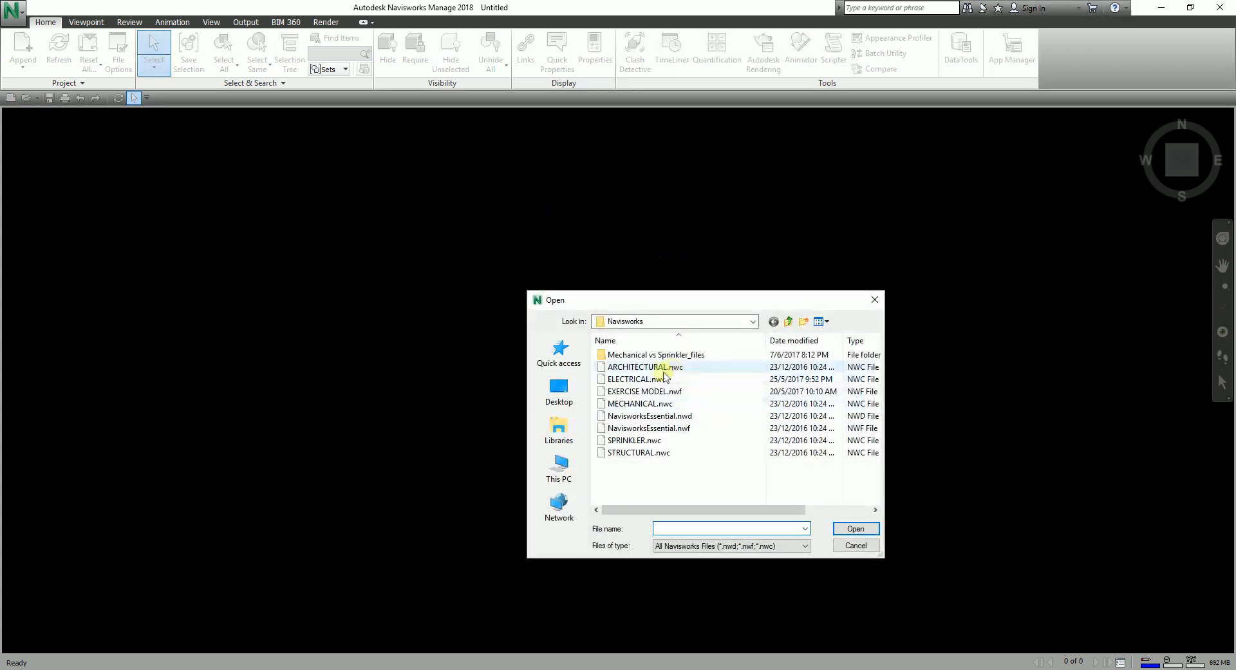
left_click(649, 416)
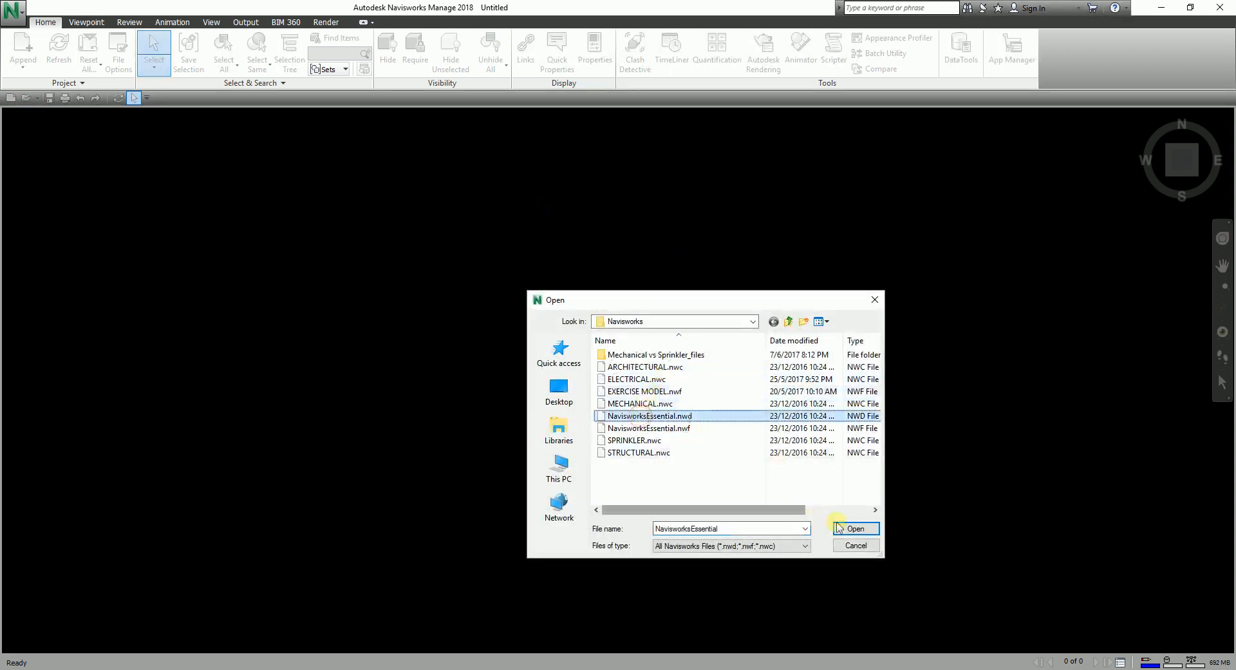
left_click(856, 528)
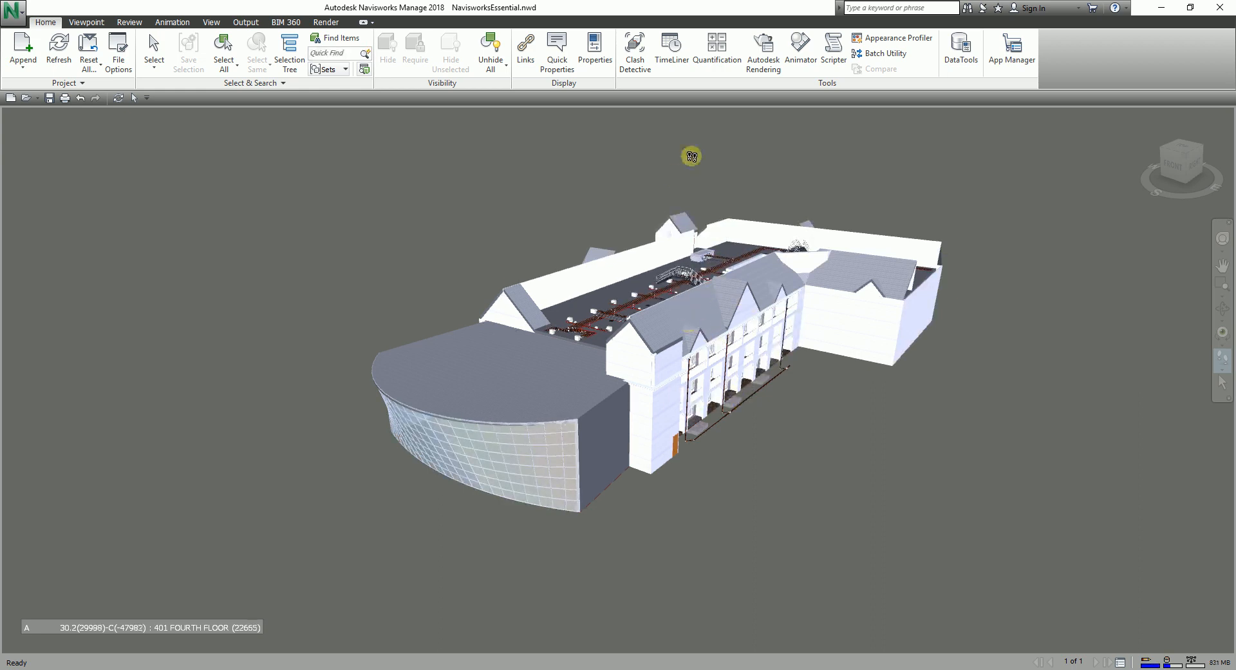
mouse_move(716, 47)
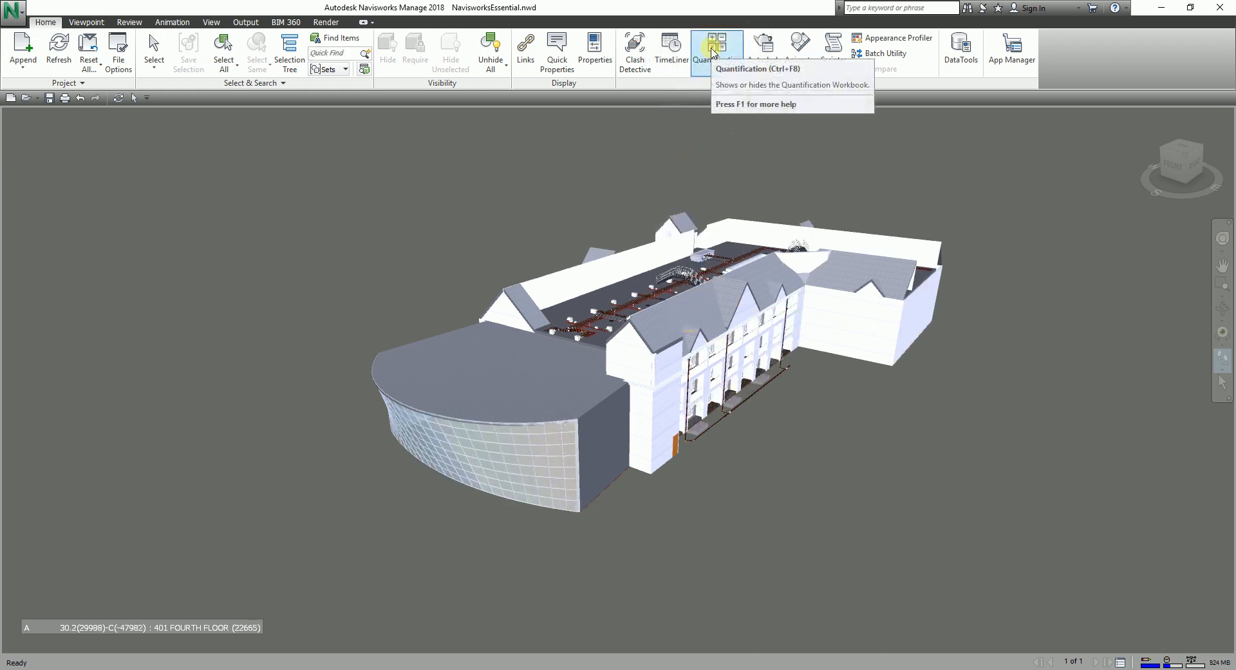
Step: Show the Quantification Workbook and tuck the Selection Tree panel away with its auto-hide pin
left_click(716, 47)
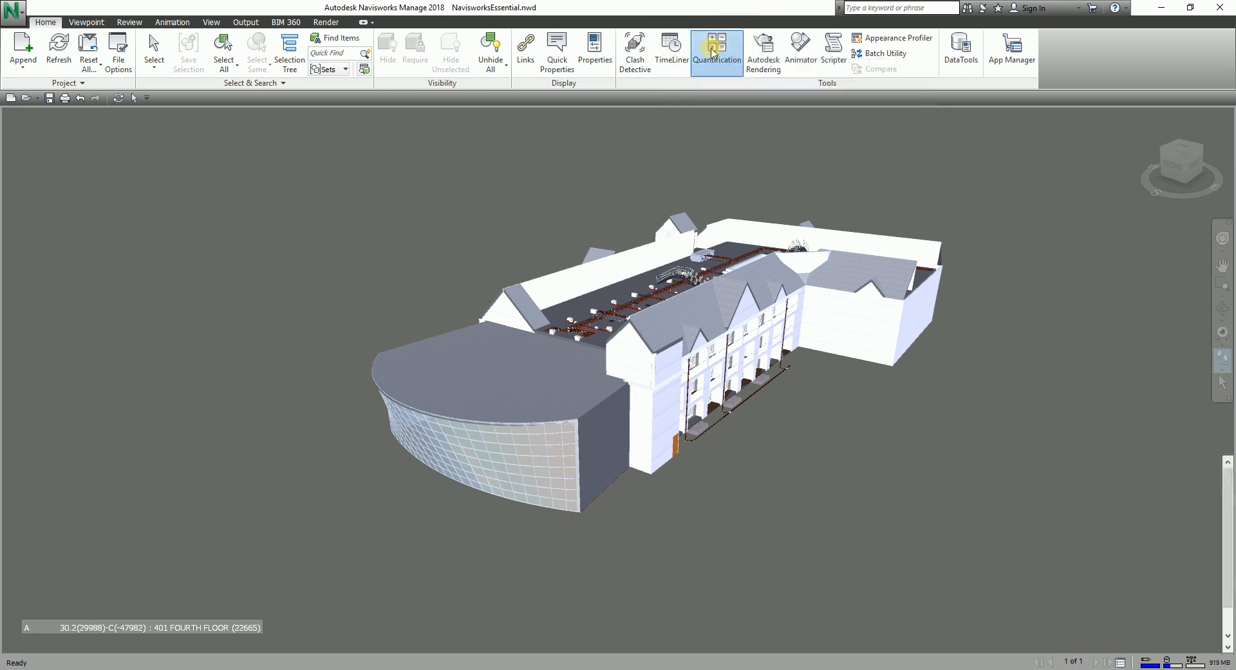
left_click(716, 49)
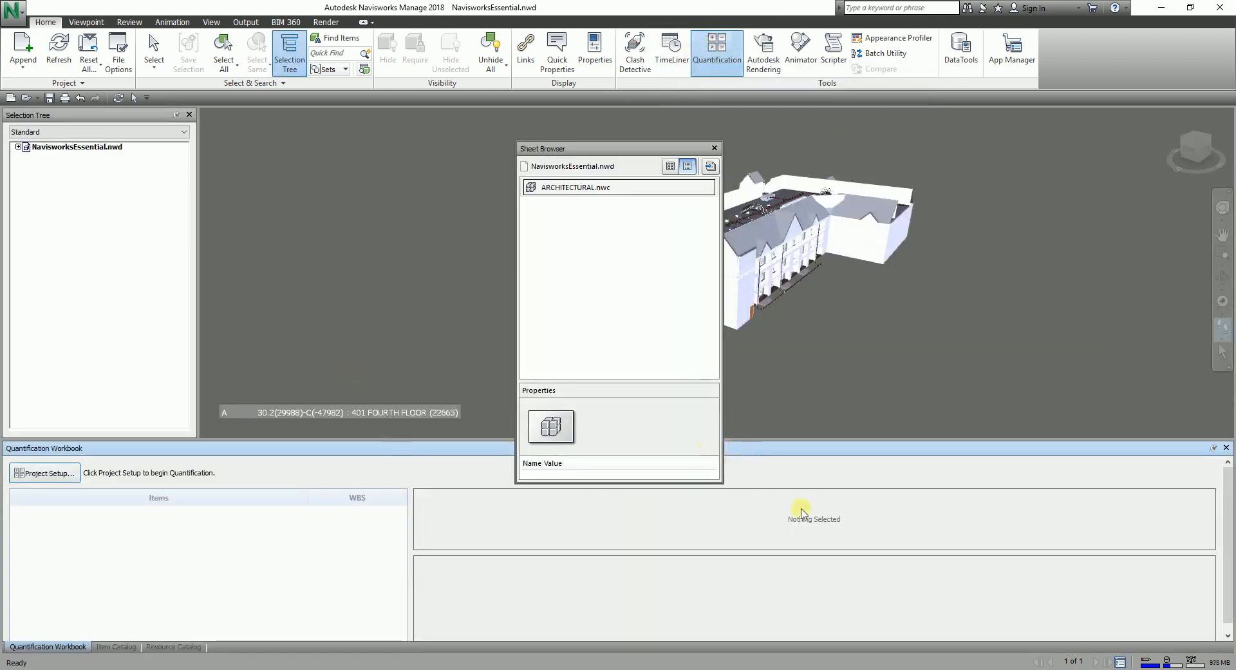
mouse_move(715, 148)
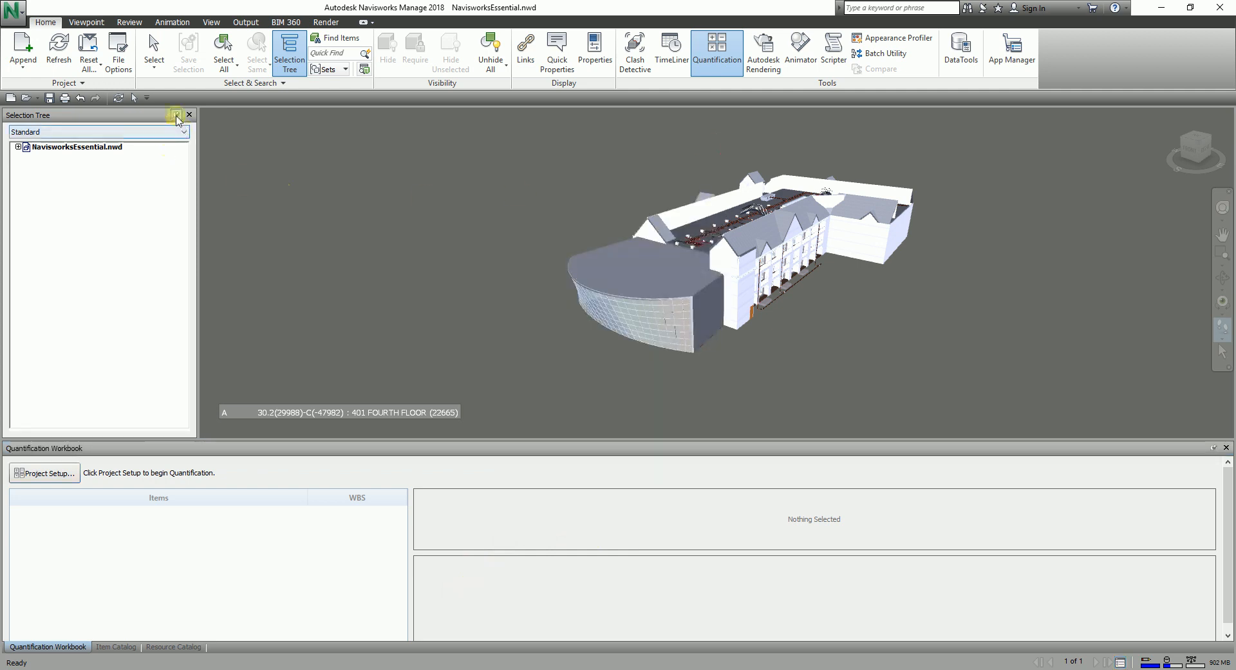
left_click(177, 114)
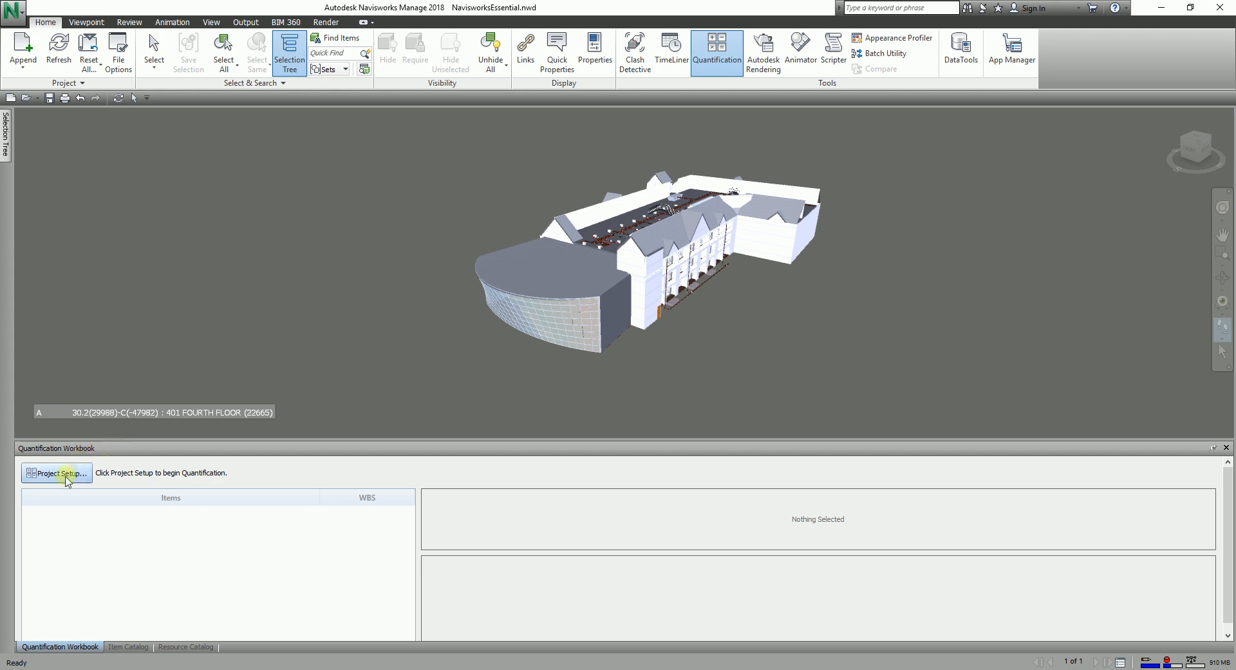
mouse_move(57, 473)
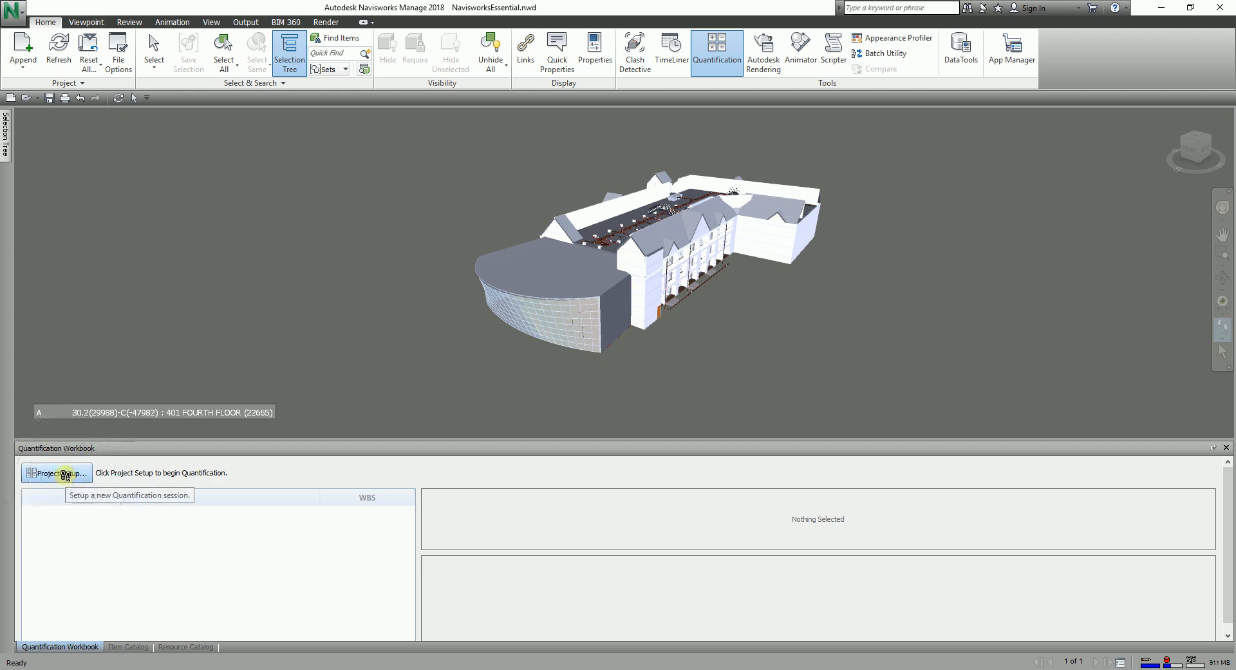
Step: Start Project Setup in the workbook and postpone the Getting Started tutorials with Remind Me Later
left_click(55, 473)
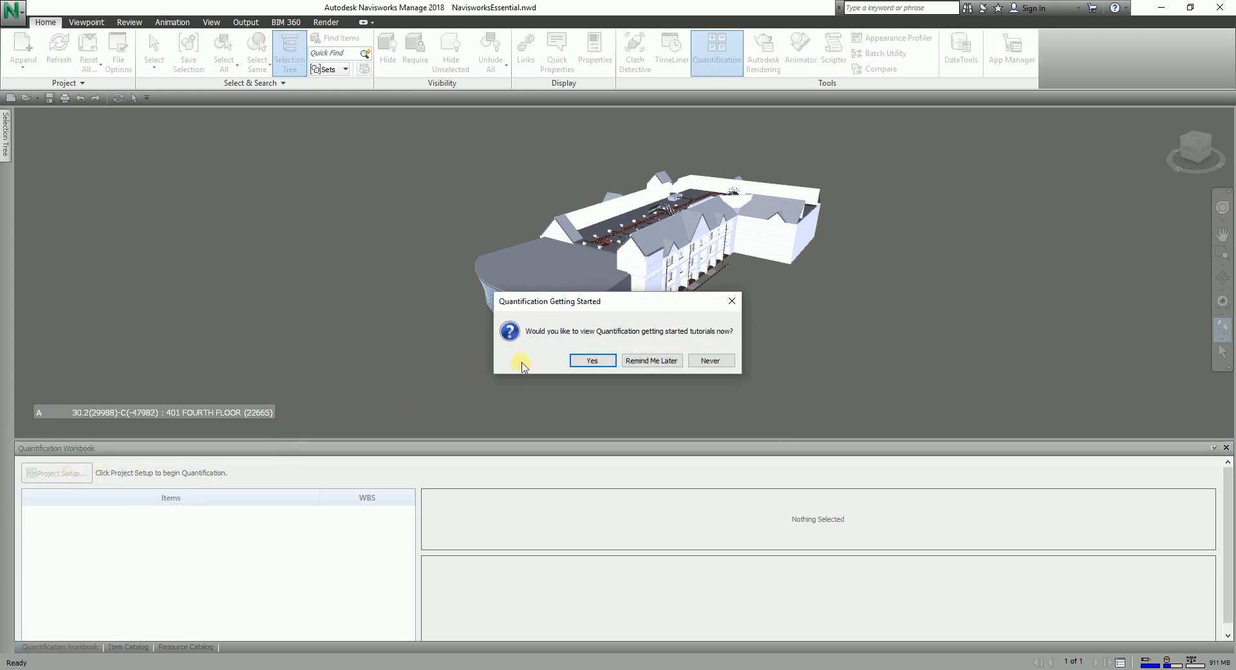
mouse_move(645, 338)
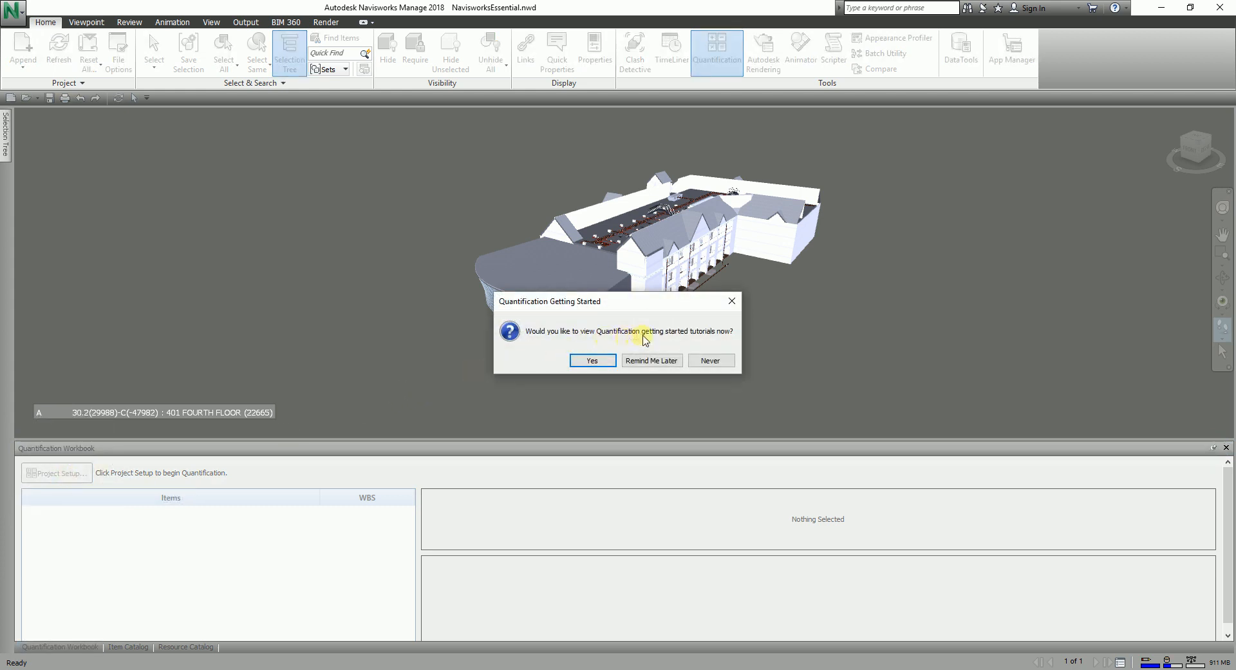
mouse_move(714, 342)
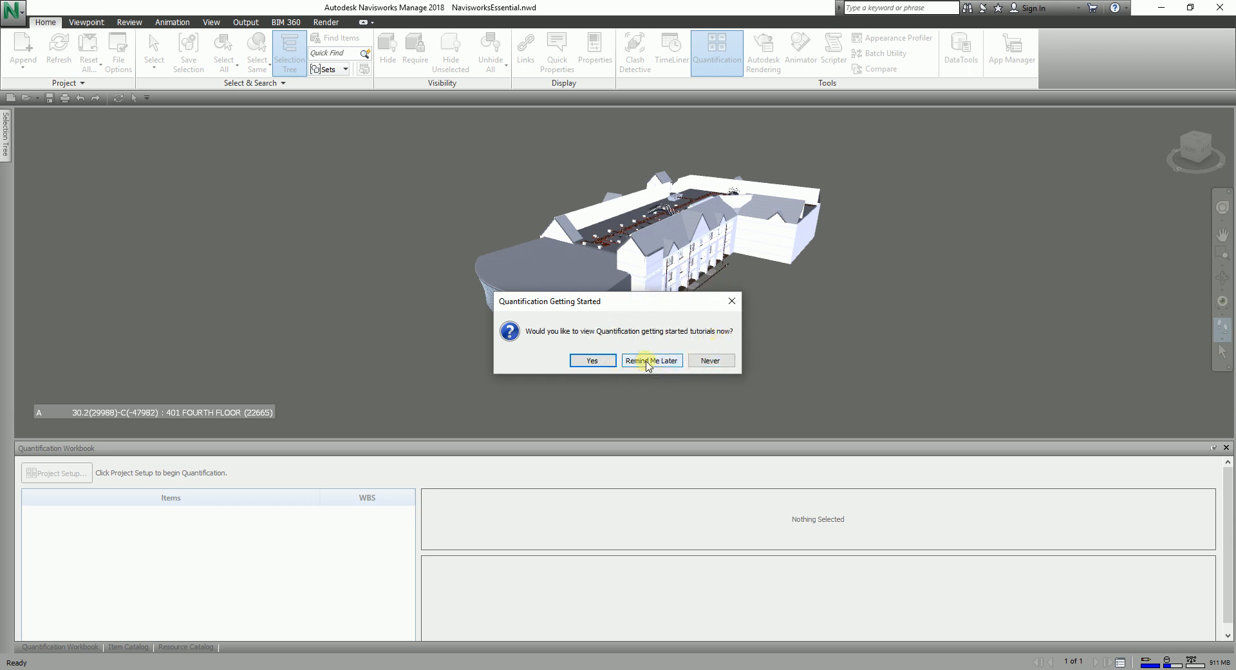
mouse_move(644, 367)
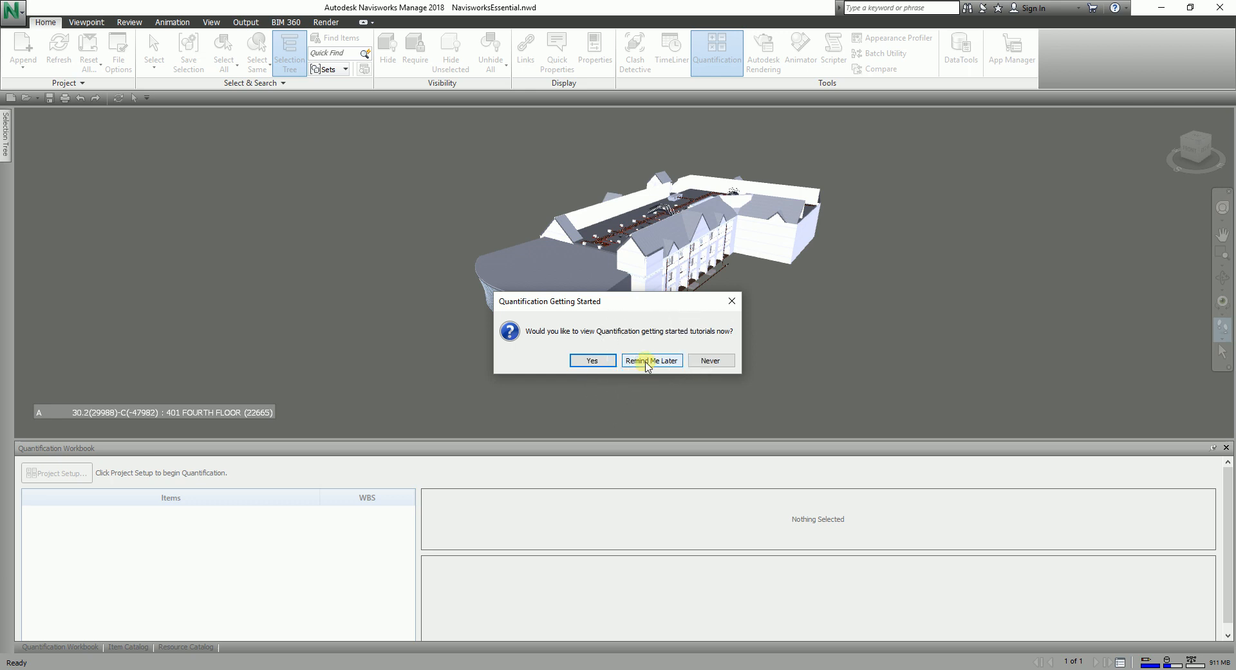
left_click(652, 360)
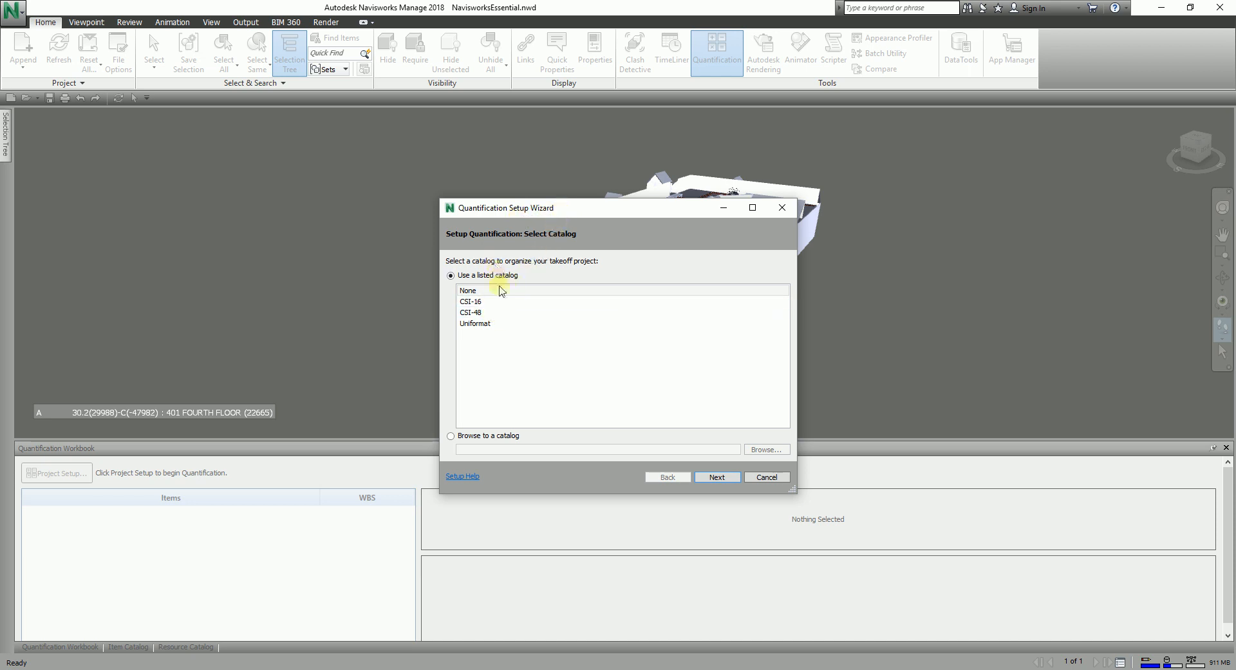
mouse_move(510, 264)
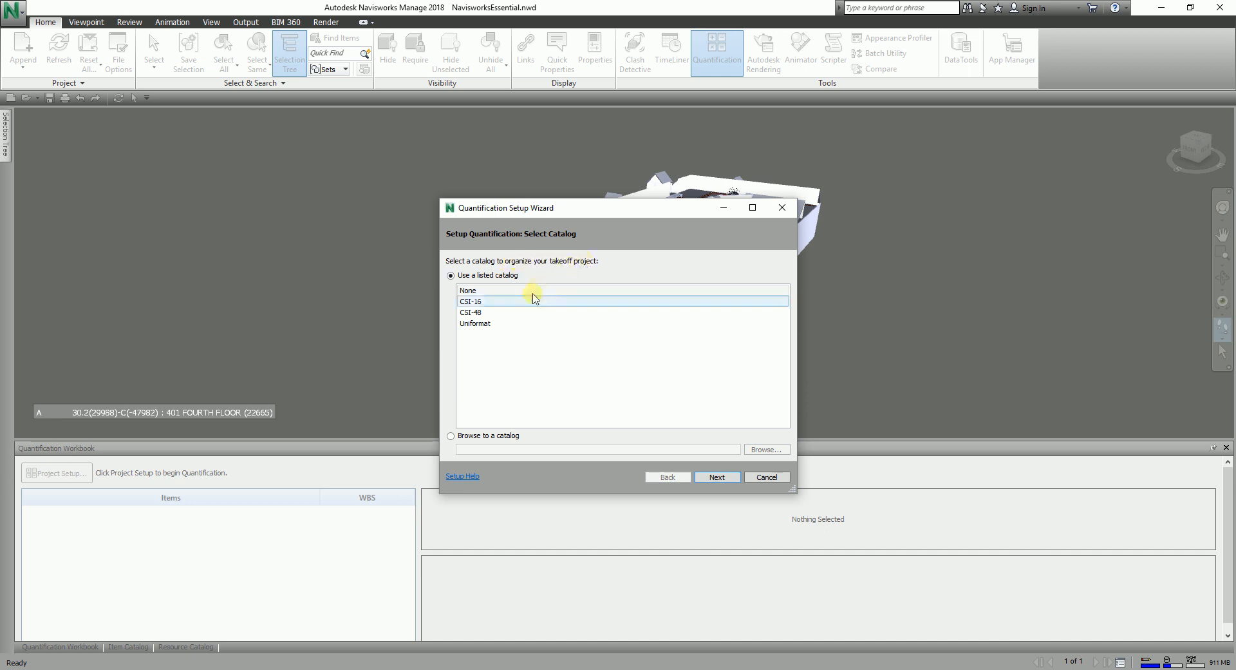
Step: Review the catalog options, keep the listed catalog at None, and continue to the units page
left_click(471, 302)
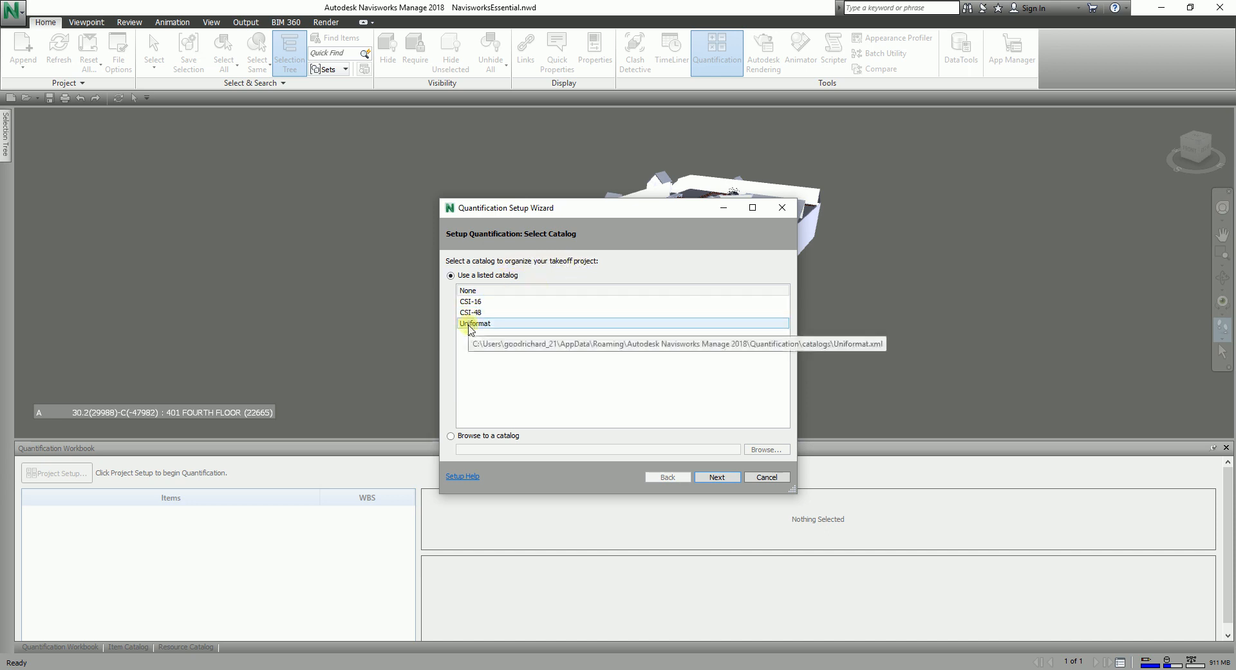
left_click(494, 313)
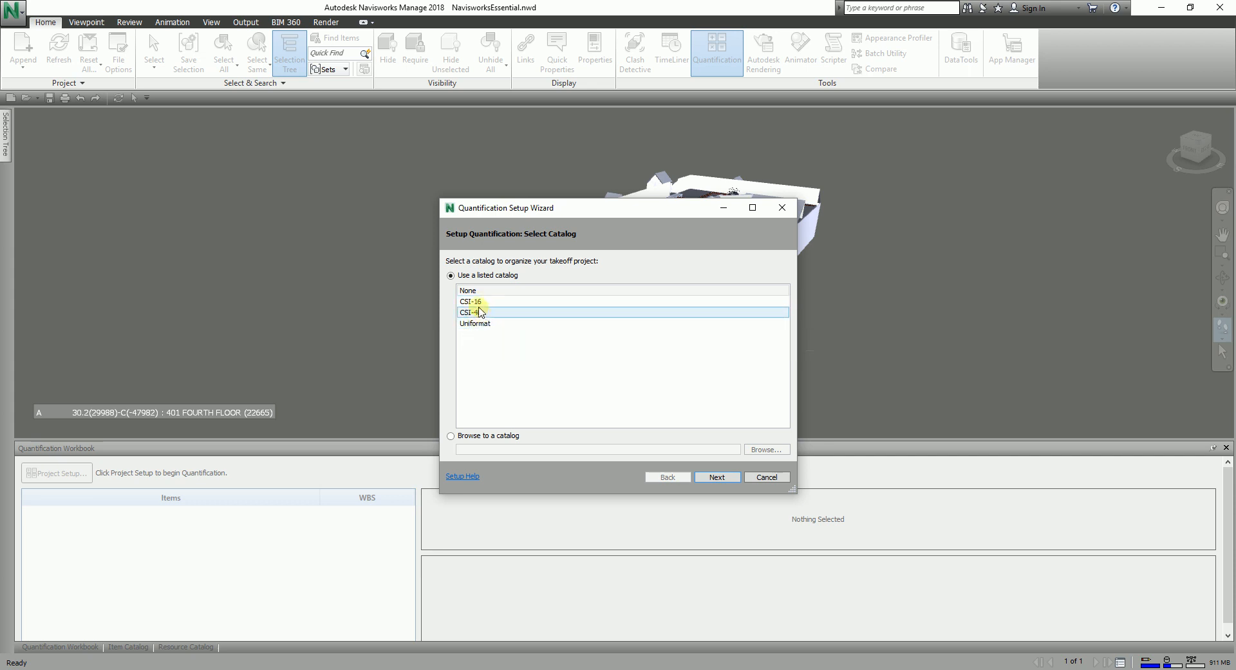
left_click(472, 302)
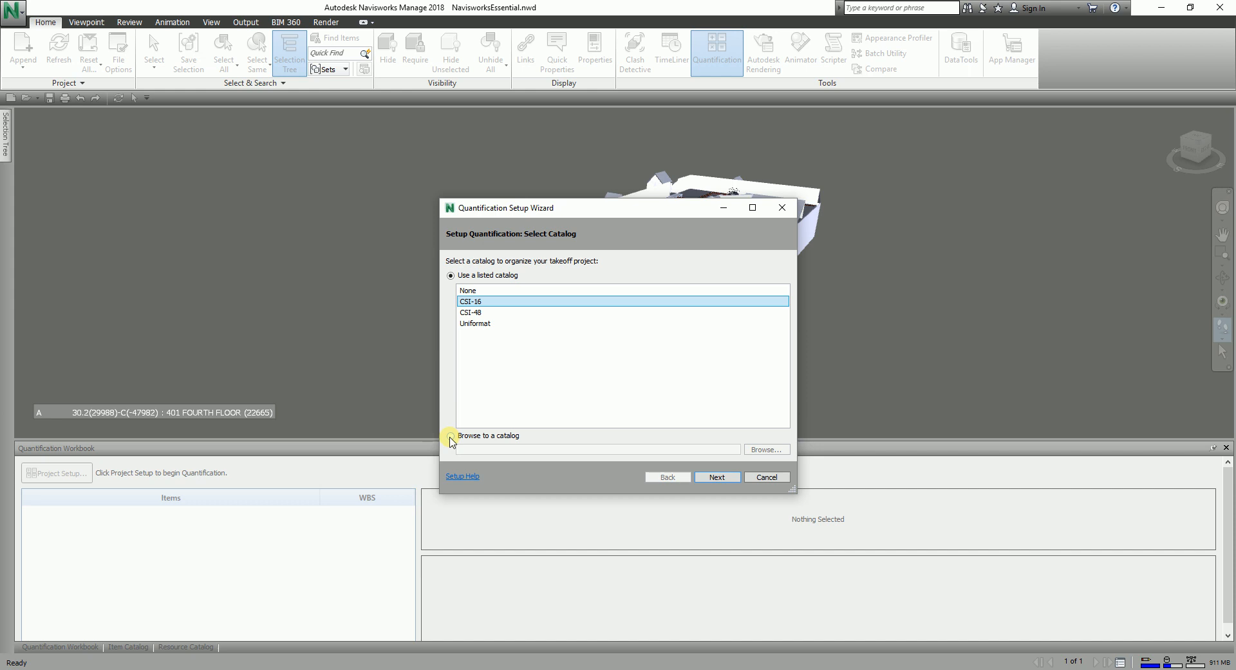
left_click(605, 313)
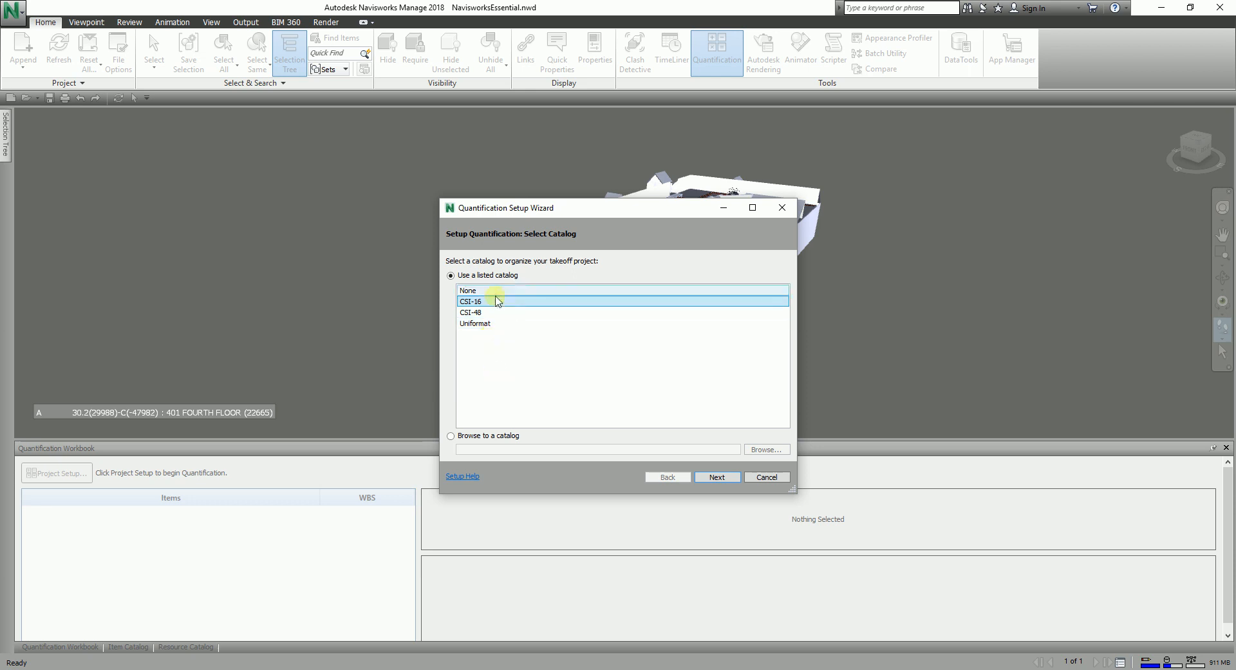
left_click(469, 290)
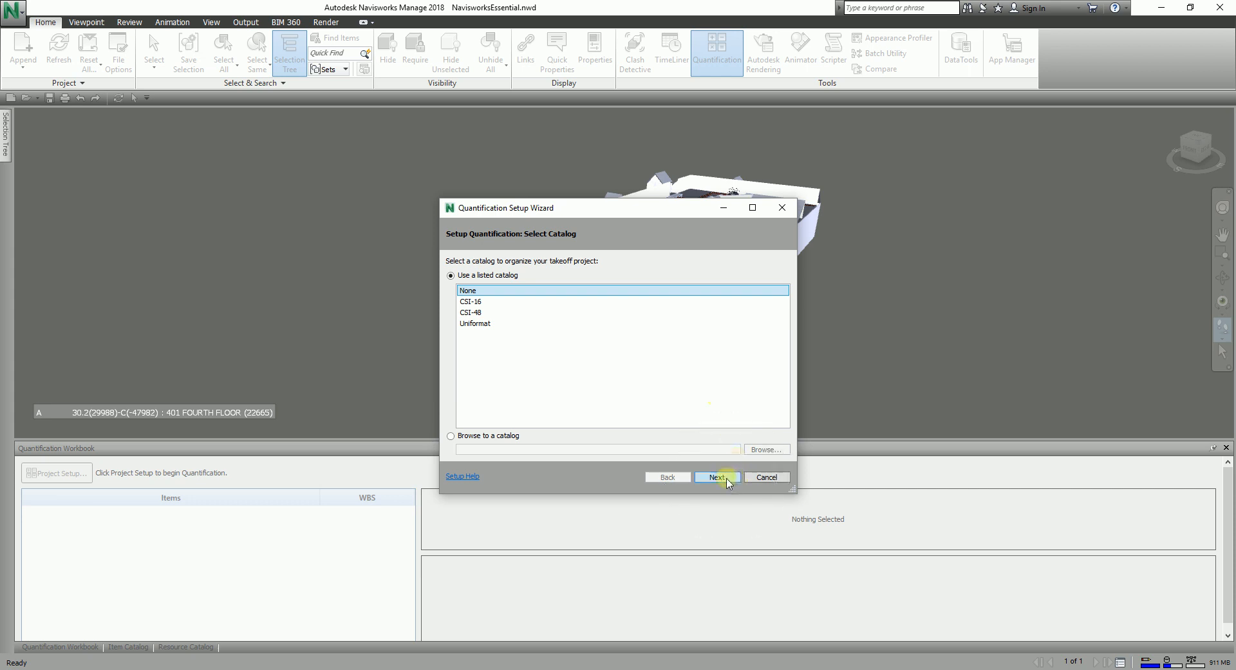
left_click(717, 477)
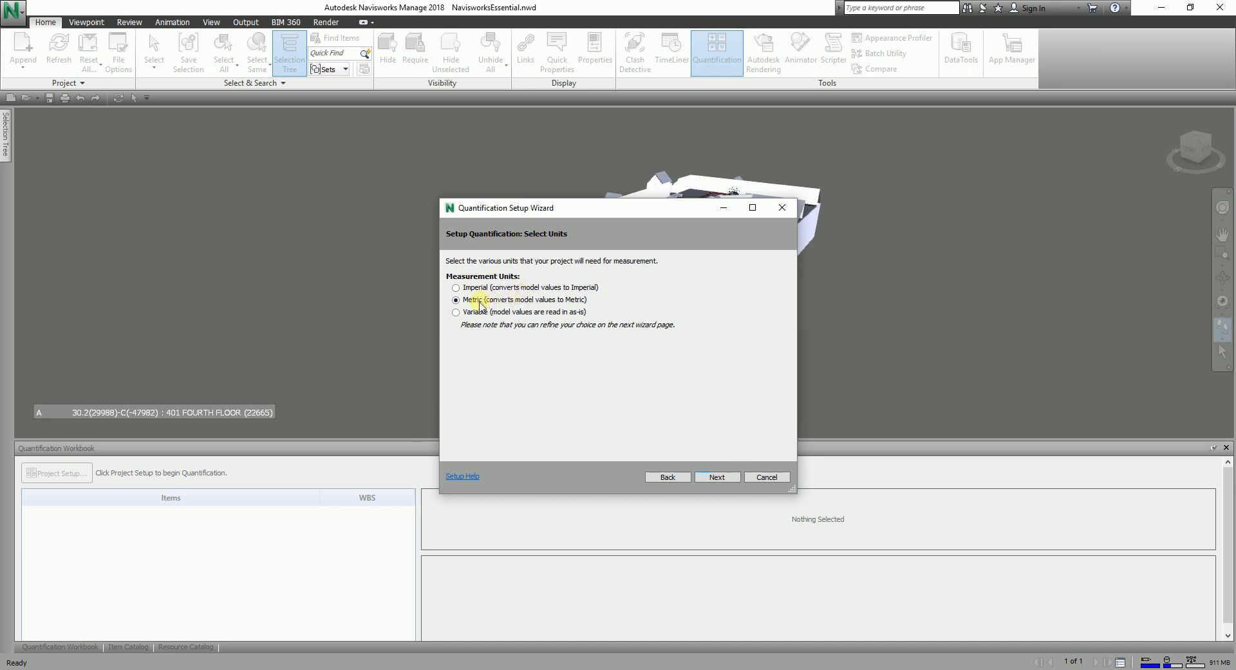
mouse_move(490, 278)
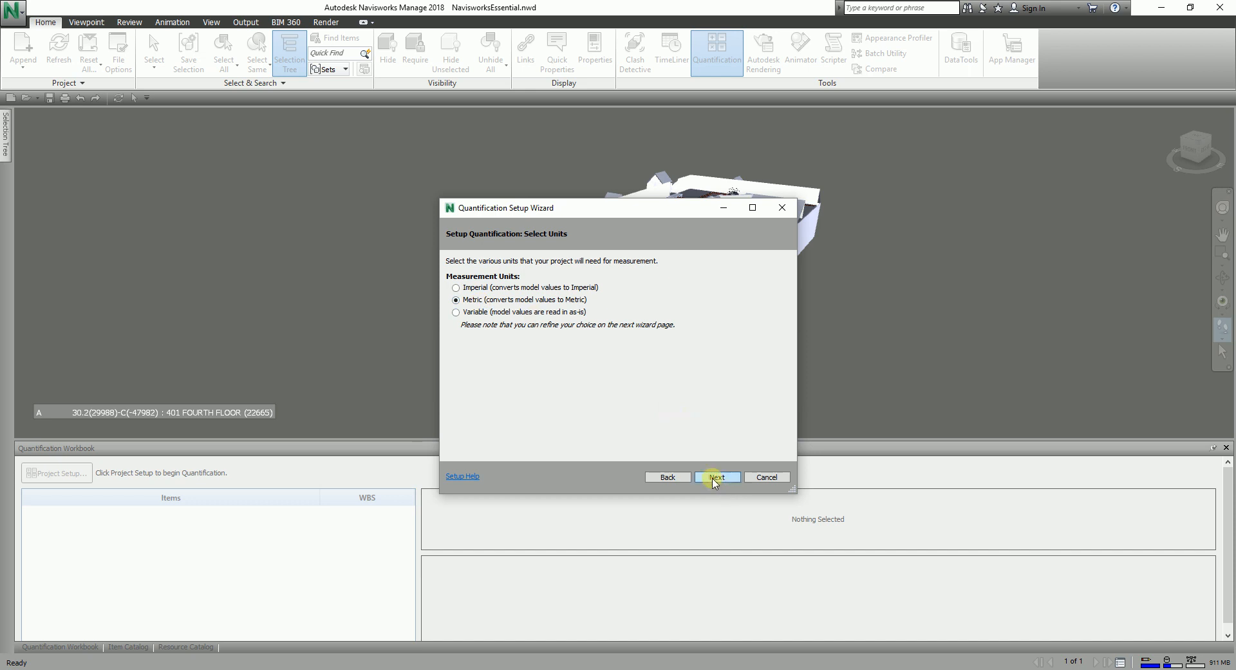
Step: Finish the wizard with Metric units and all General Properties, creating the takeoff database
left_click(716, 477)
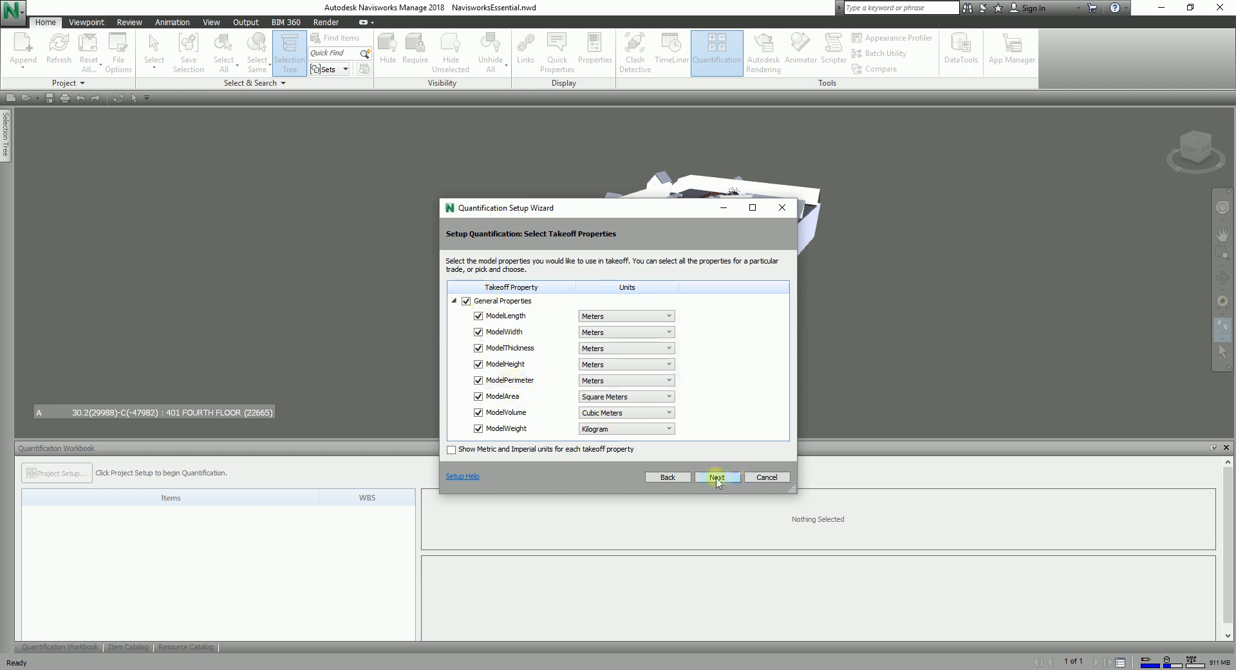
left_click(716, 477)
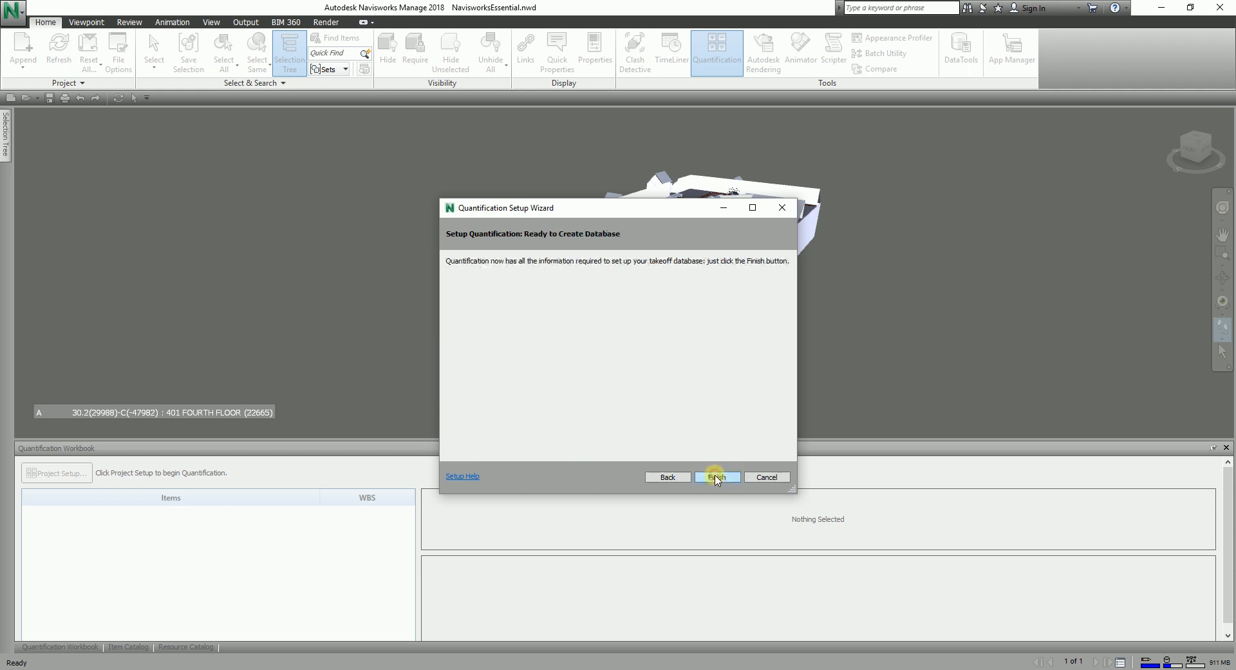
left_click(717, 477)
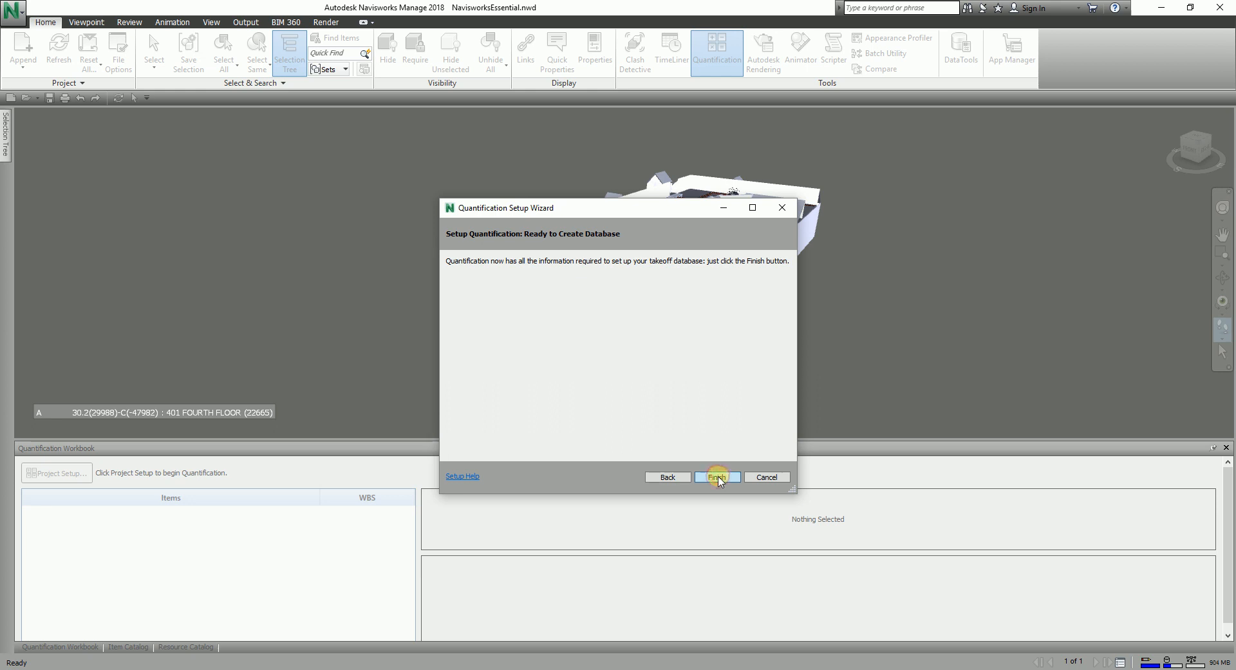
left_click(716, 477)
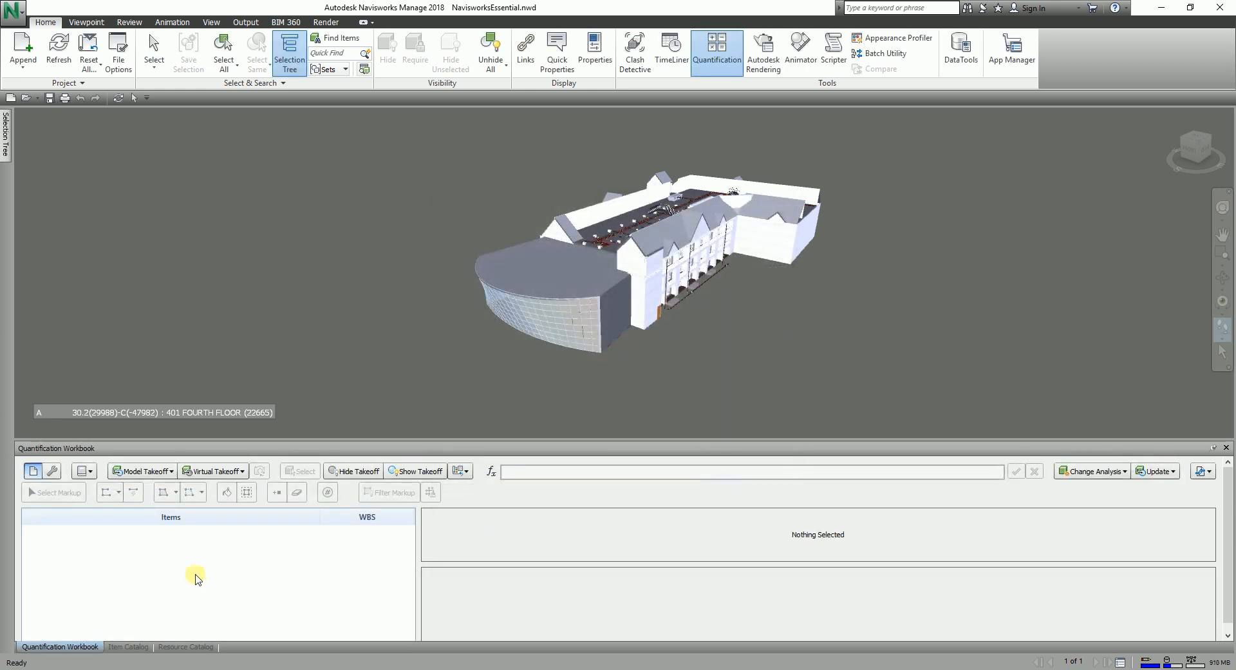
mouse_move(186, 576)
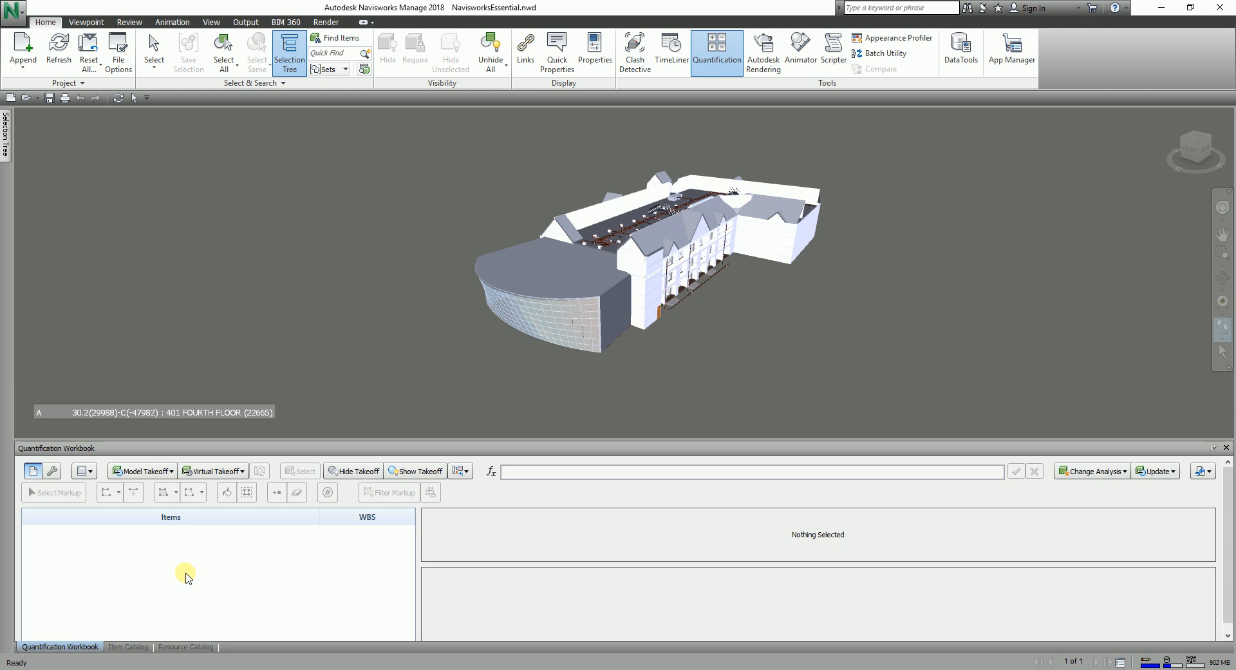
mouse_move(314, 318)
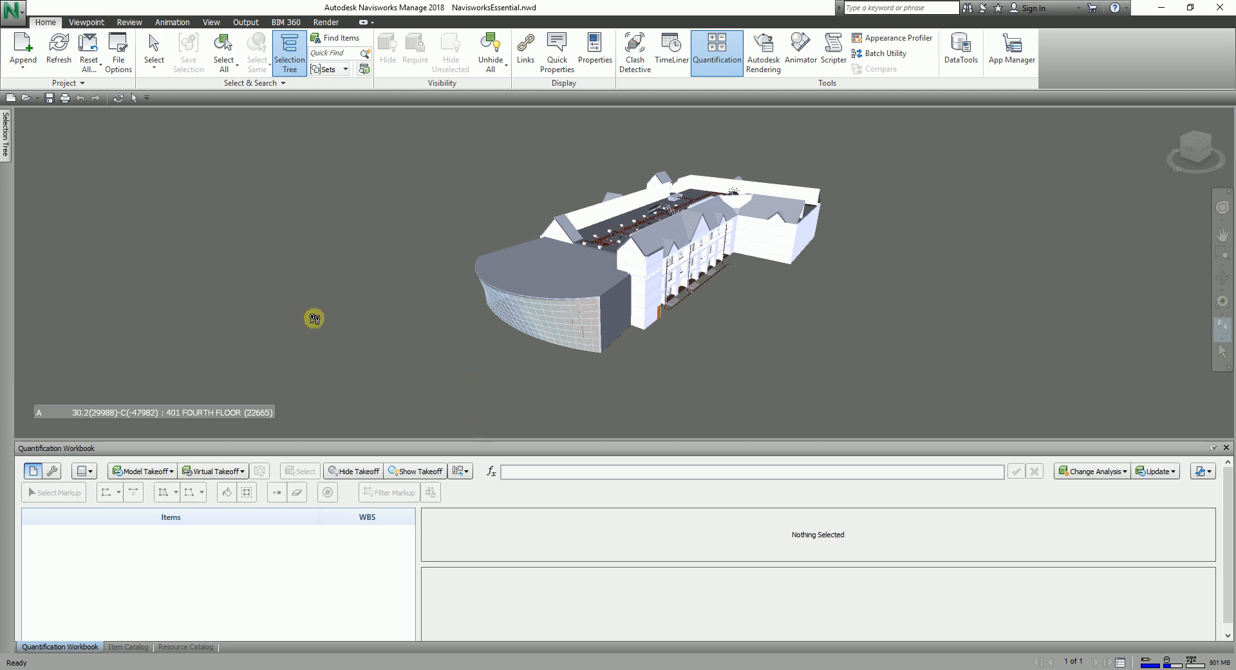
mouse_move(41, 217)
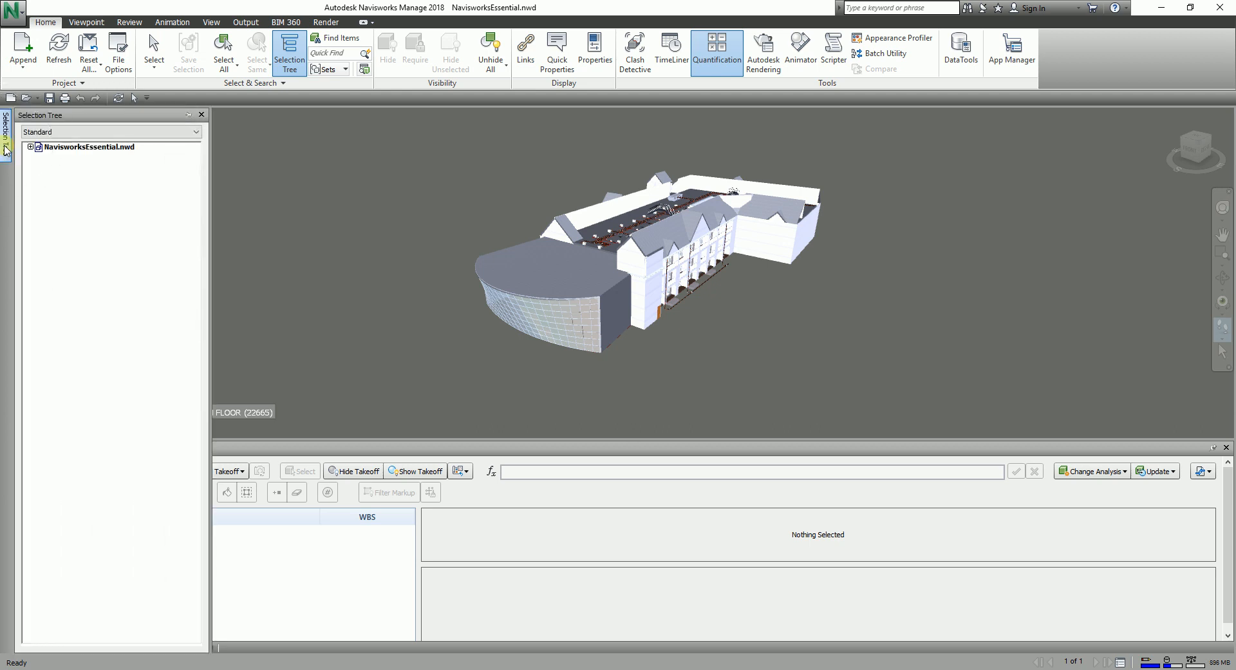
Step: Open the Selection Tree panel listing the NavisworksEssential.nwd file
left_click(89, 148)
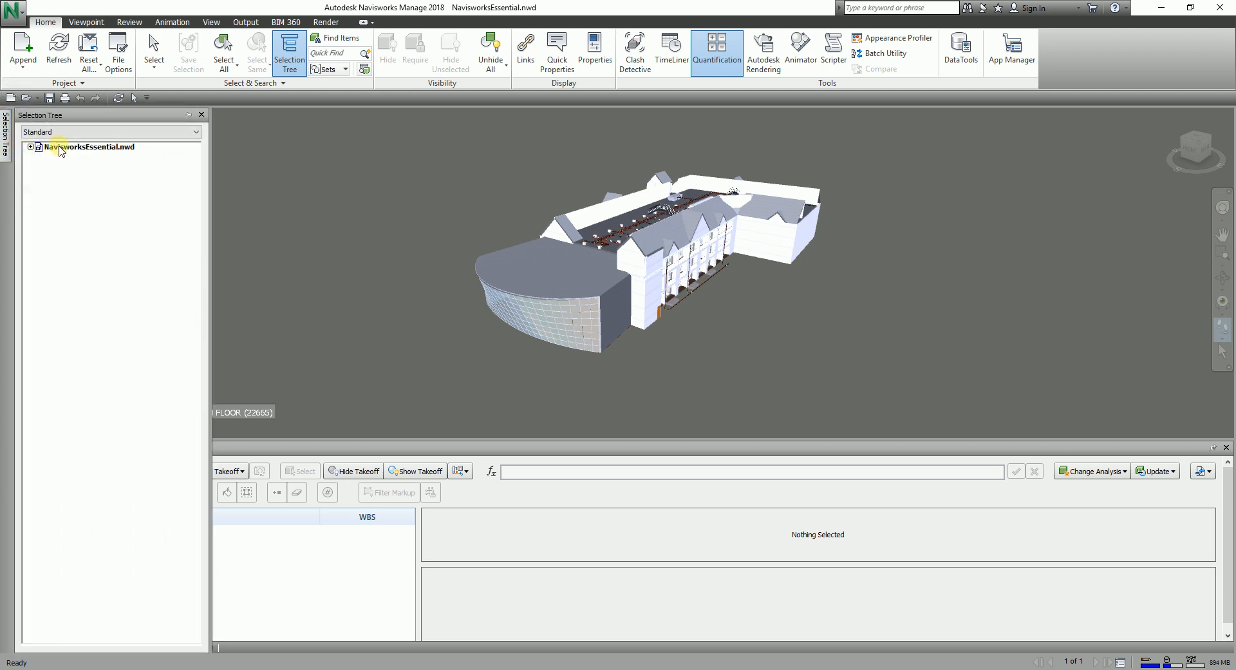
Step: Take off the whole NavisworksEssential.nwd model via Quantification > Take off to new catalog item
left_click(89, 148)
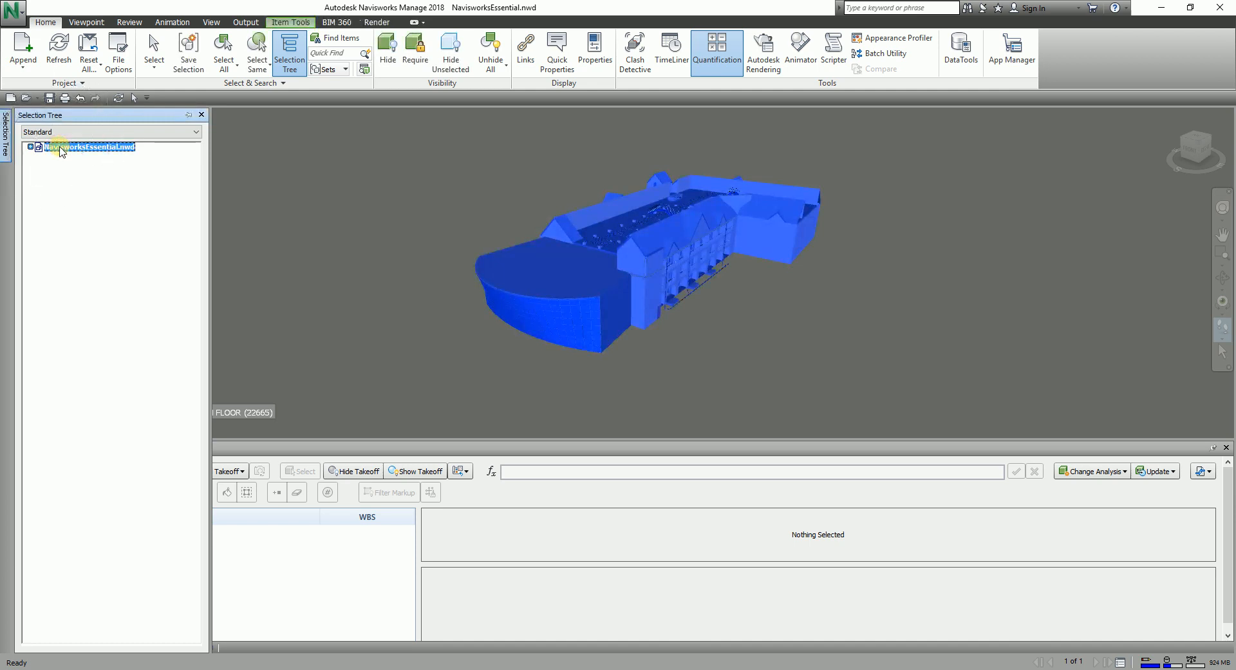
right_click(62, 147)
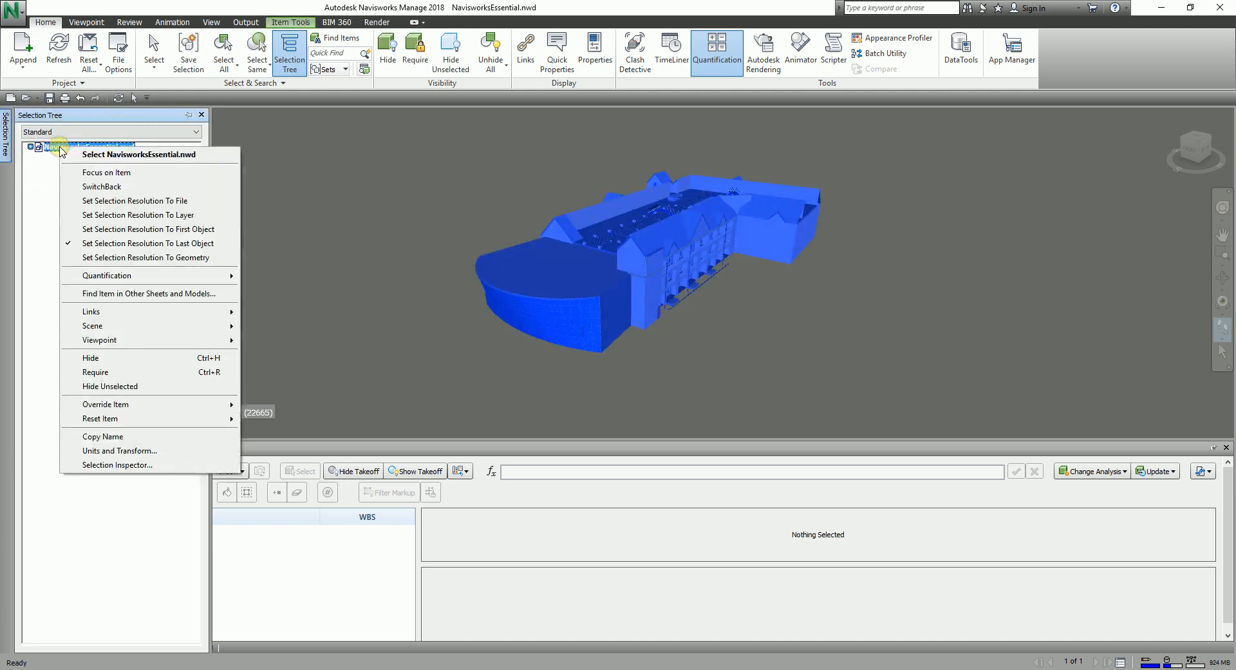
mouse_move(114, 276)
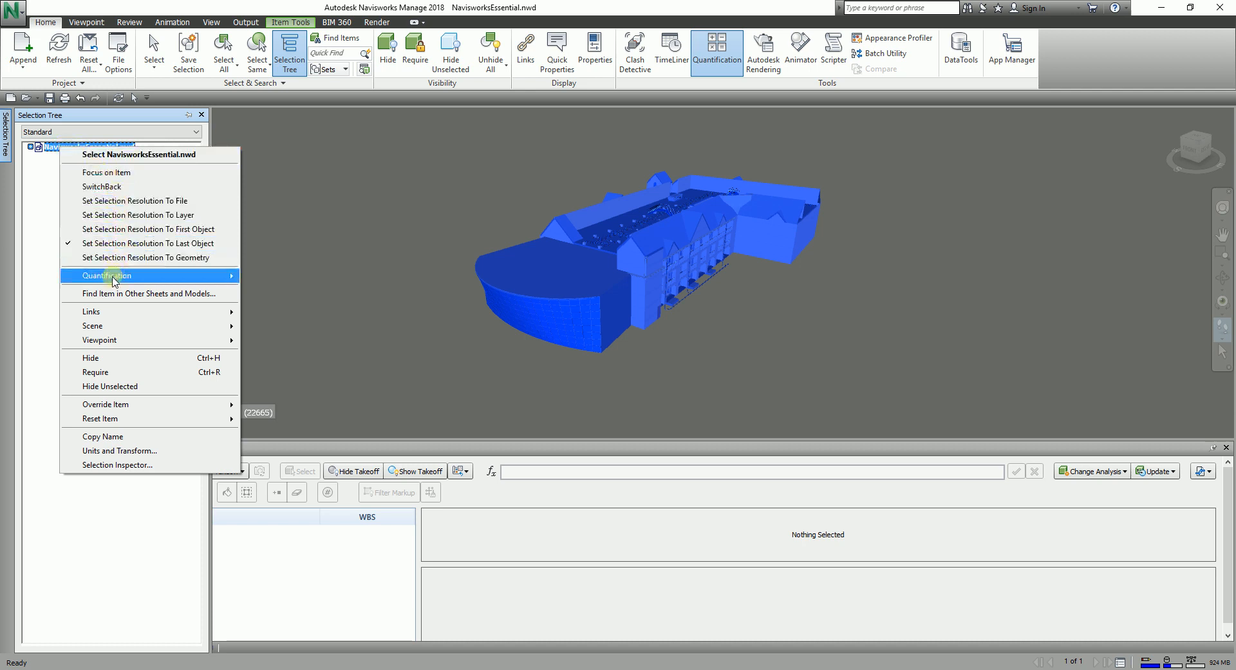
mouse_move(104, 275)
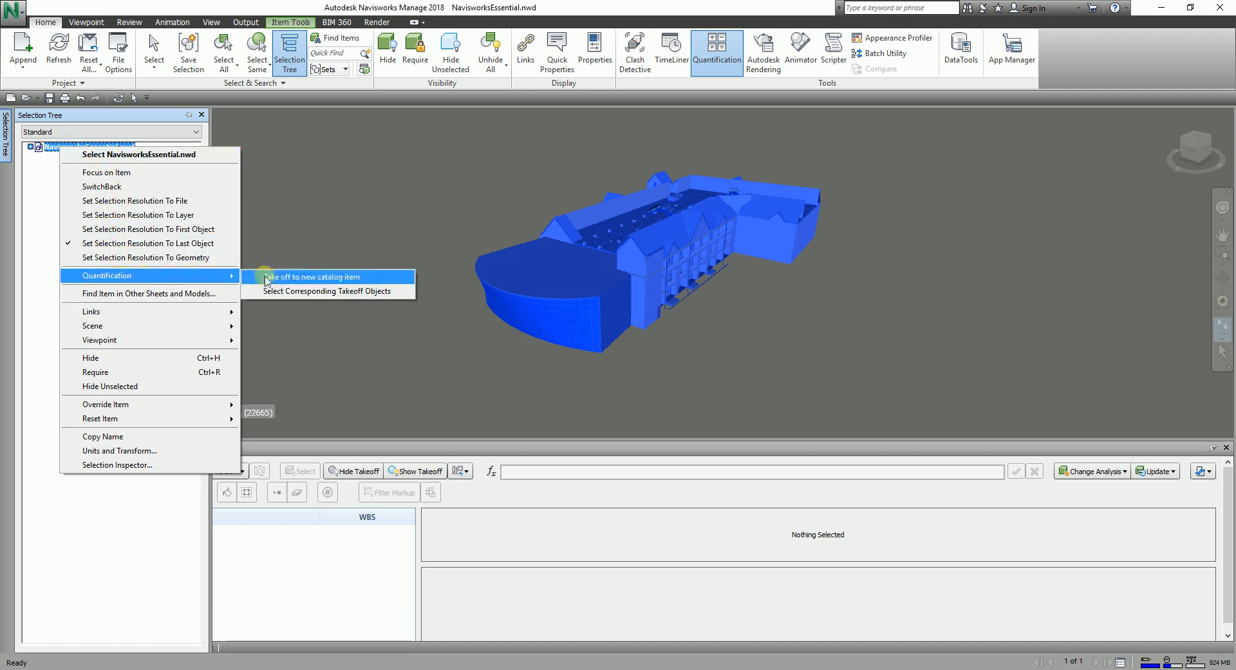
mouse_move(292, 279)
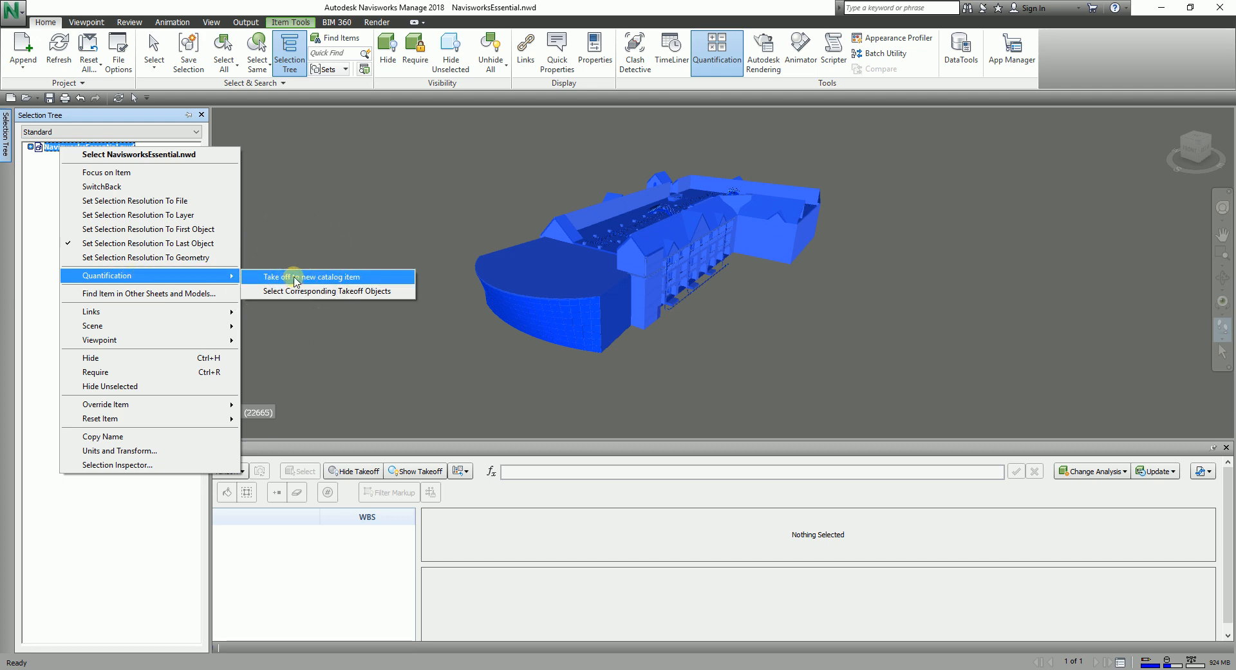
left_click(311, 277)
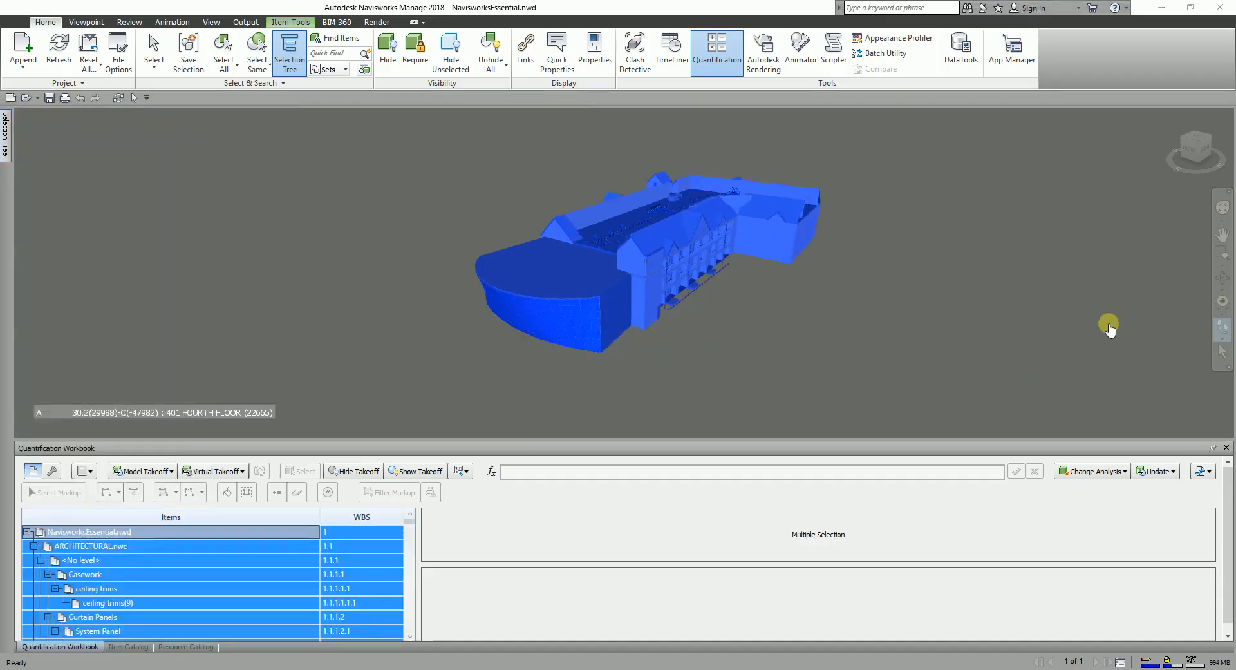
Step: Browse the ceiling trims takeoff group and select its second and third individual objects
left_click(85, 575)
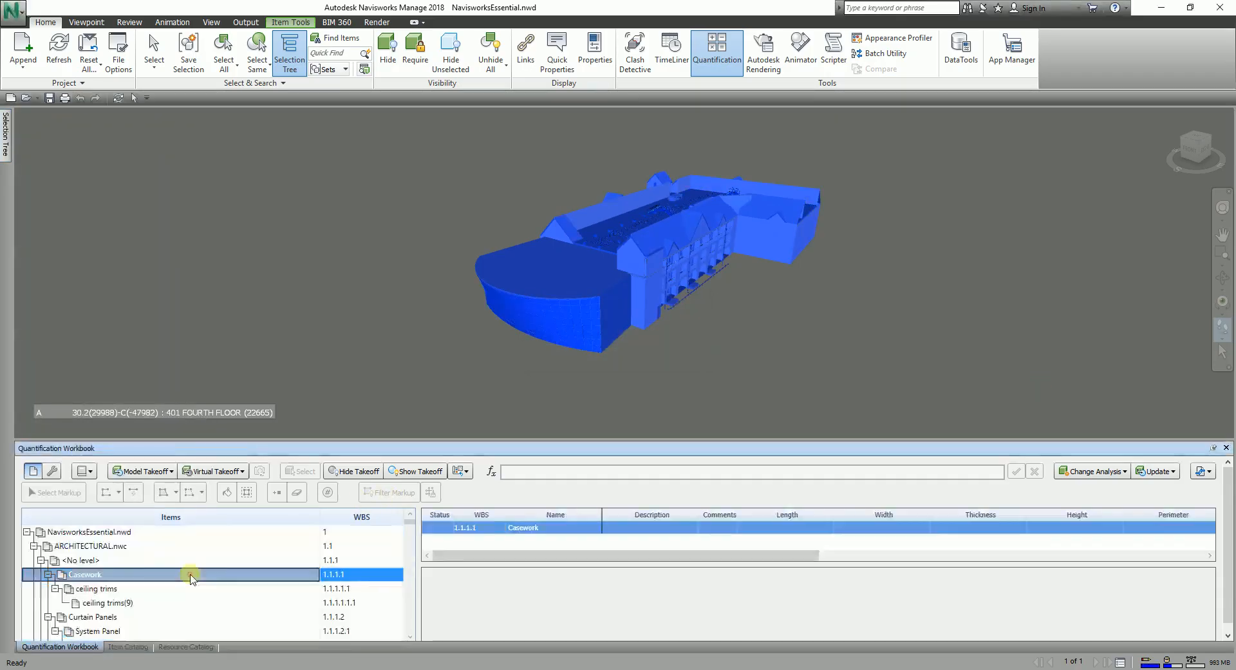
mouse_move(156, 569)
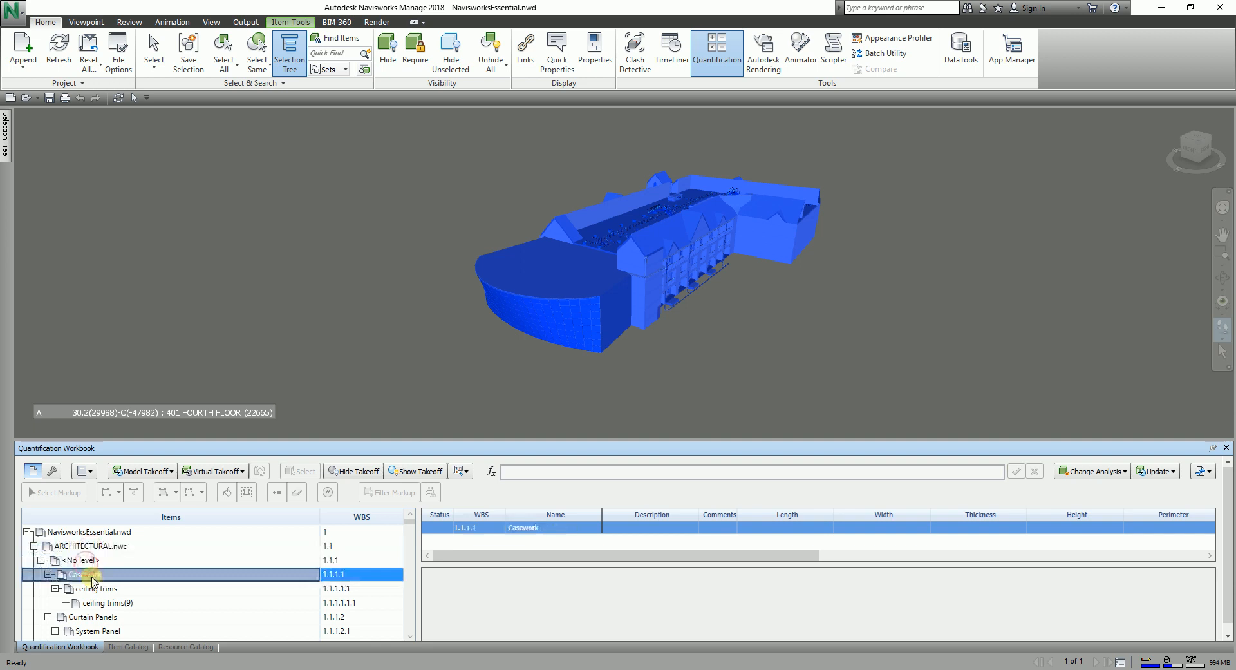
left_click(94, 588)
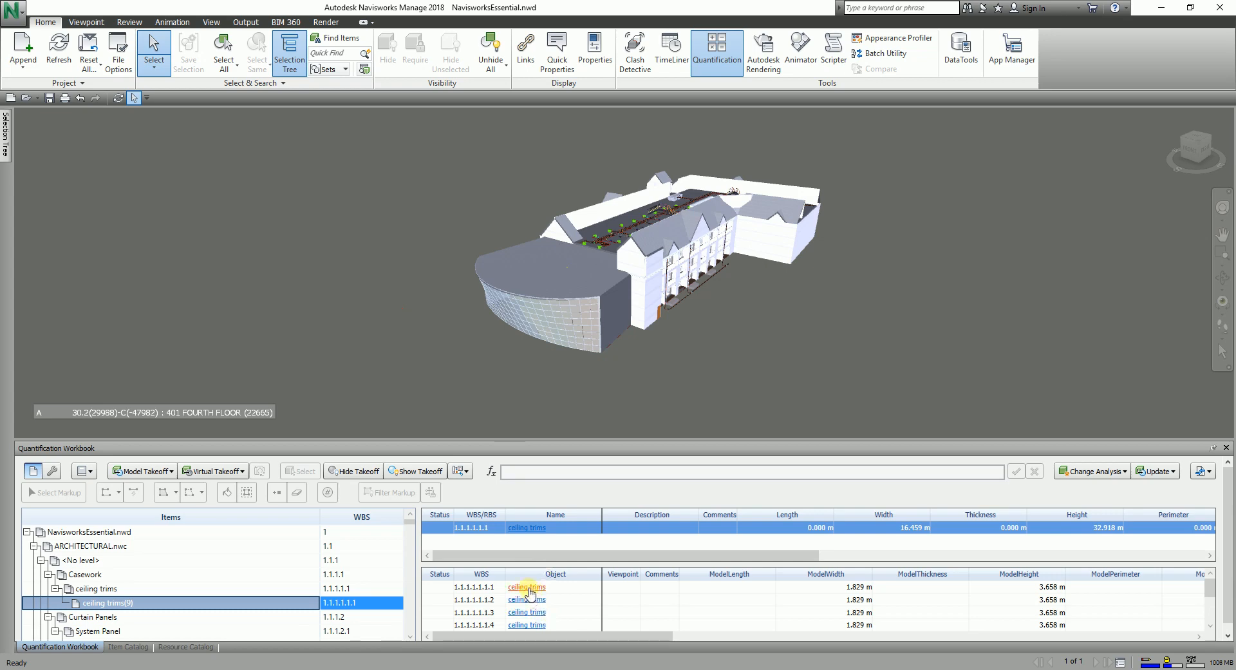
left_click(526, 597)
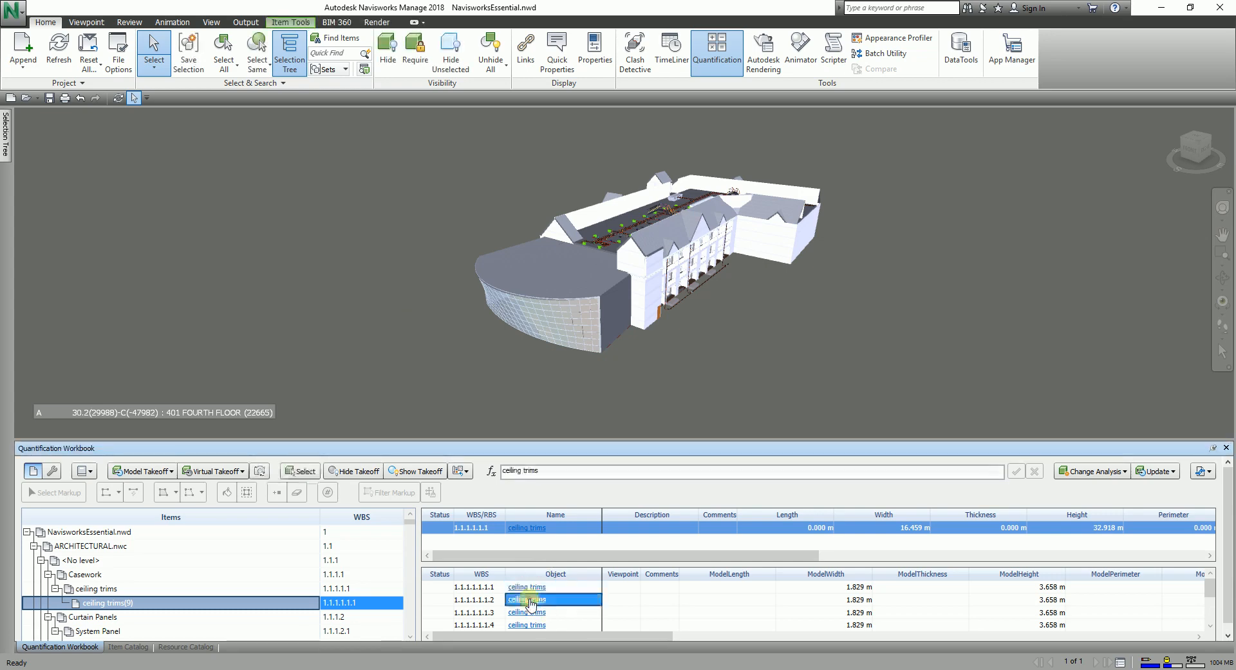
left_click(527, 612)
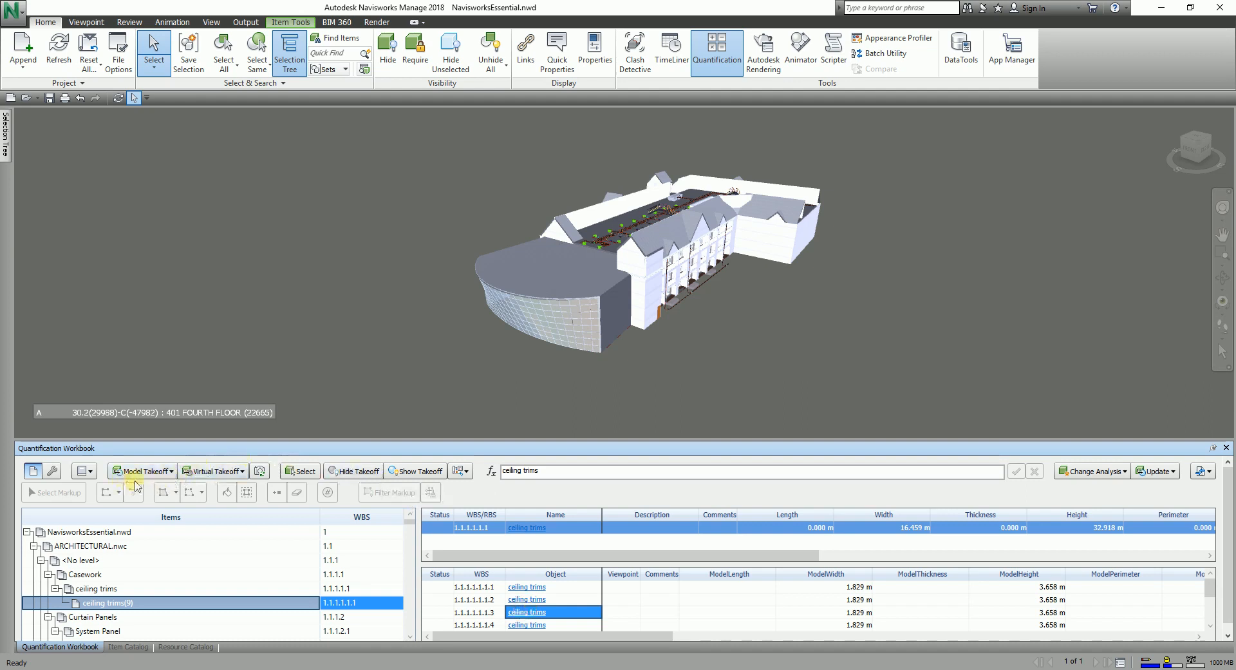
mouse_move(209, 471)
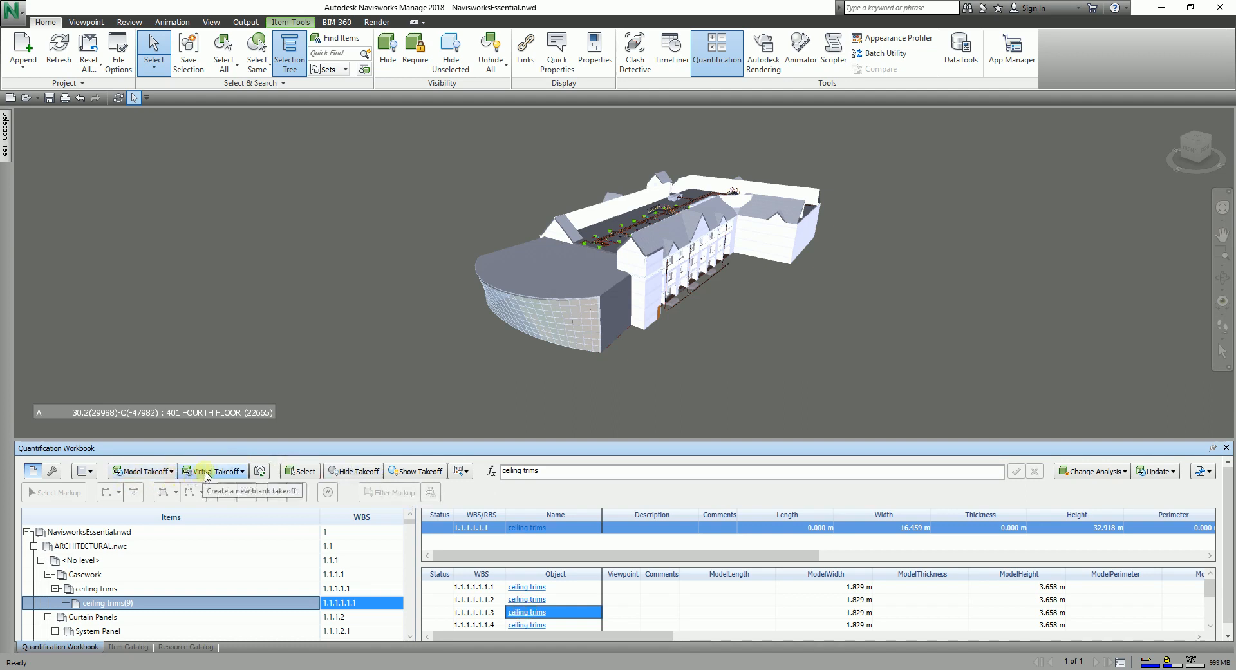
mouse_move(229, 471)
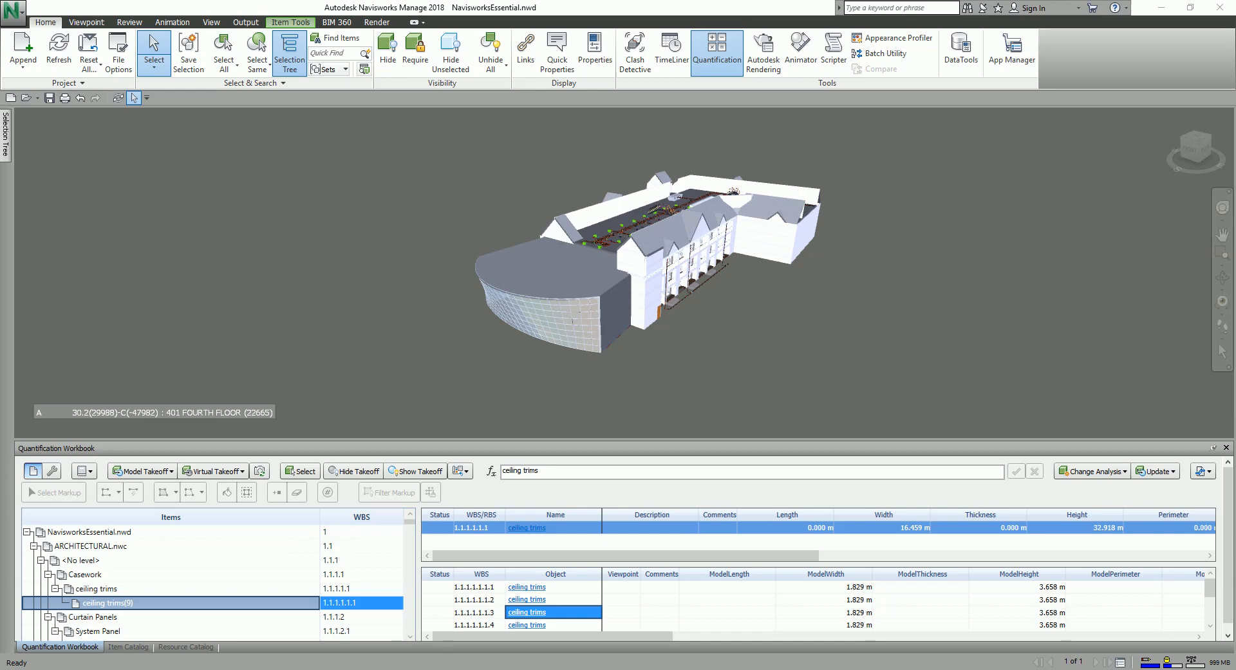
mouse_move(245, 584)
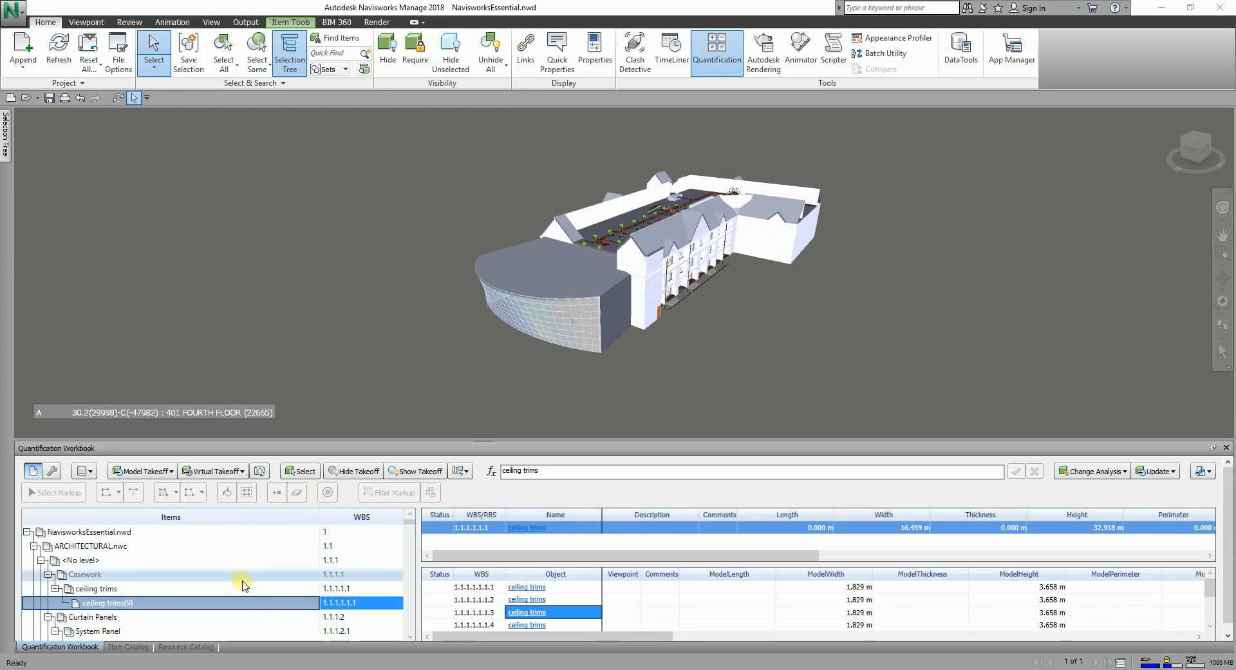
mouse_move(934, 465)
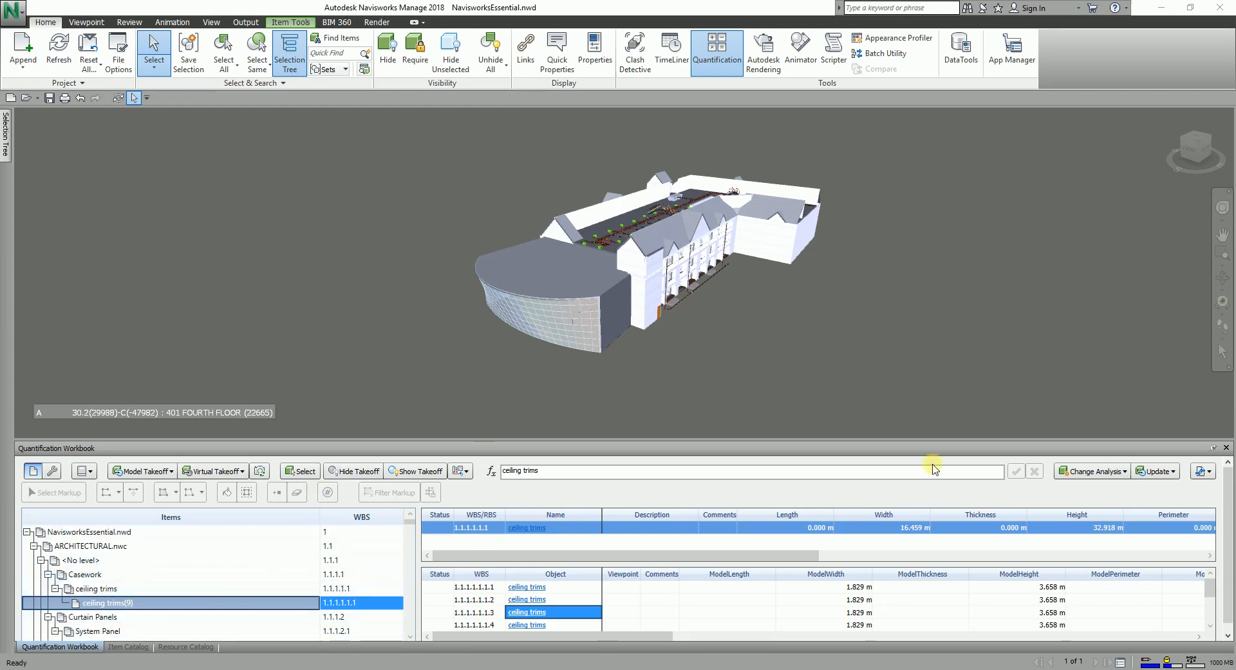
mouse_move(989, 444)
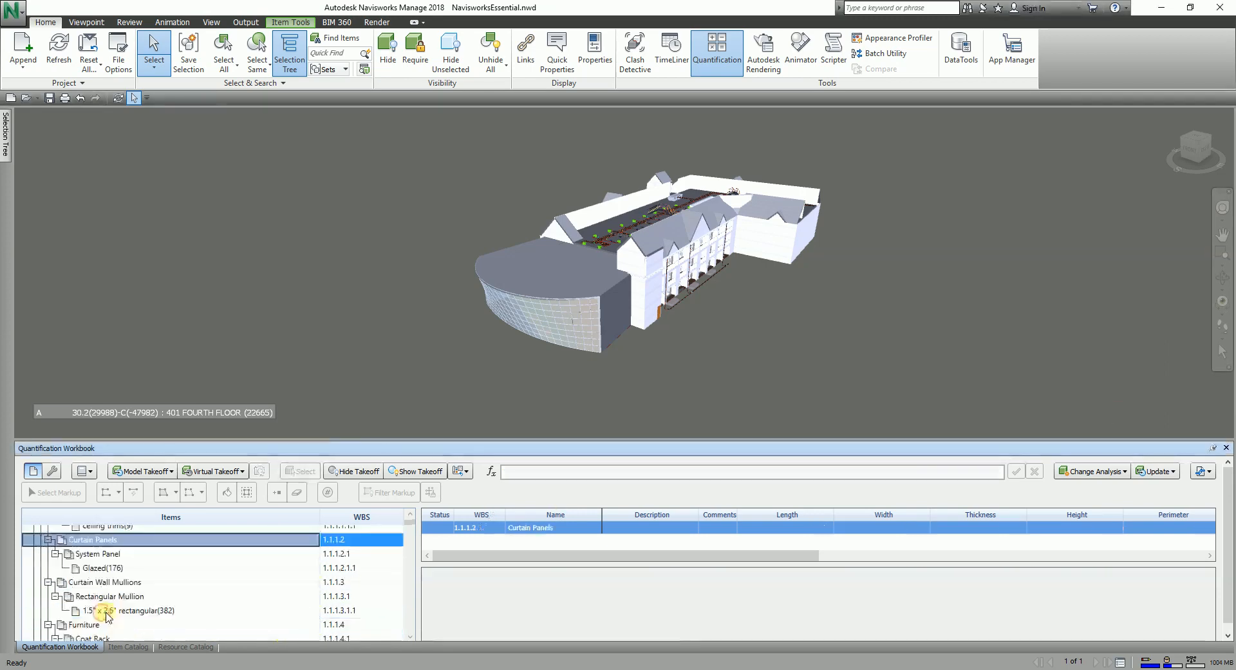
Step: Show the Exterior Wall Sweep(1) item under Generic Models with its zero-metre quantities
left_click(93, 561)
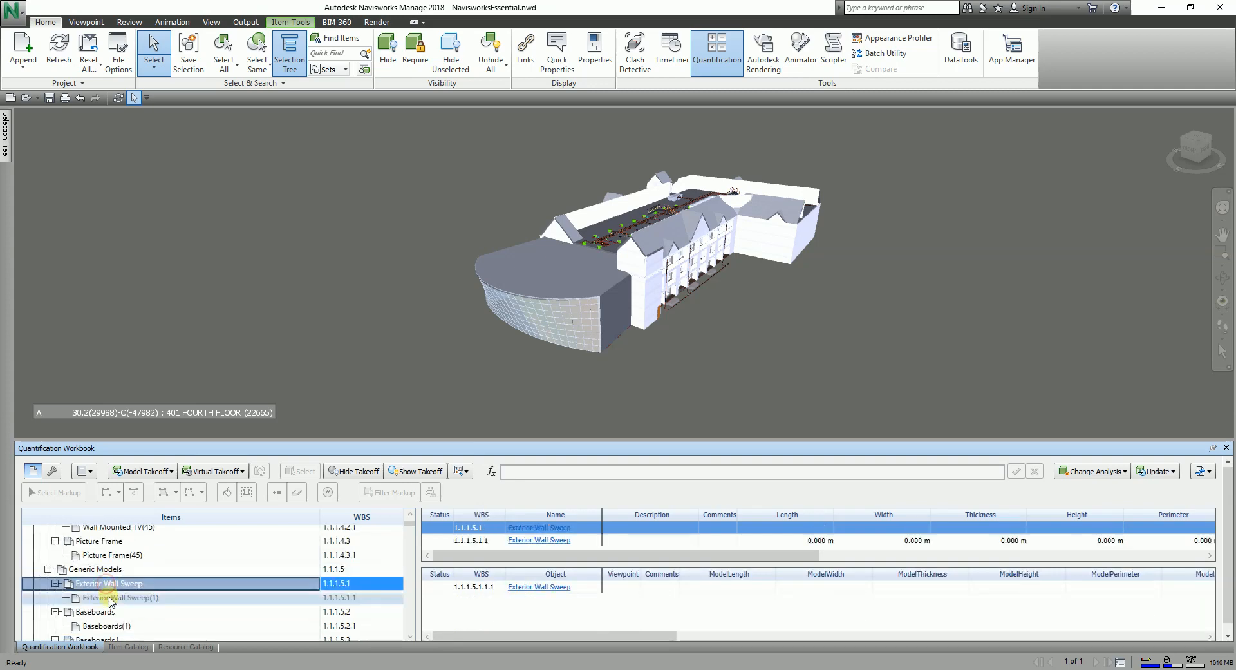
left_click(120, 597)
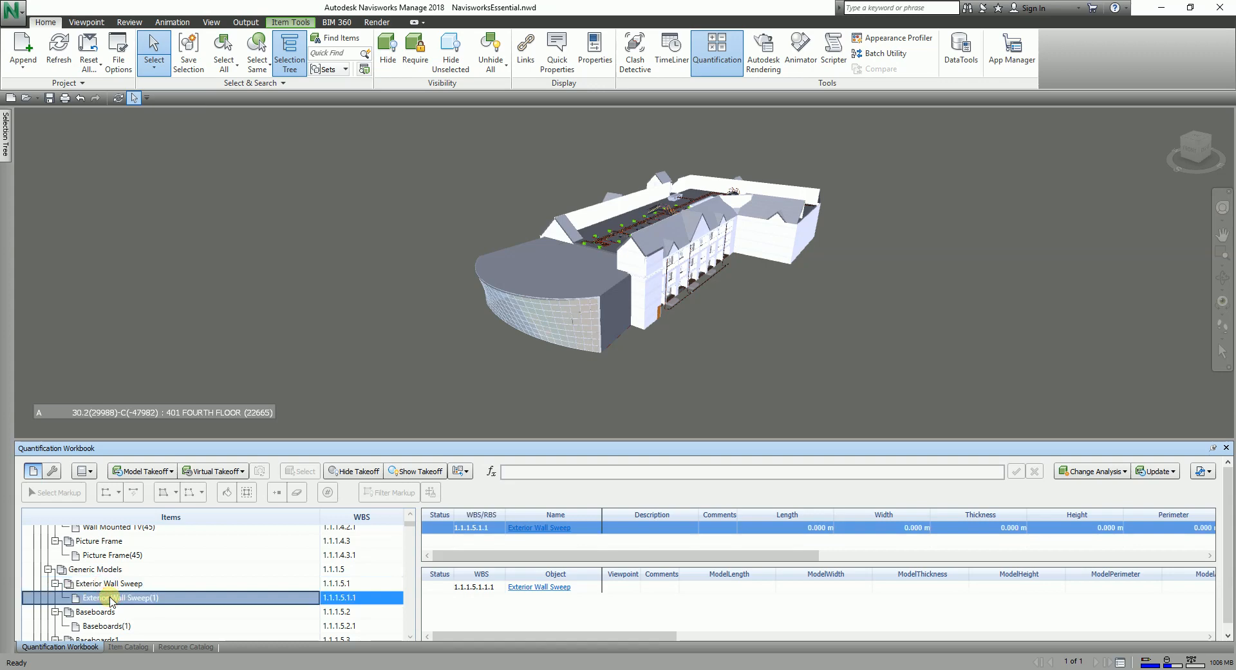
mouse_move(1073, 496)
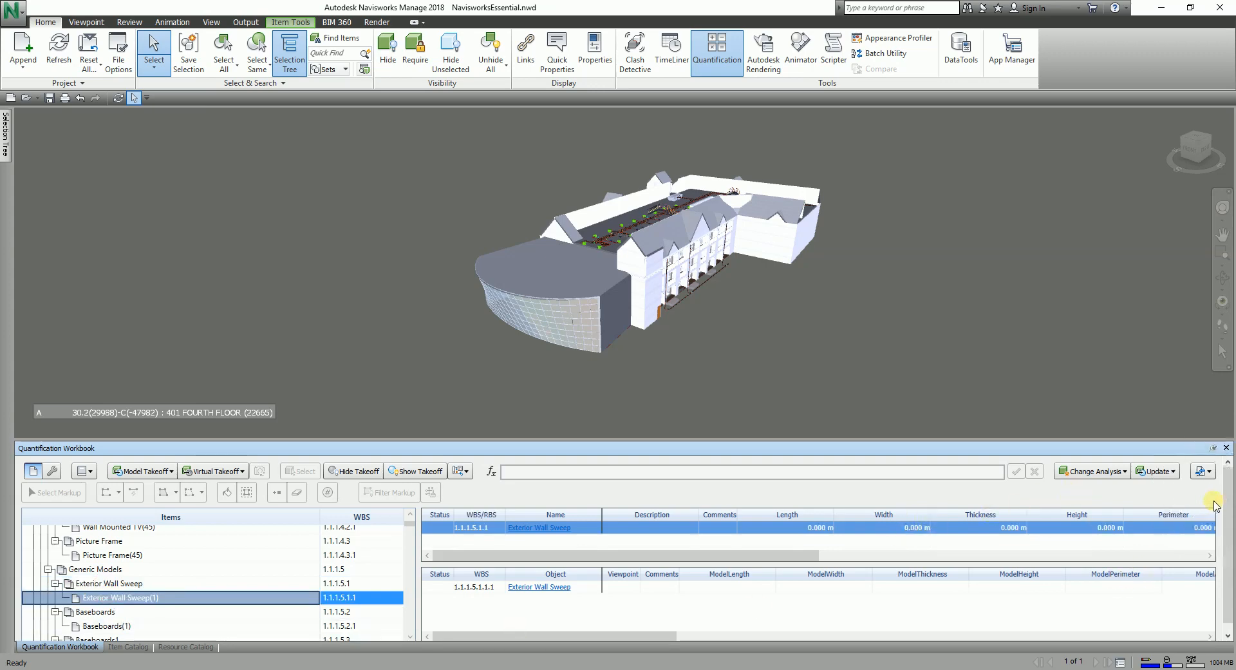
mouse_move(1203, 471)
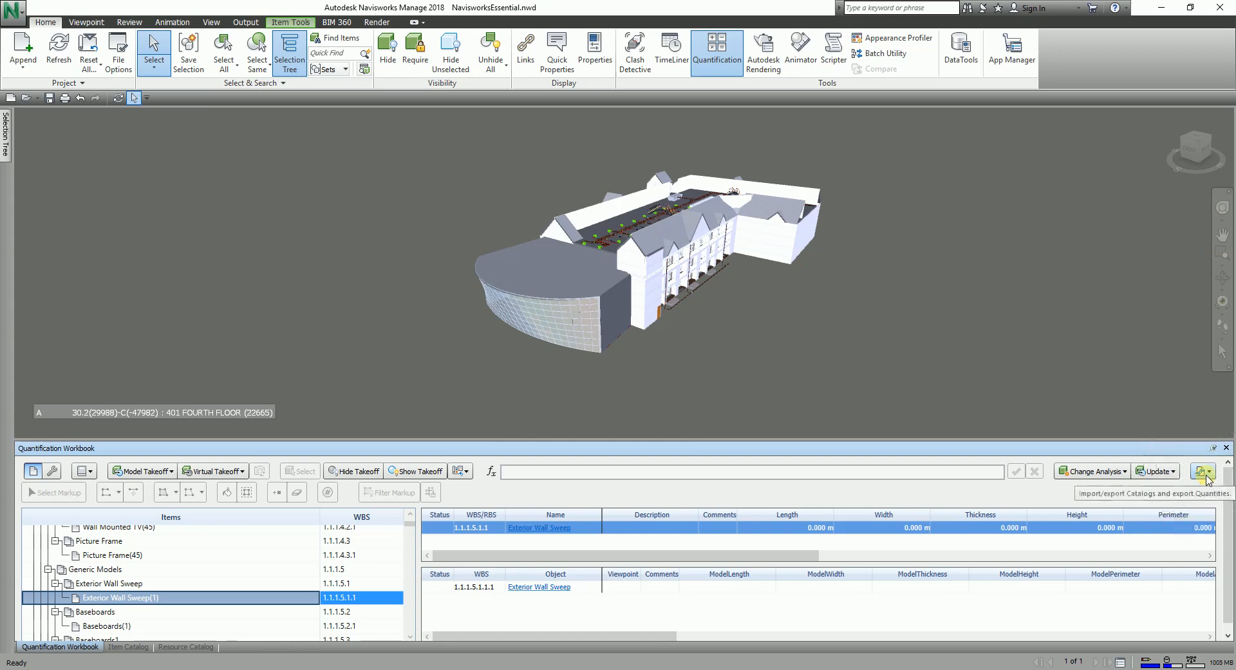
Step: Export all quantities to Excel, saving over the existing New Quantity Report file
left_click(1203, 472)
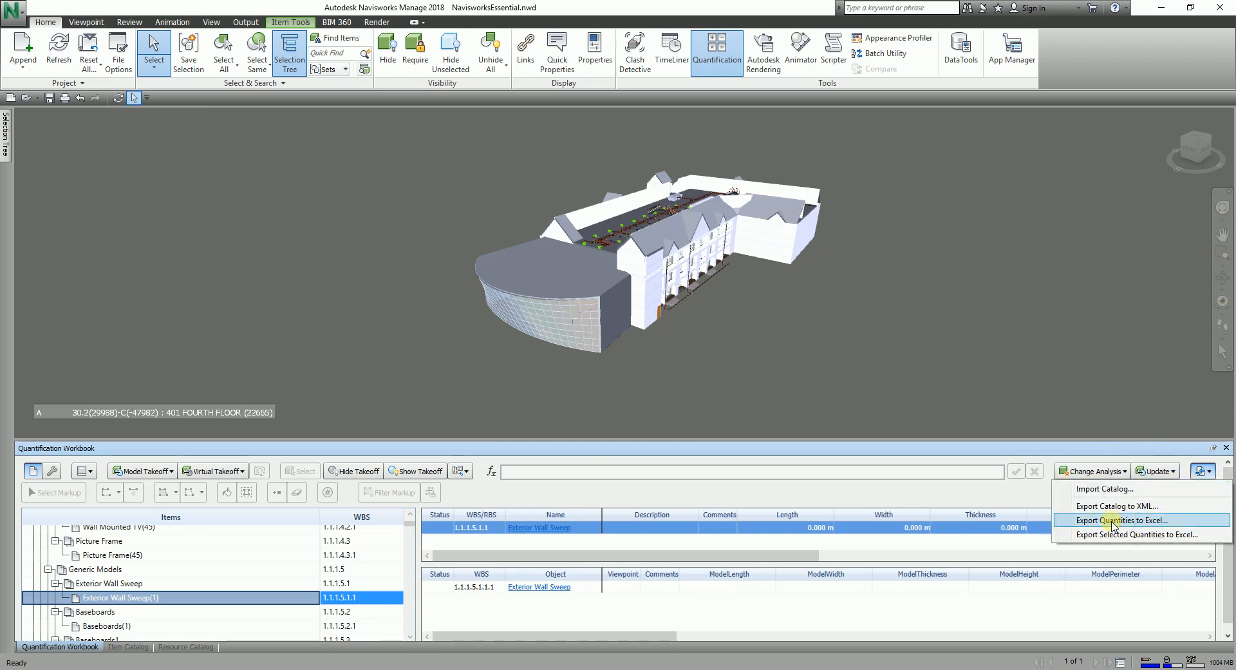
left_click(1122, 520)
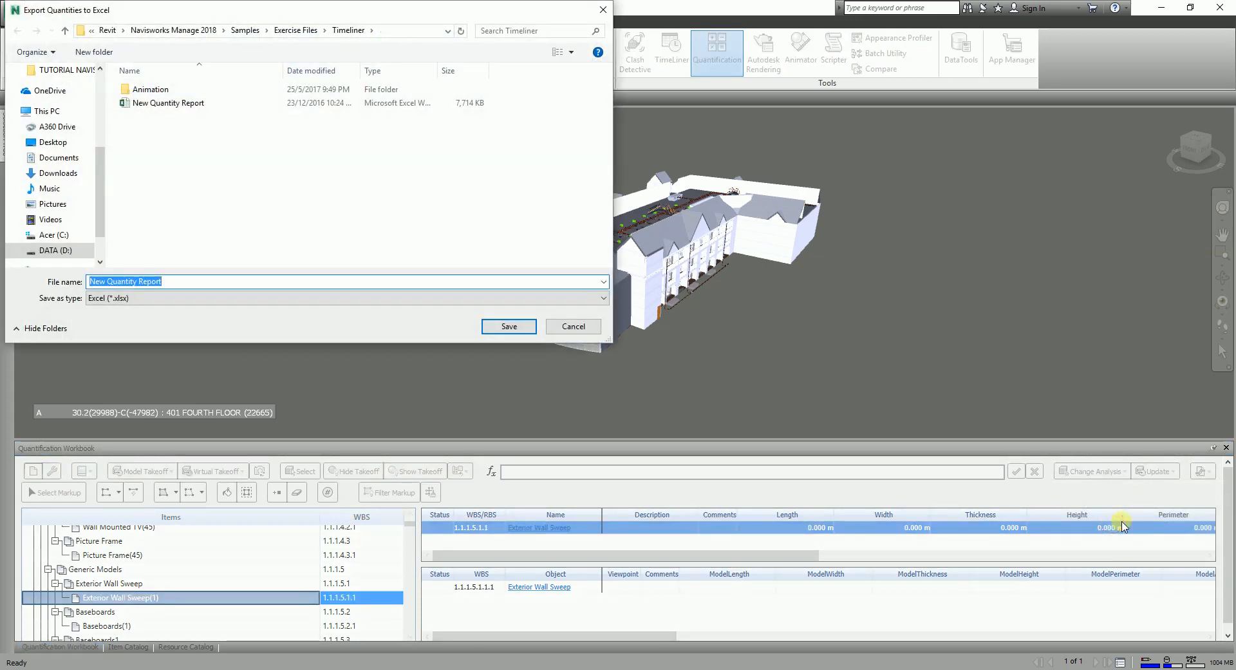
mouse_move(149, 150)
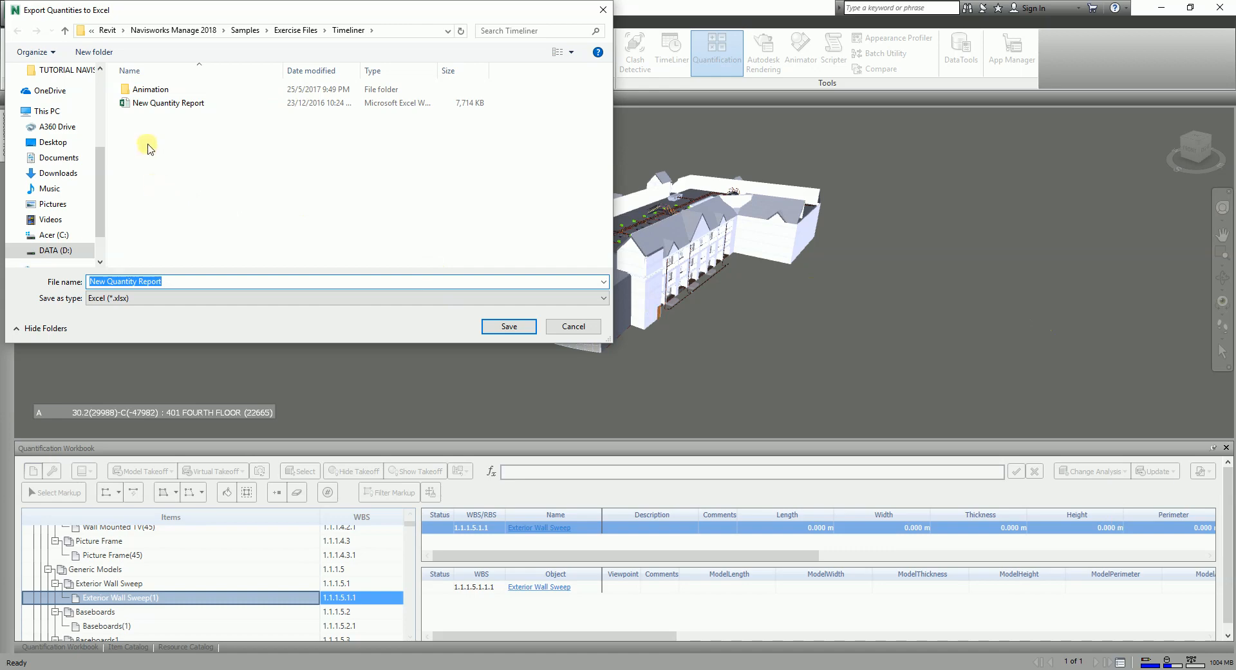
left_click(189, 282)
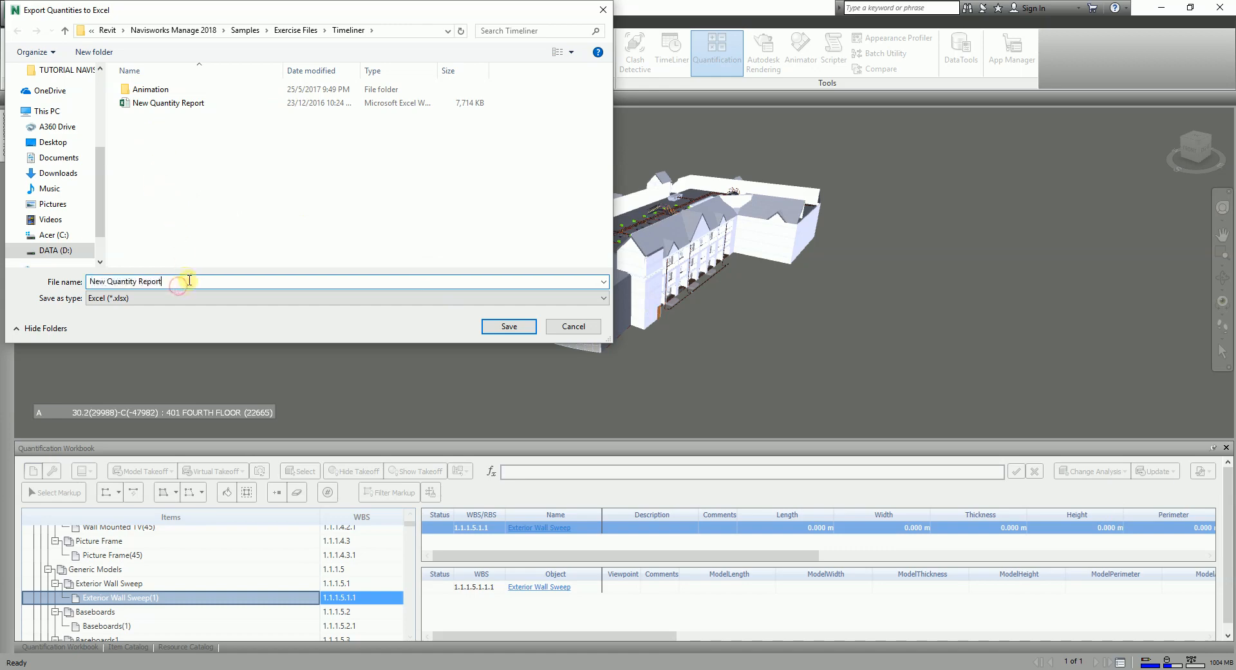
left_click(167, 103)
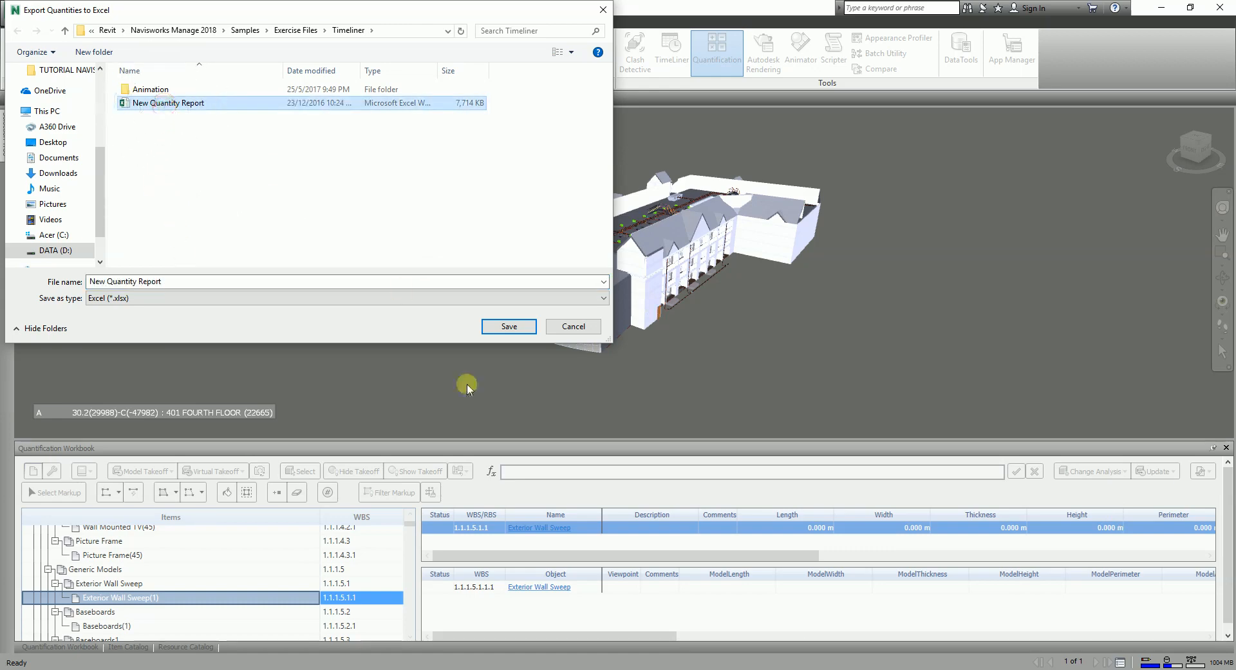
left_click(507, 325)
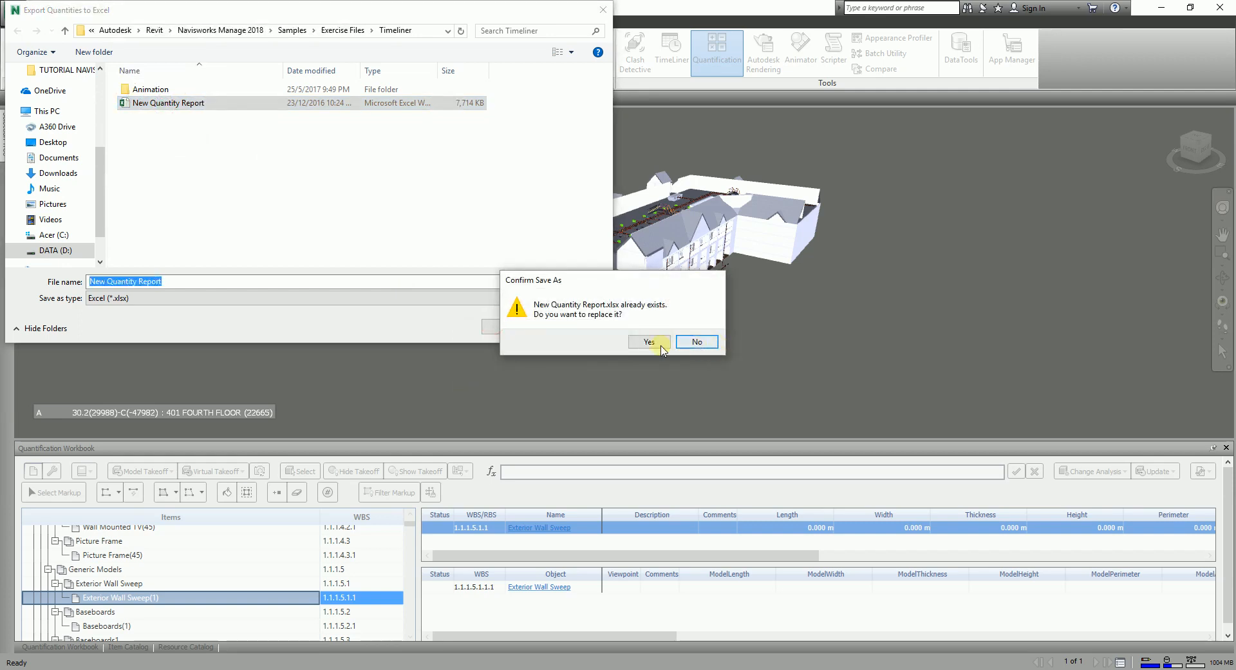
Step: Confirm overwriting the existing New Quantity Report workbook and let the export run
left_click(648, 341)
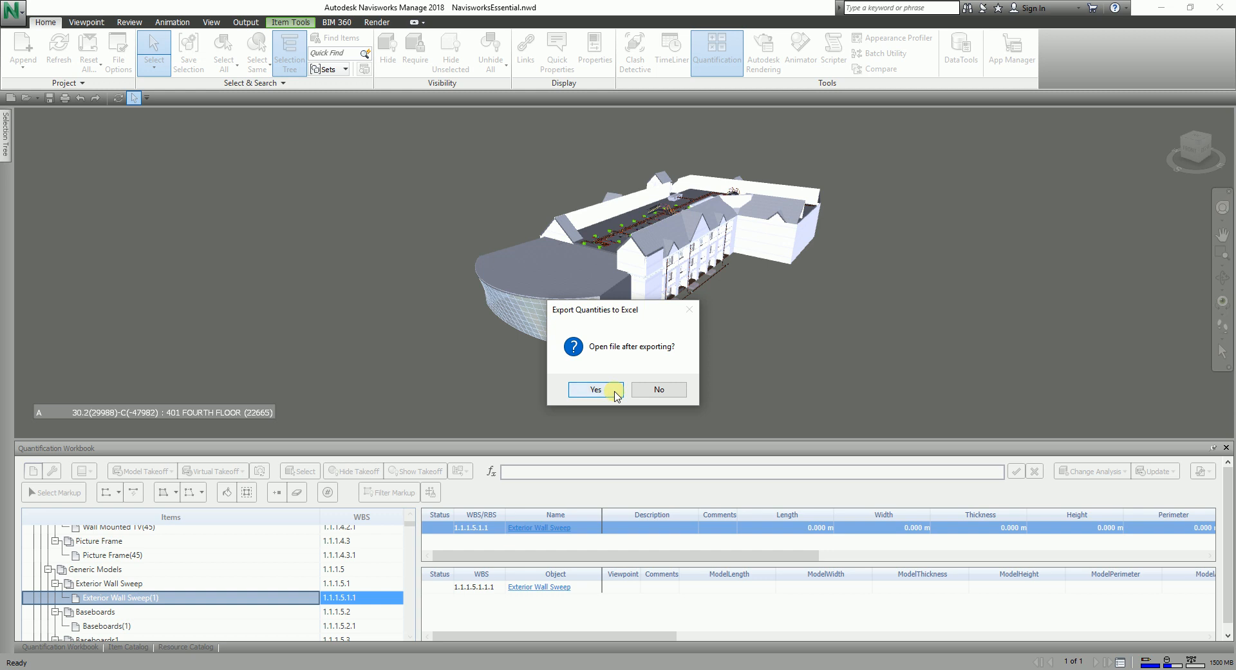
Step: Answer Yes so the exported New Quantity Report opens in Excel
left_click(615, 397)
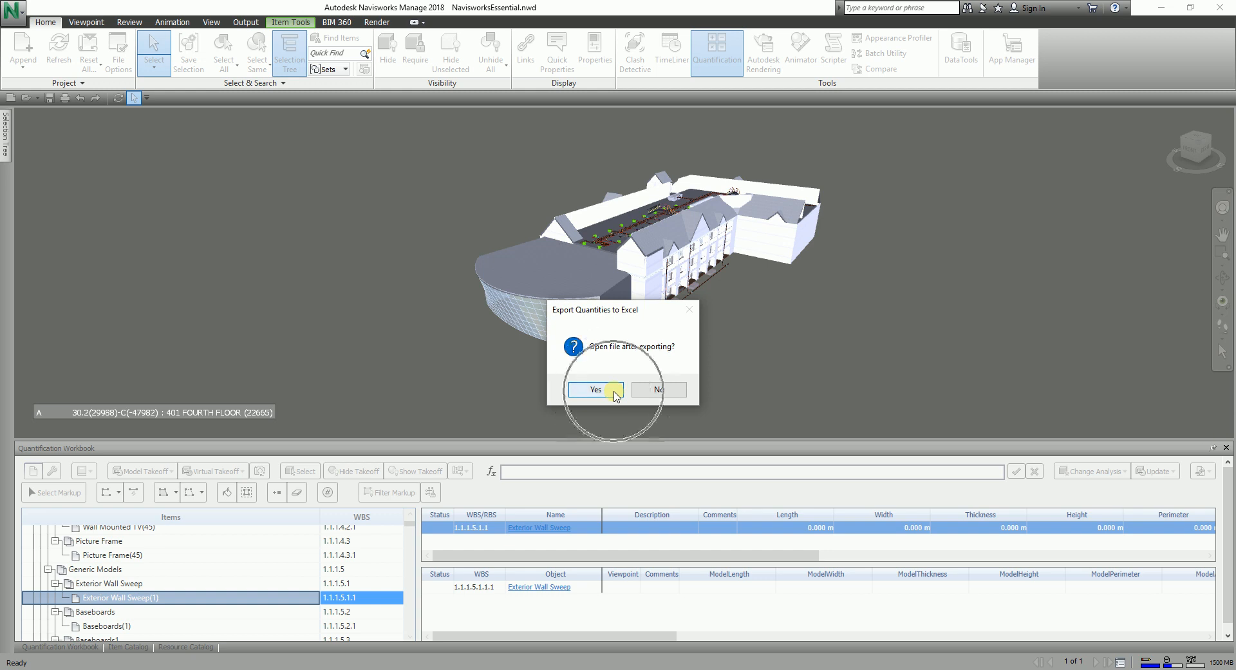
left_click(595, 390)
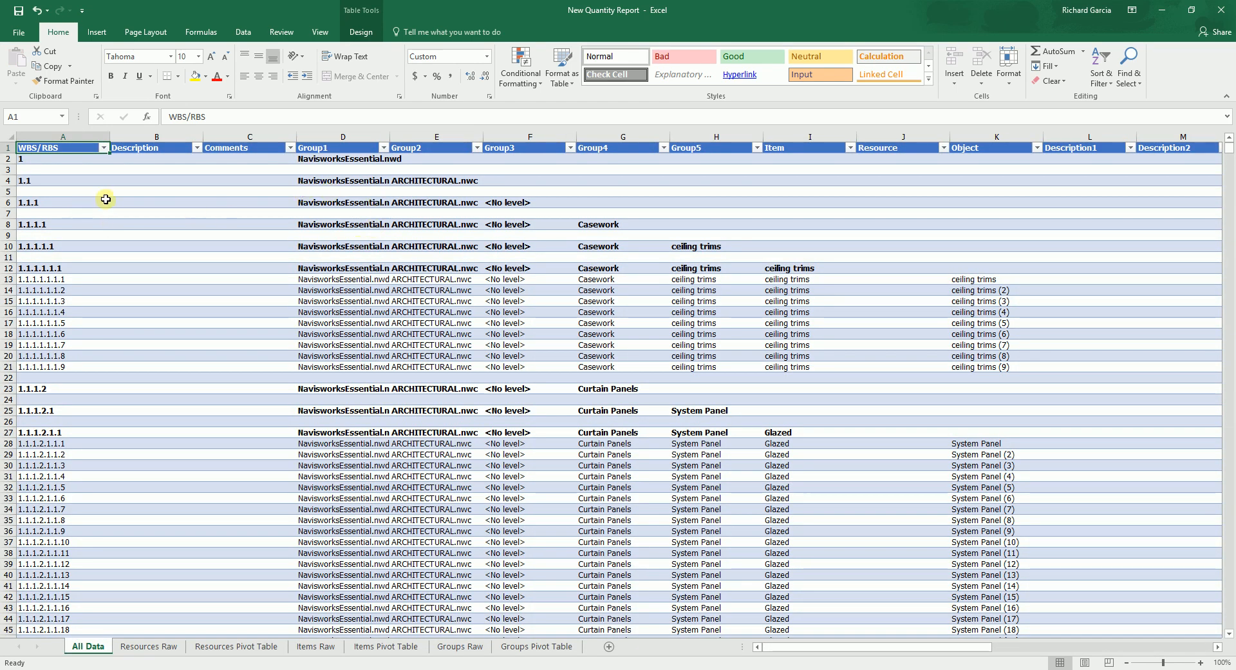
Step: Examine the exported takeoff rows on the All Data sheet
left_click(156, 311)
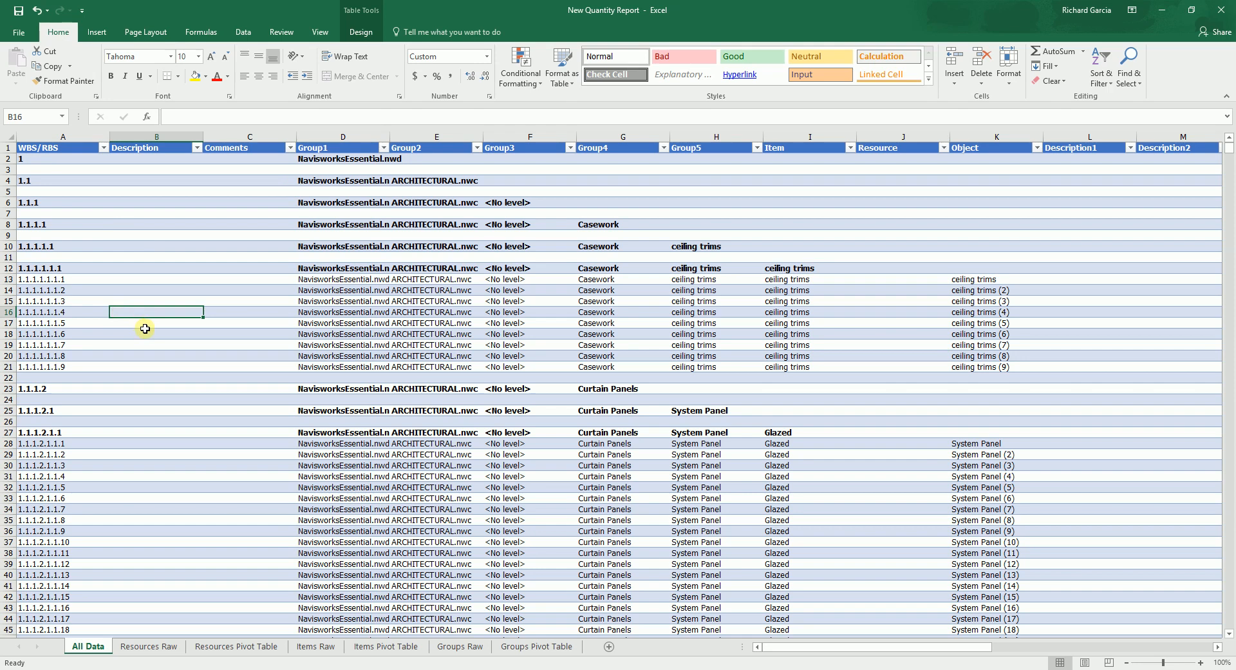
mouse_move(189, 222)
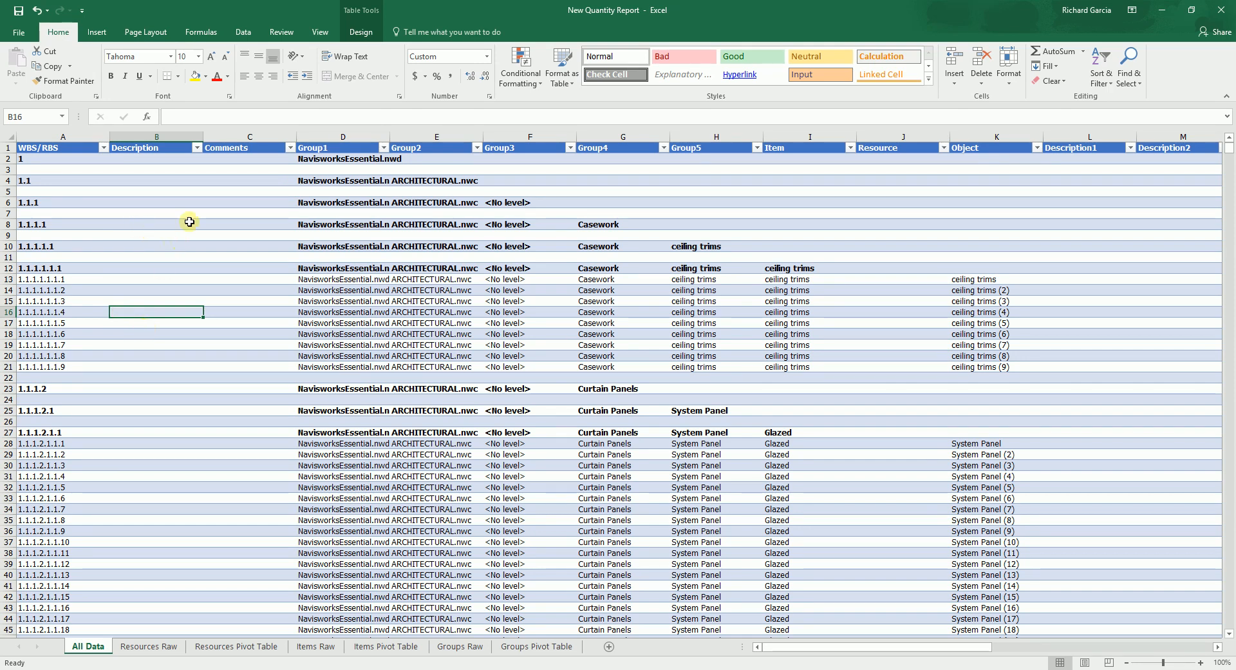
mouse_move(398, 211)
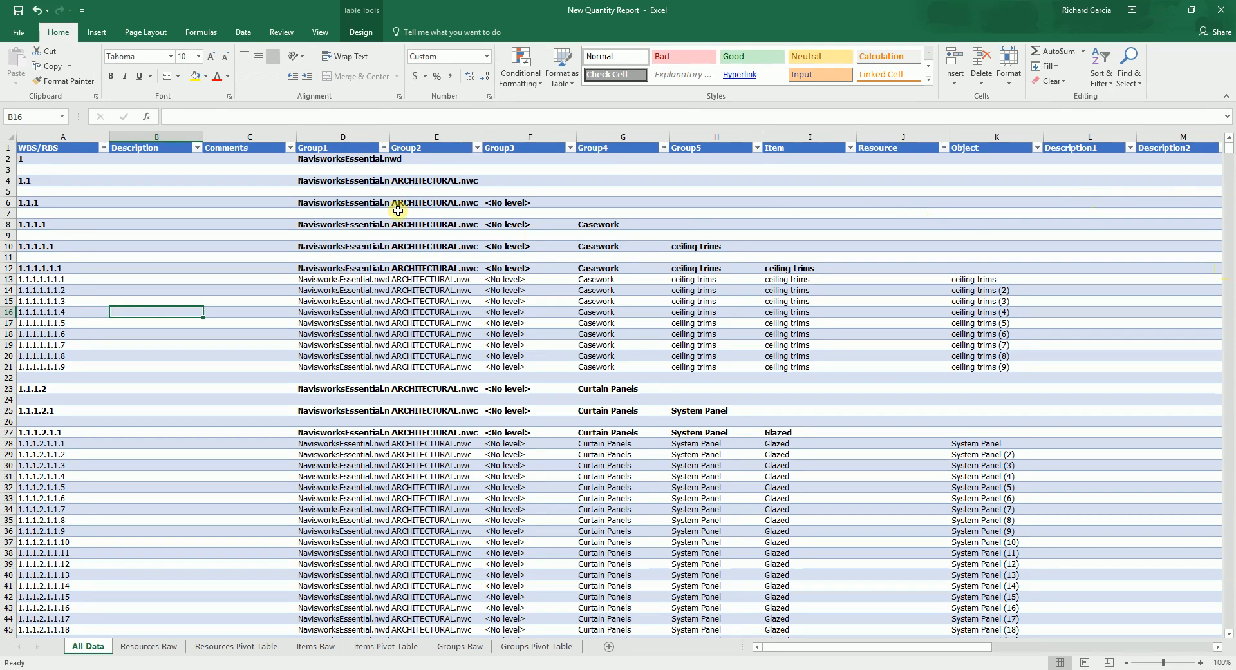
left_click(103, 148)
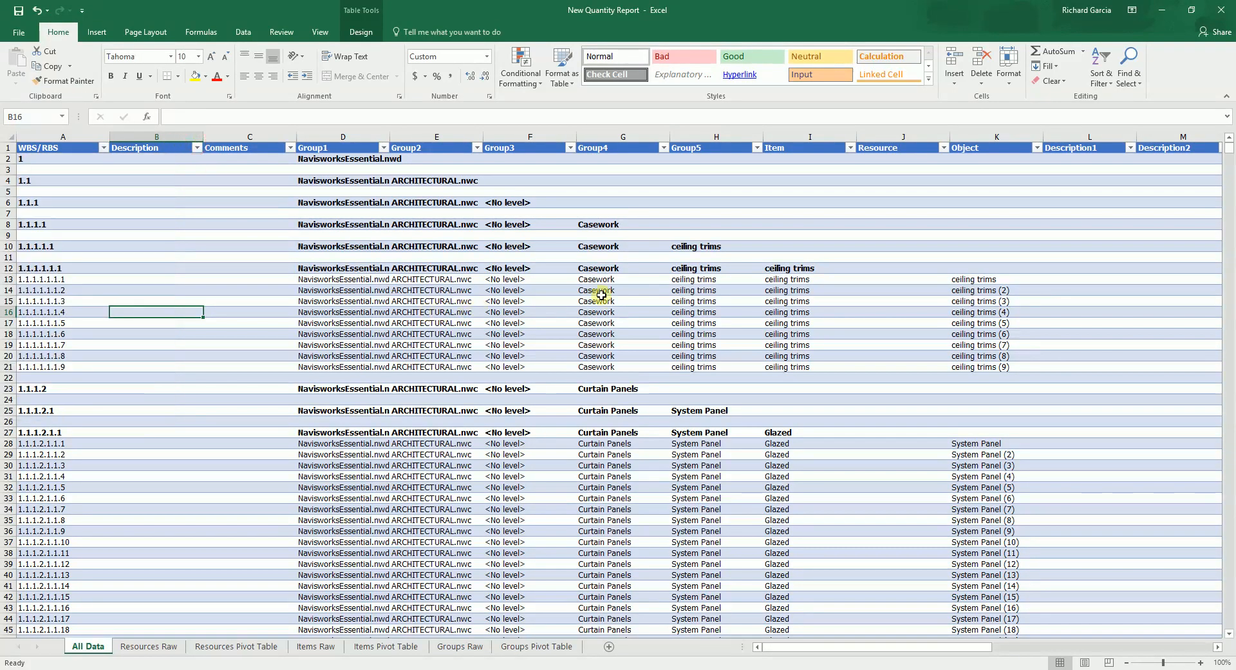
left_click(1091, 398)
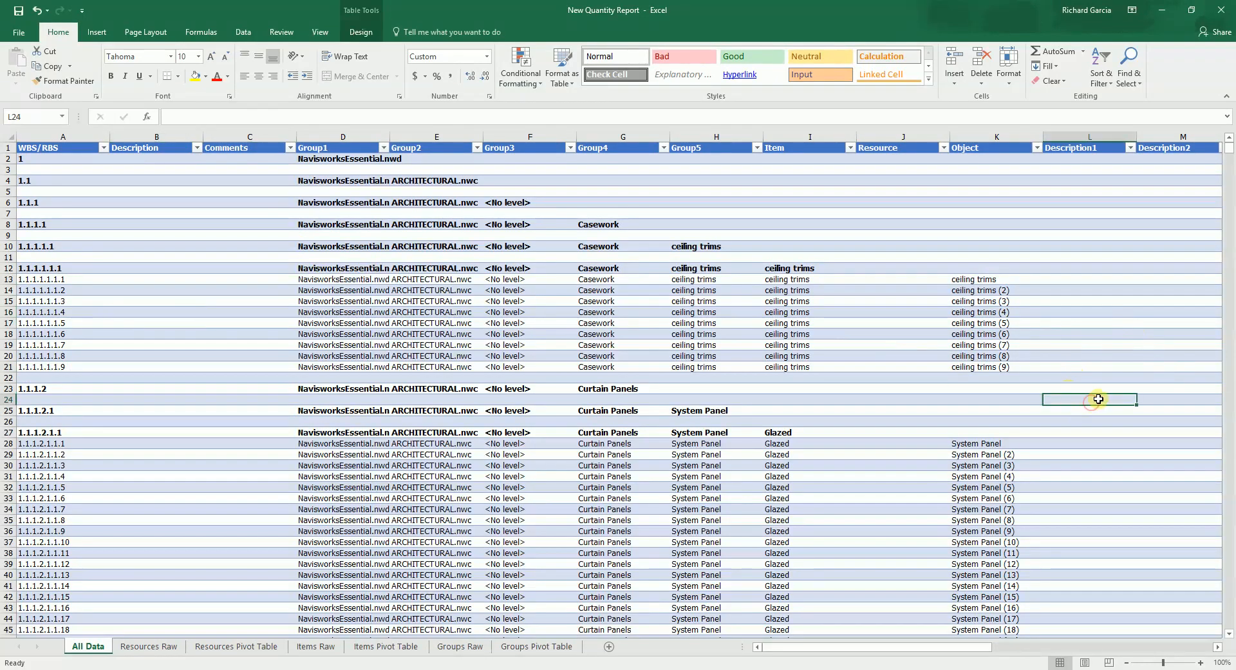
scroll("down", 3)
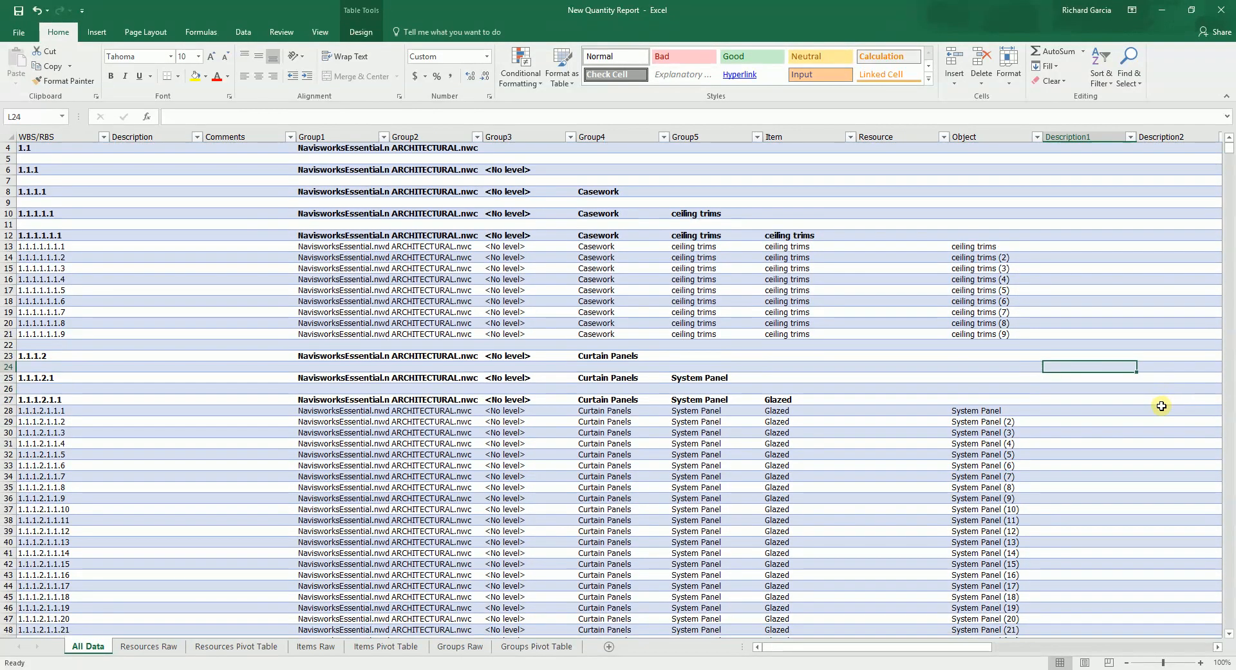
scroll("down", 3)
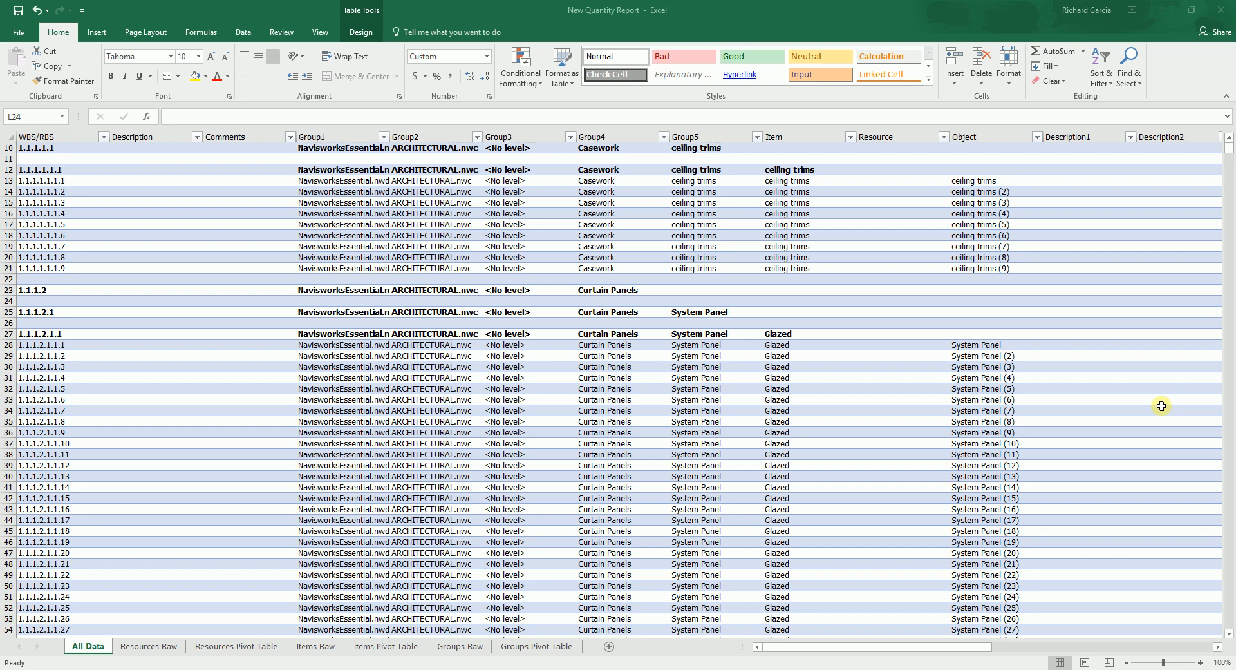
mouse_move(261, 584)
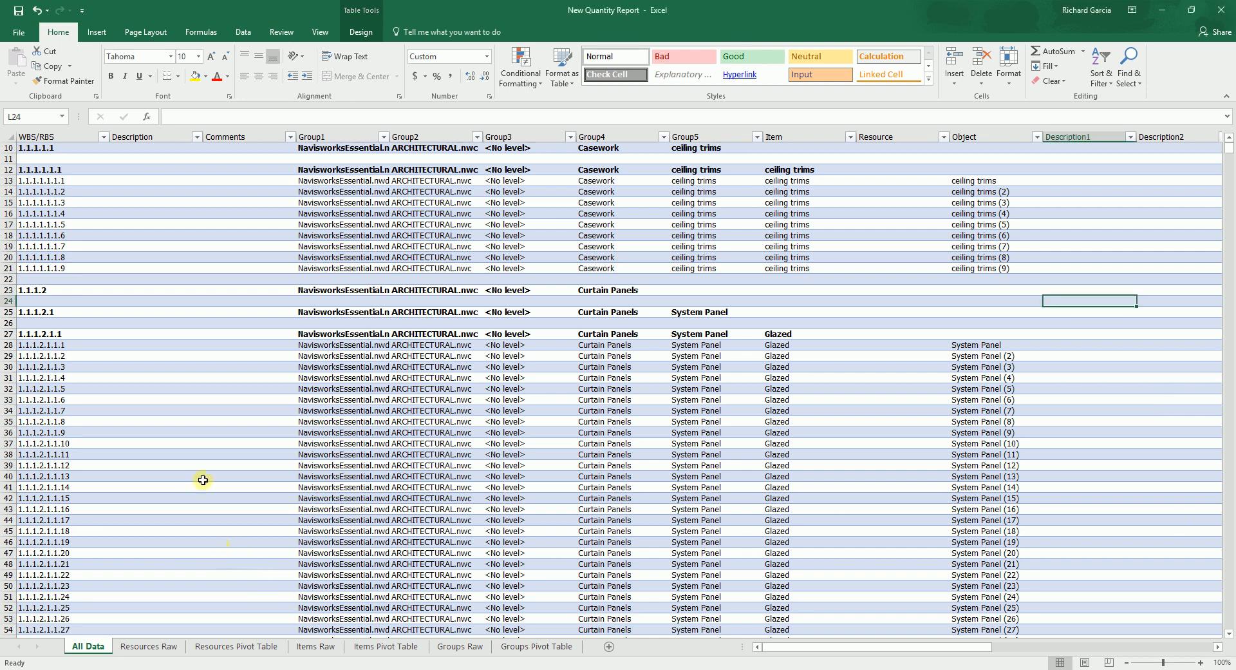
scroll("up", 3)
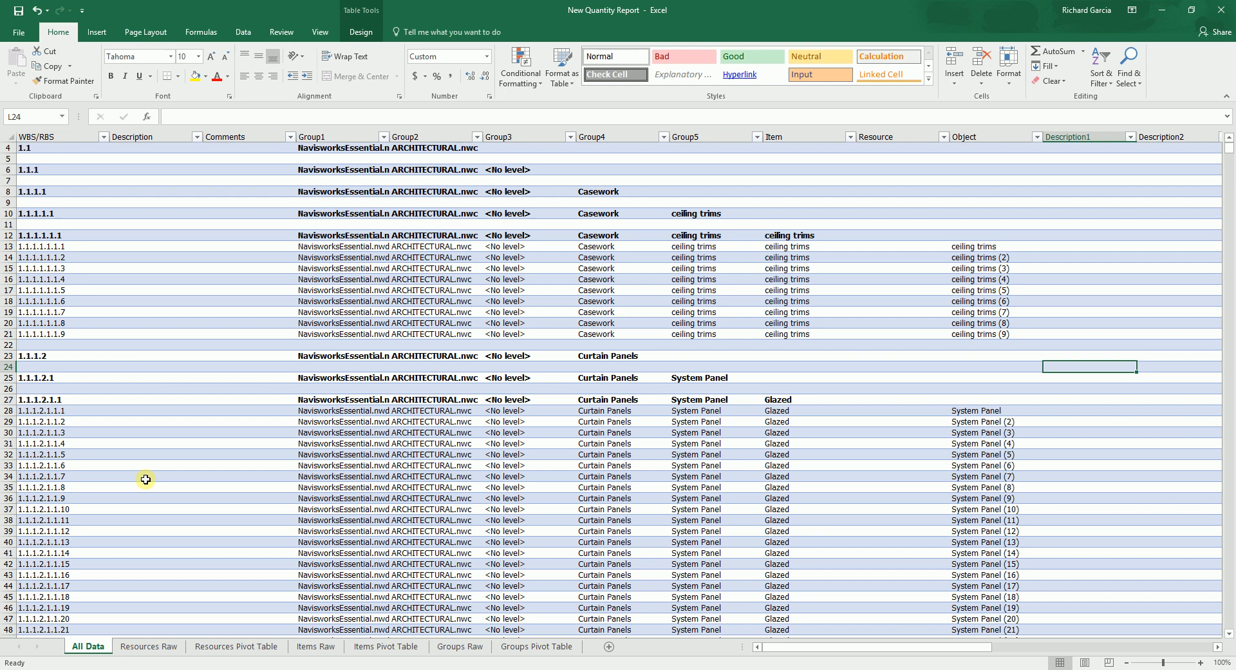
Step: Move to the Resources Raw sheet, which holds only column headings
left_click(148, 647)
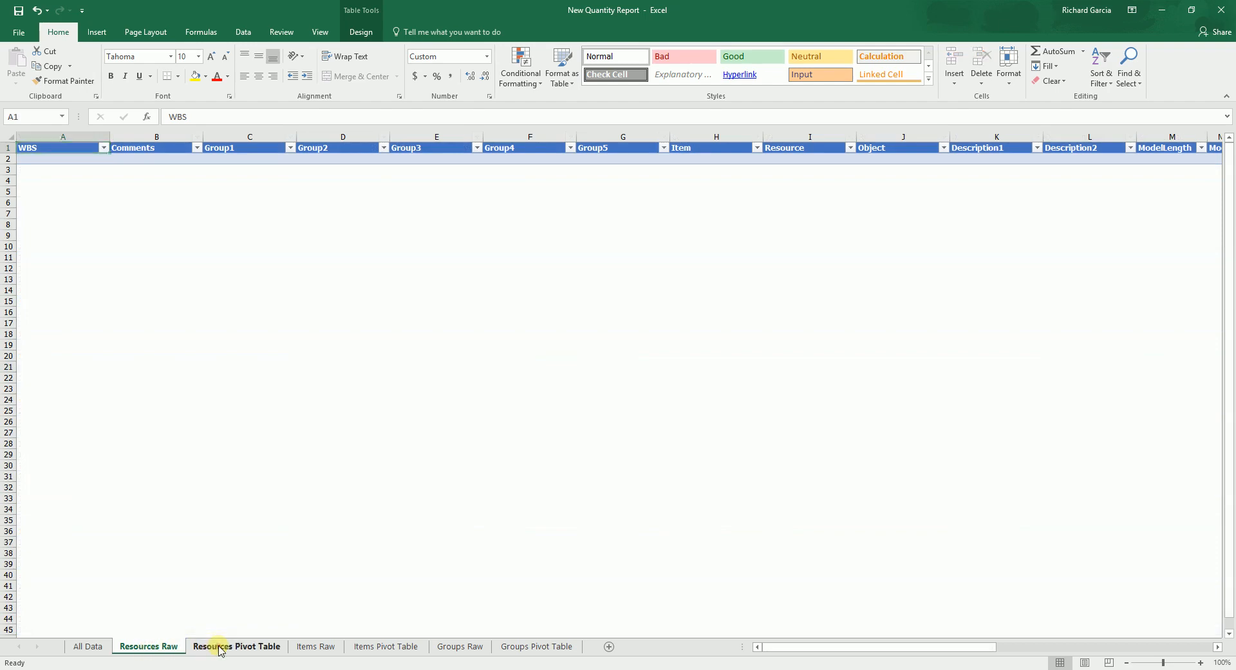
Step: Review the Resources and Items Pivot Table sheets, select the ceiling trims row, and return to All Data
left_click(236, 647)
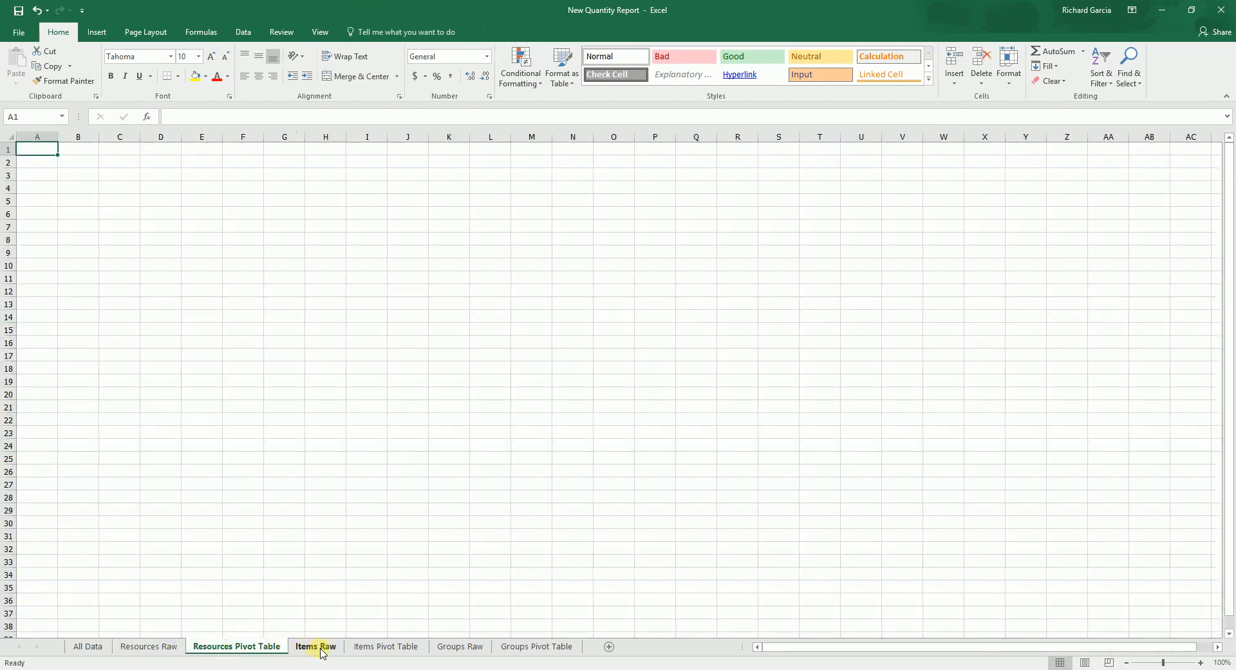
left_click(385, 647)
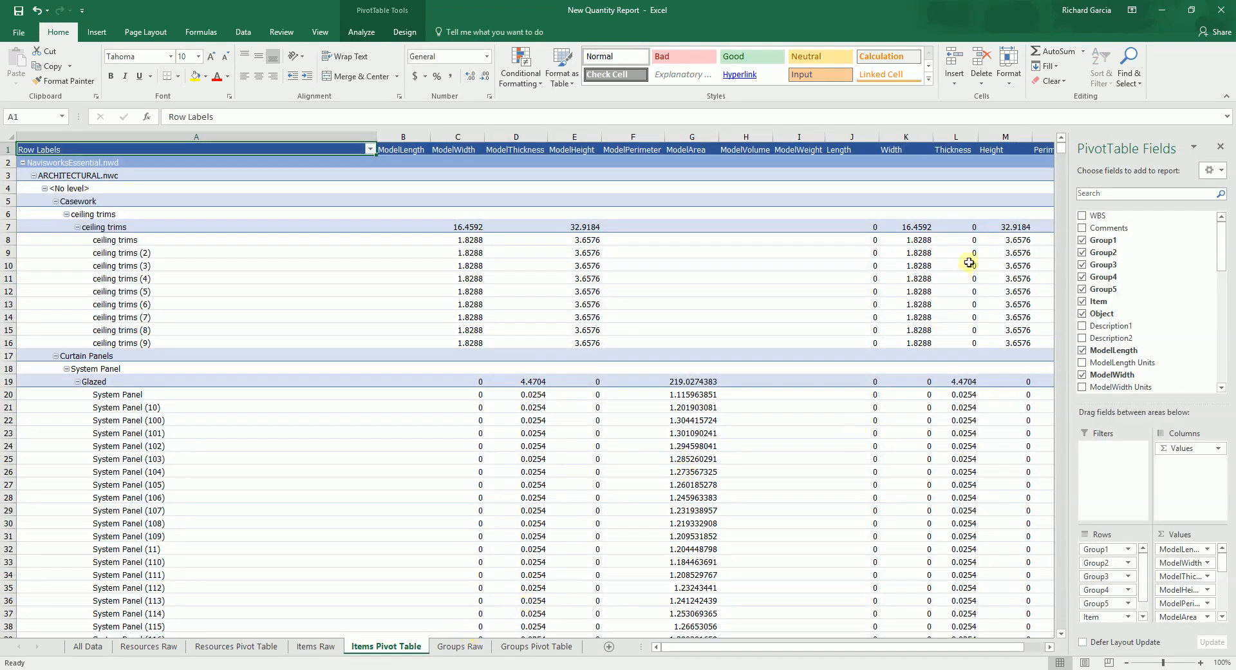
mouse_move(1137, 153)
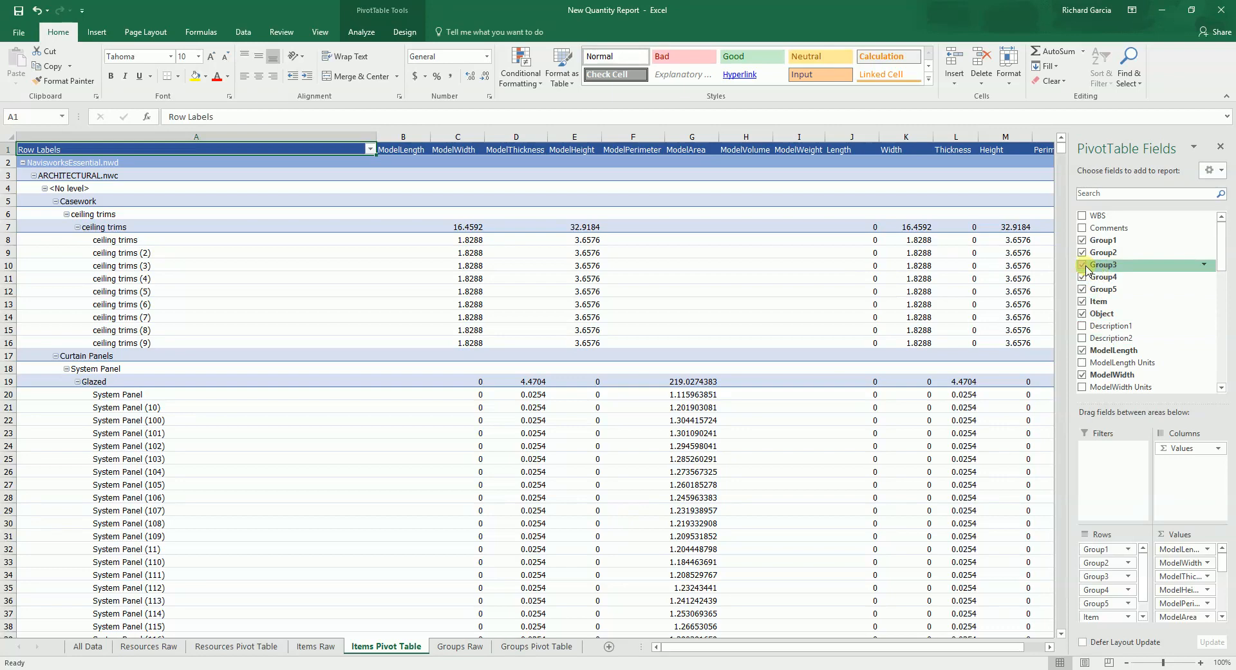
left_click(196, 278)
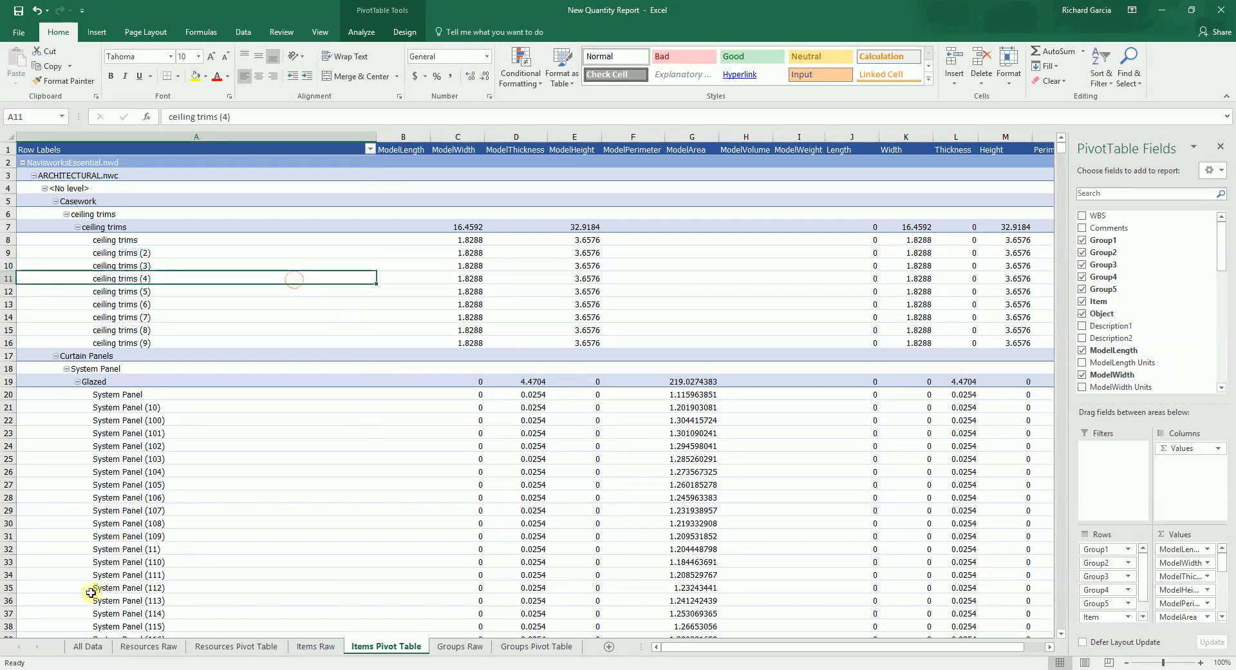
left_click(88, 646)
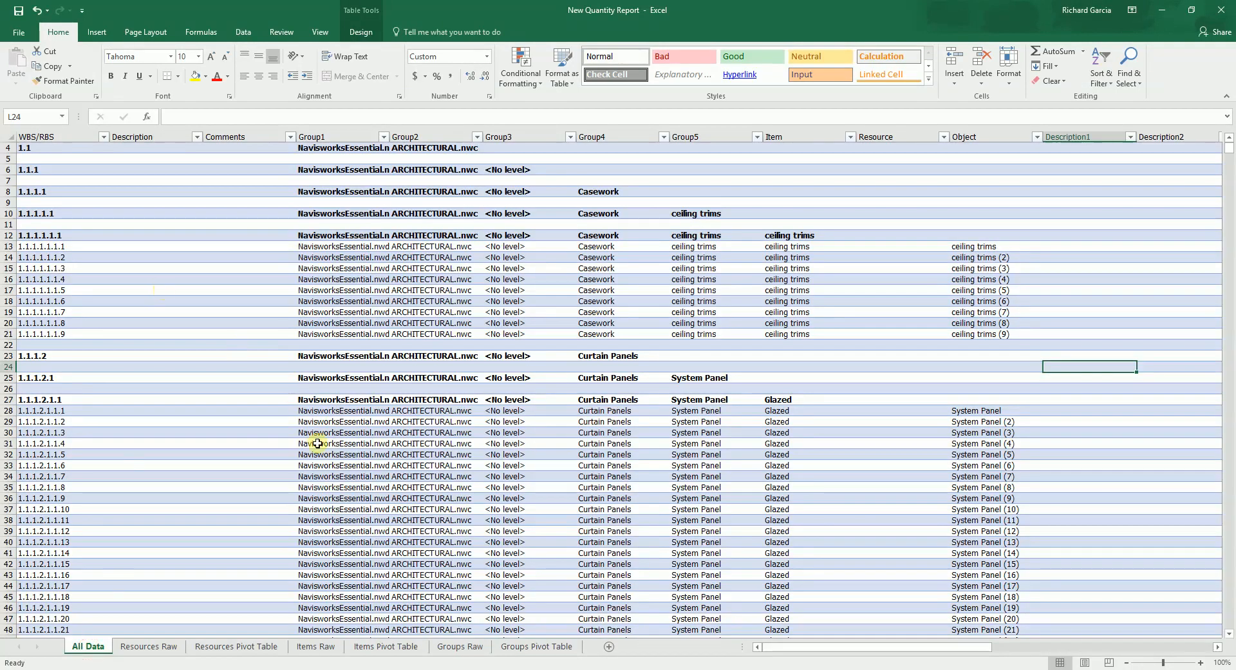
scroll("down", 3)
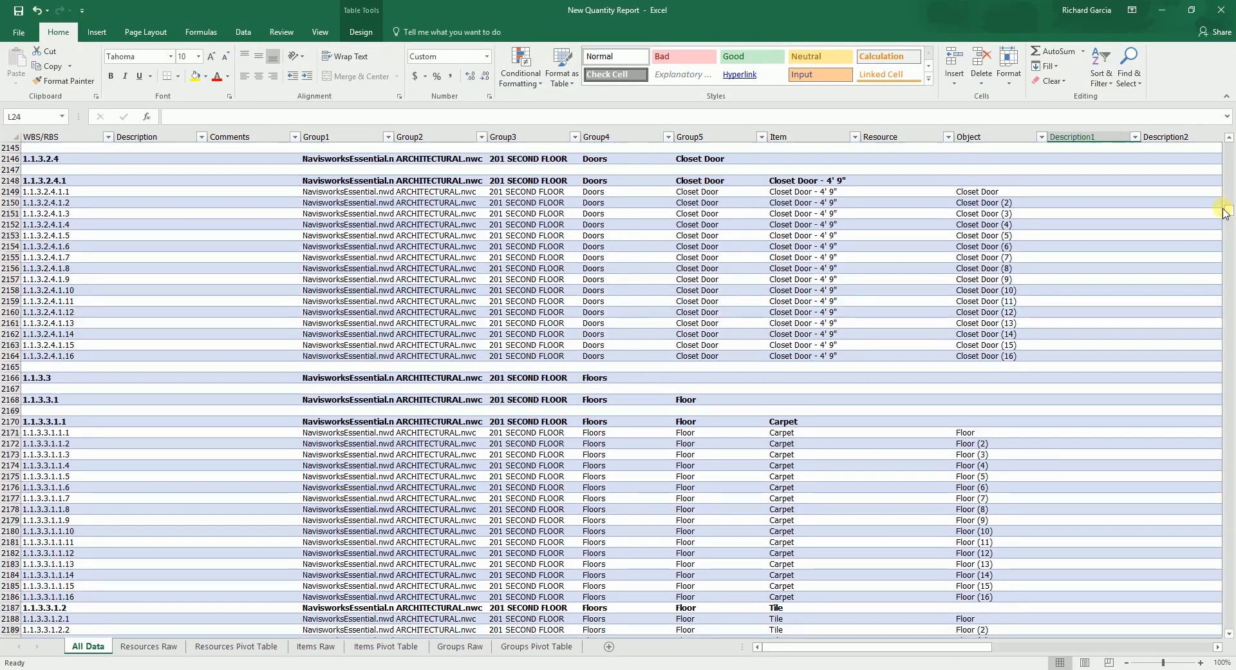
mouse_move(742, 312)
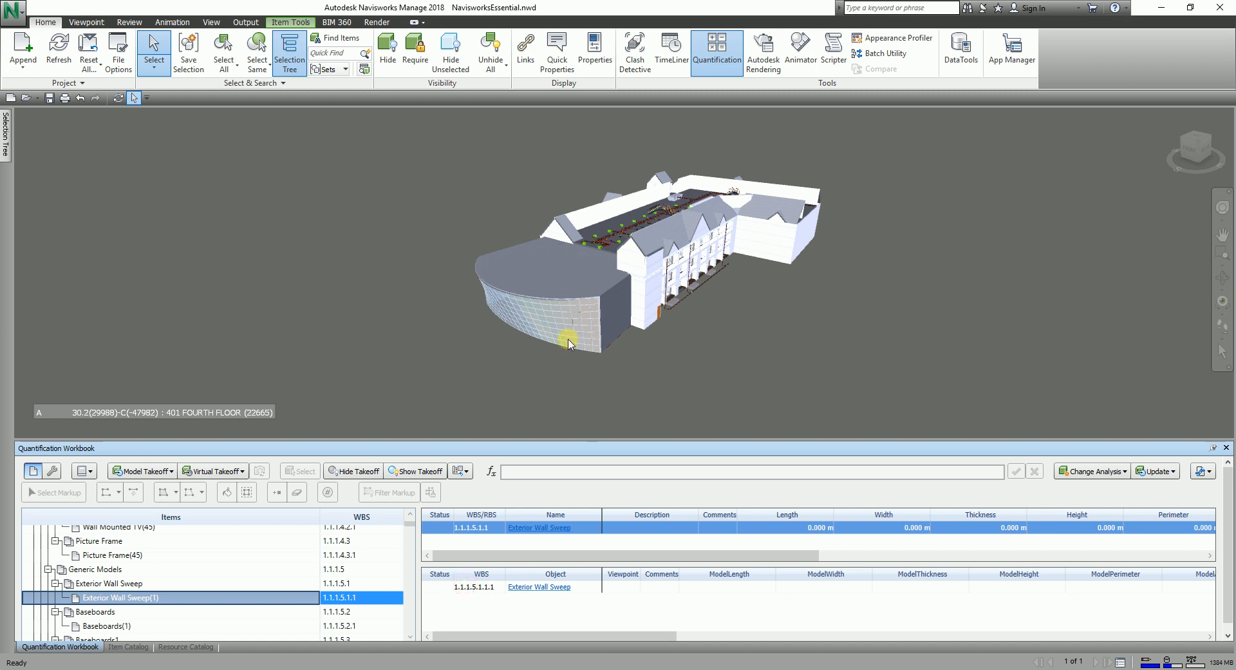
mouse_move(582, 304)
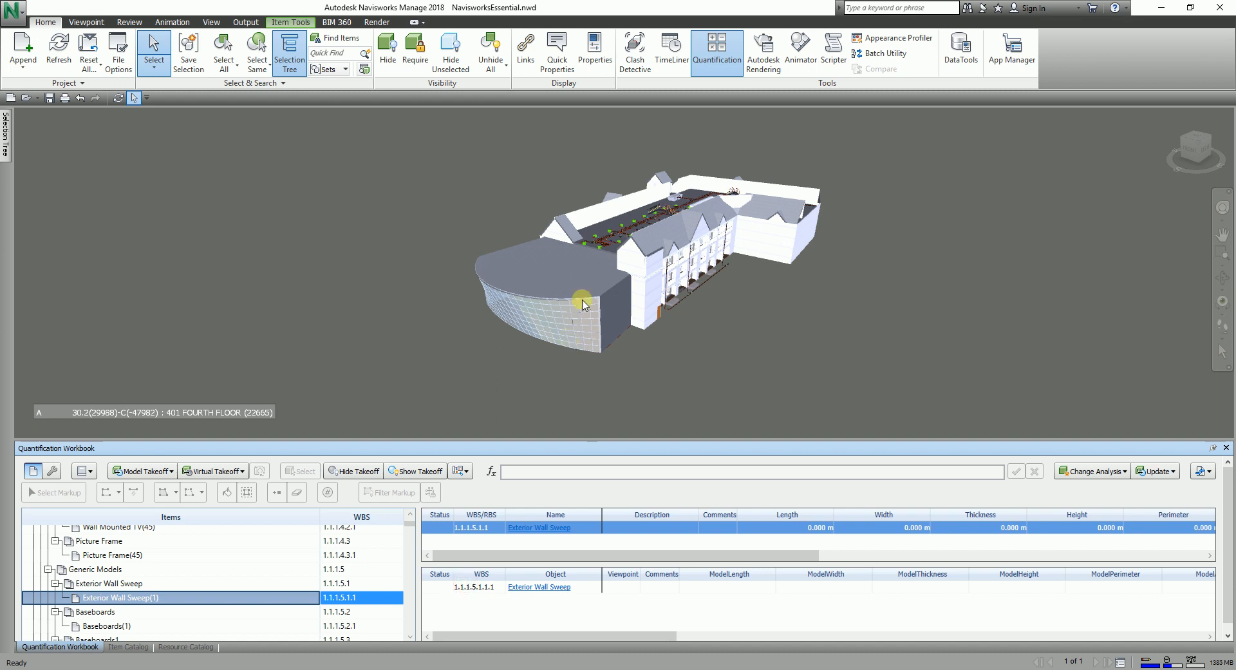
mouse_move(417, 614)
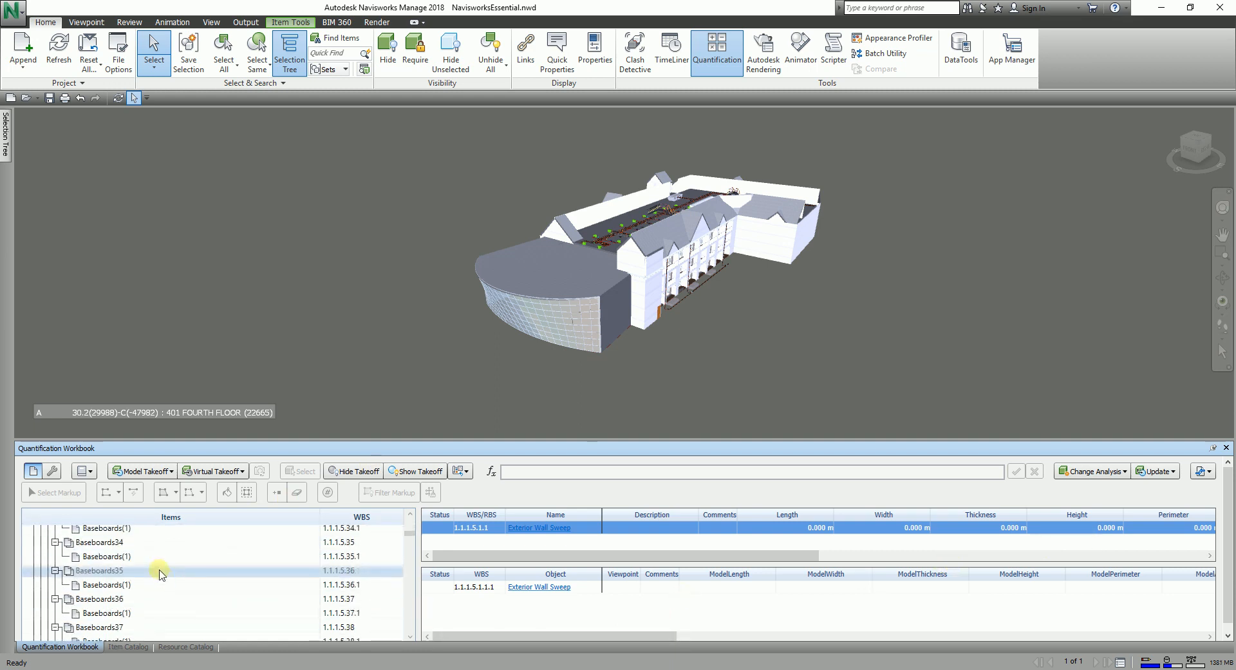
left_click(107, 585)
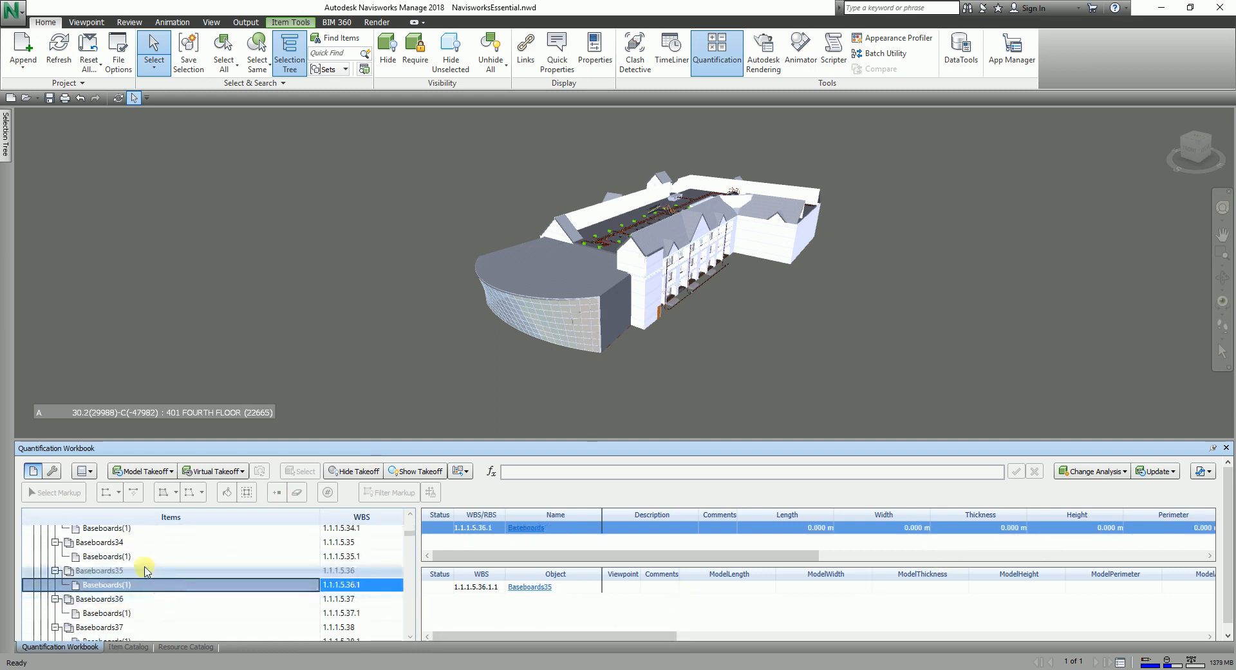
left_click(99, 599)
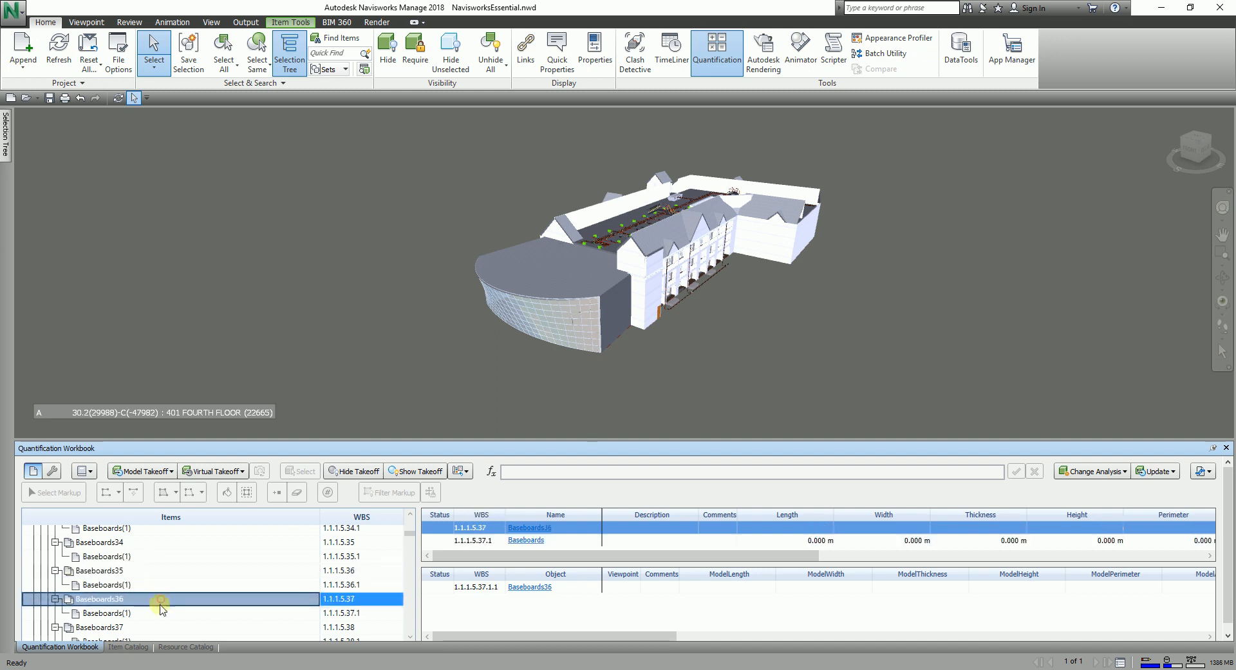
left_click(107, 614)
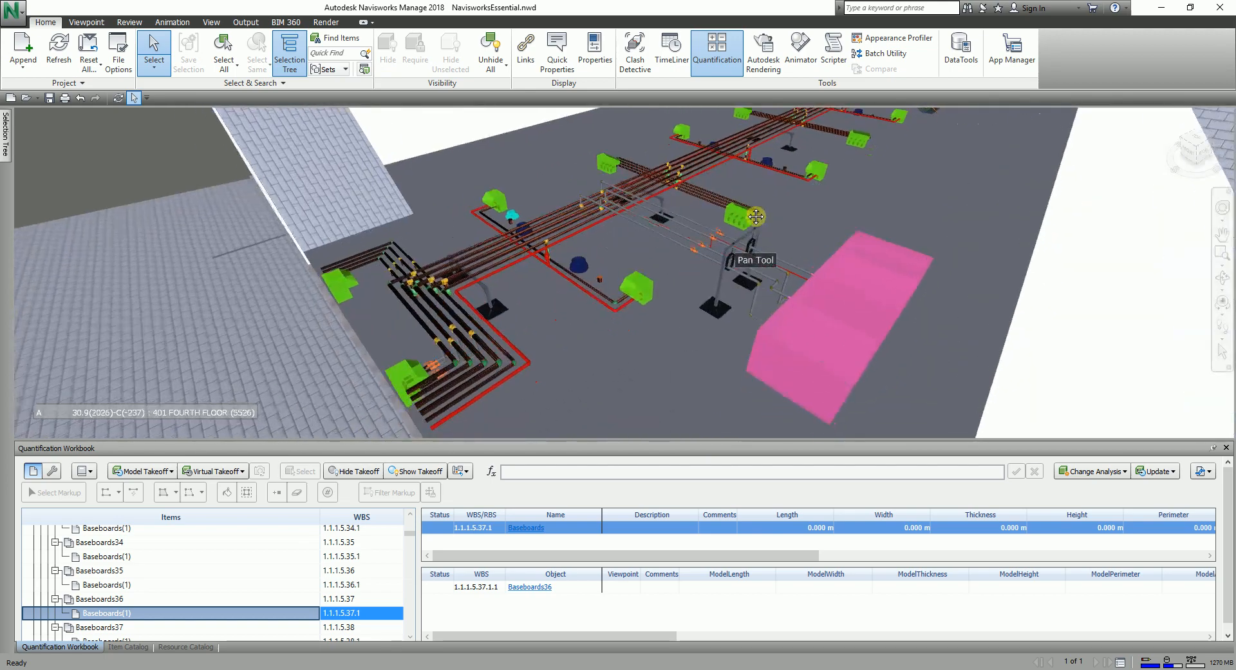
left_click_drag(756, 216, 750, 215)
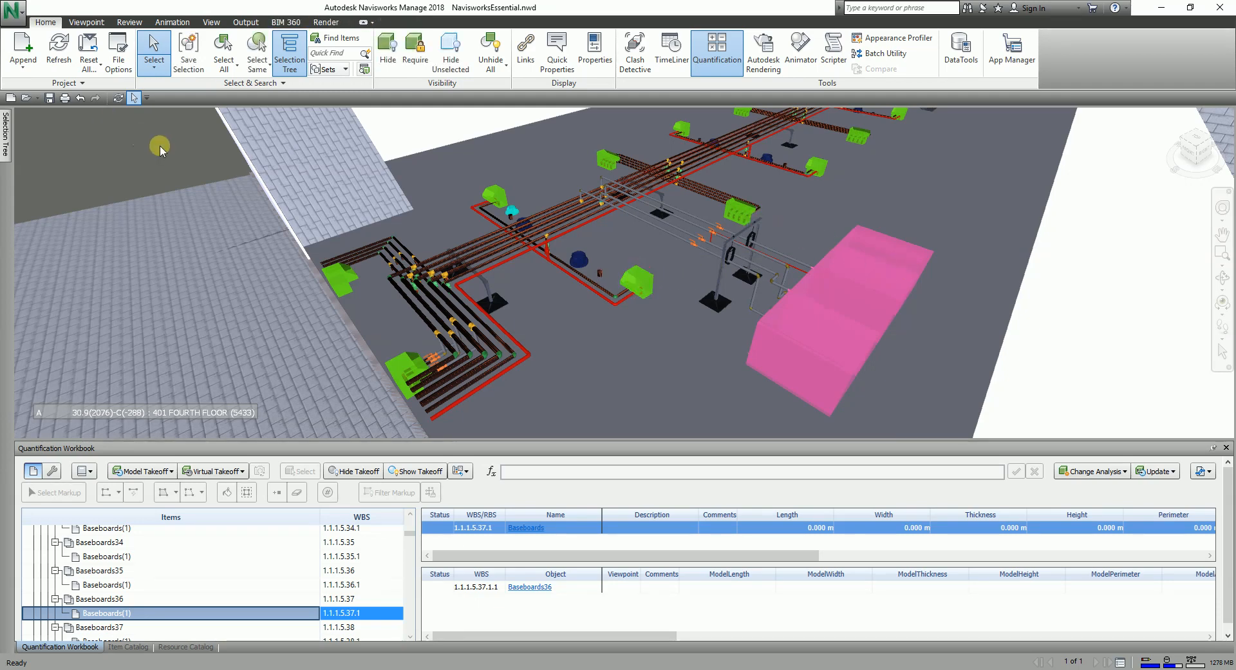
mouse_move(575, 235)
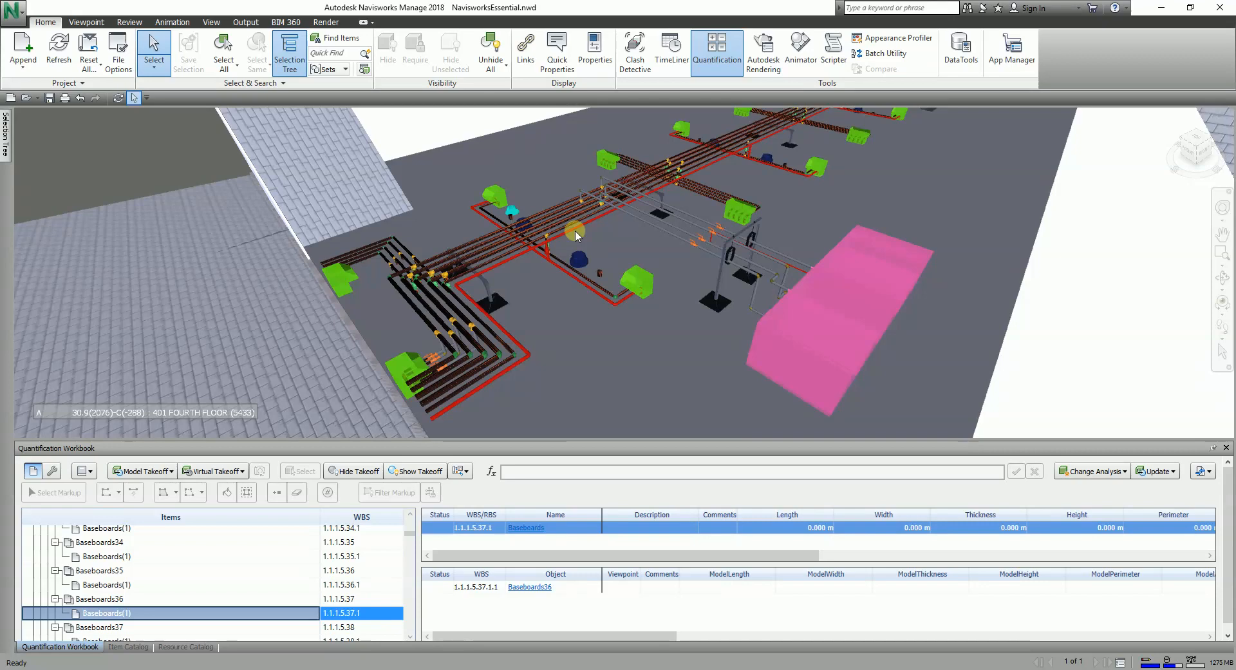
mouse_move(567, 240)
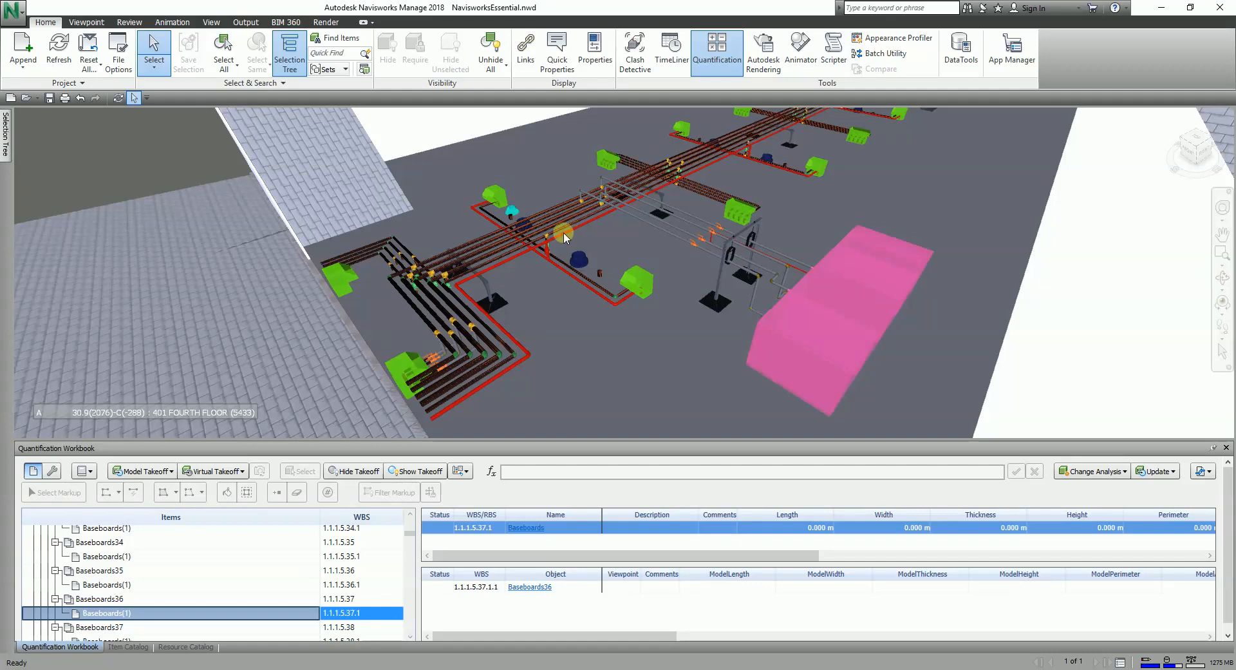
mouse_move(527, 236)
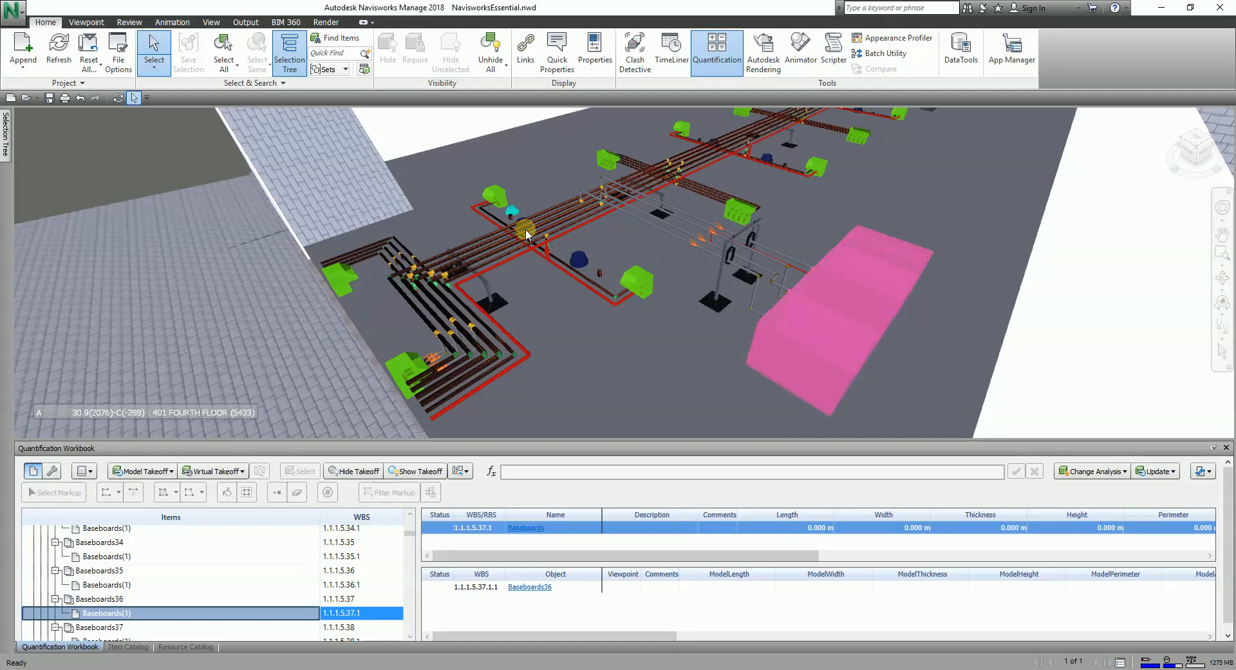
left_click(460, 472)
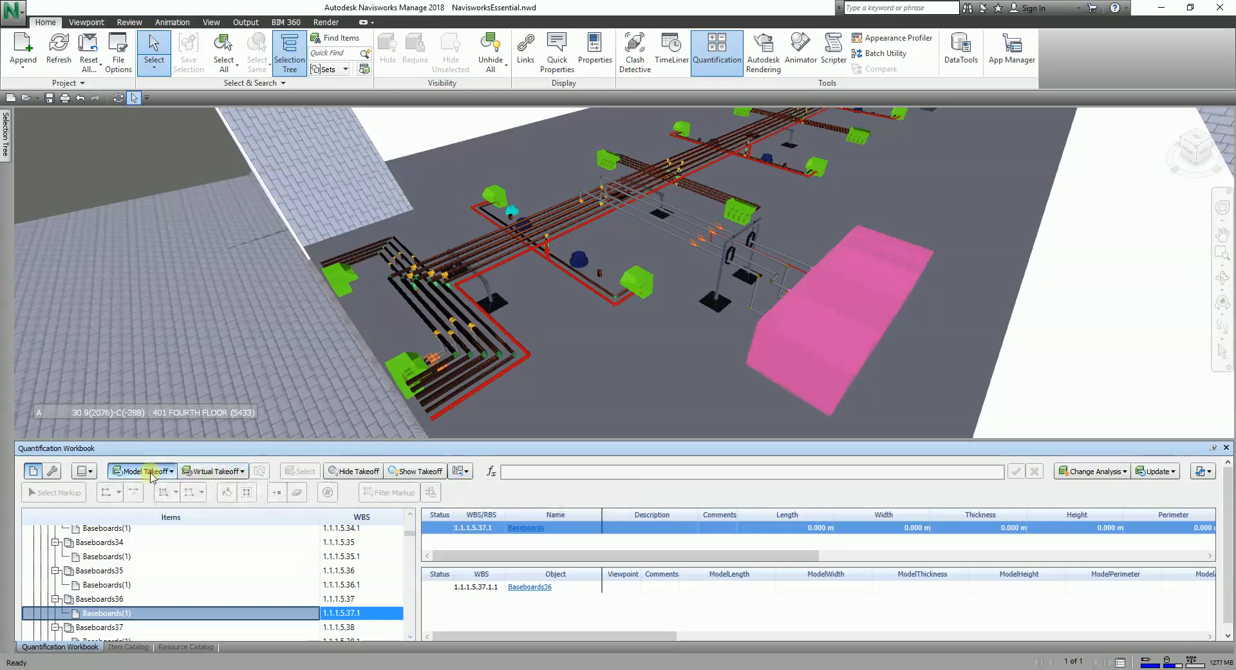
left_click(141, 472)
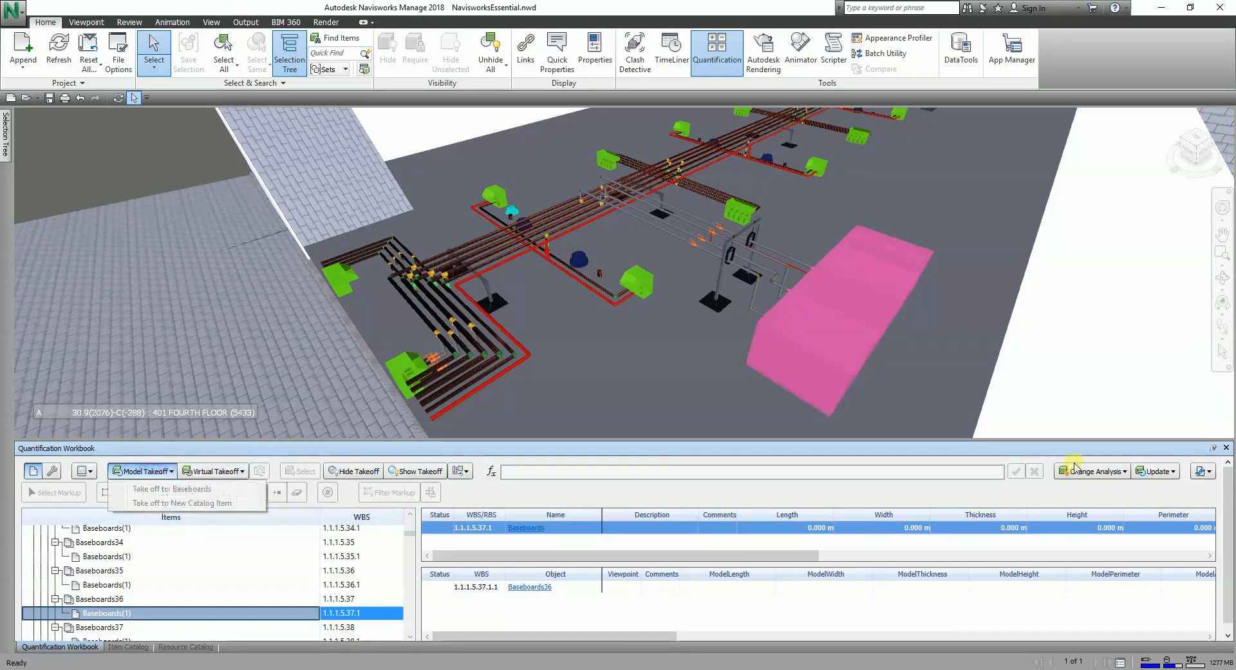
left_click(1119, 471)
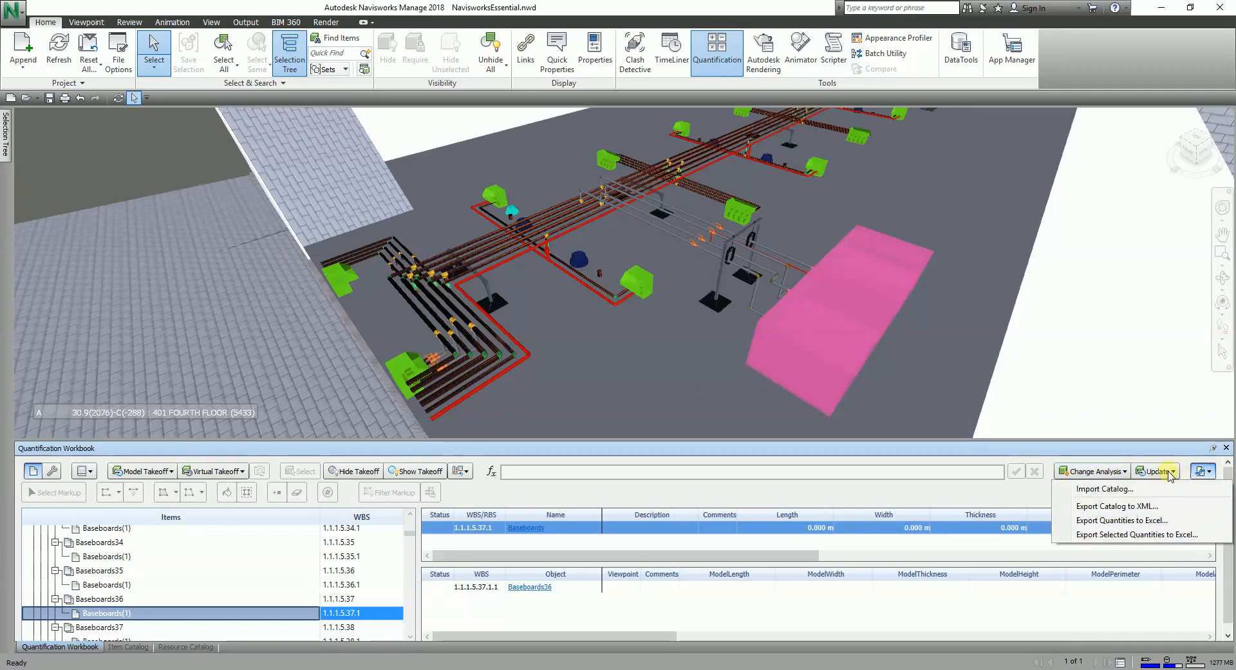
left_click(1174, 471)
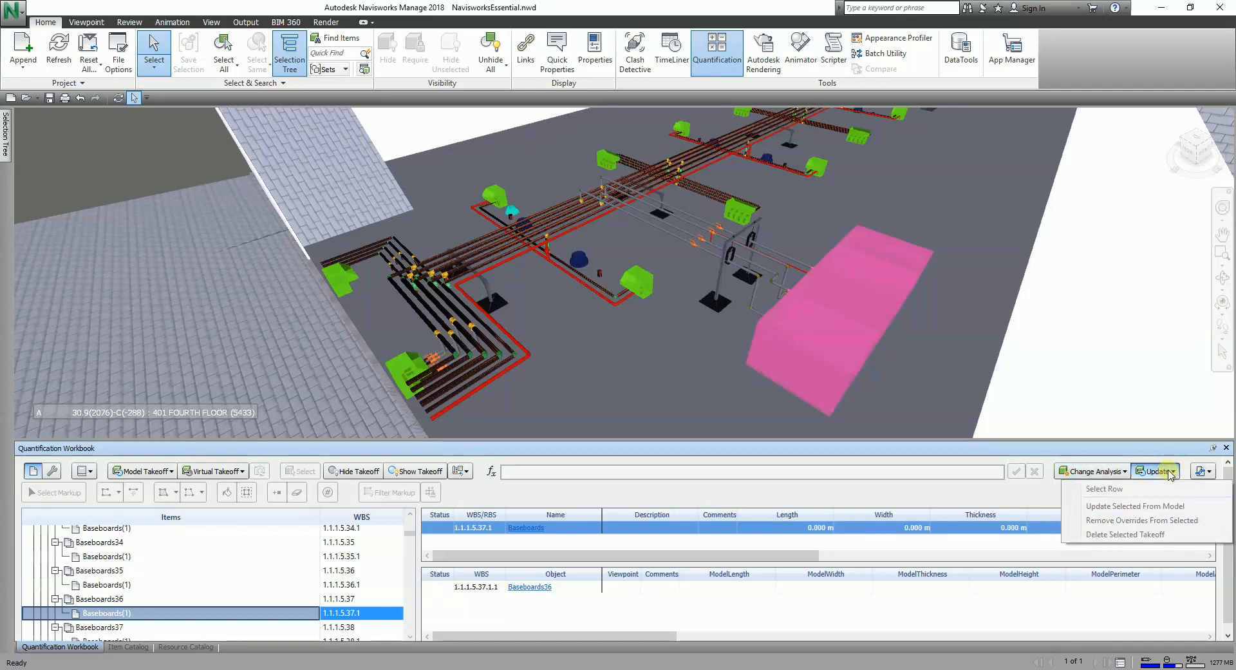
mouse_move(479, 514)
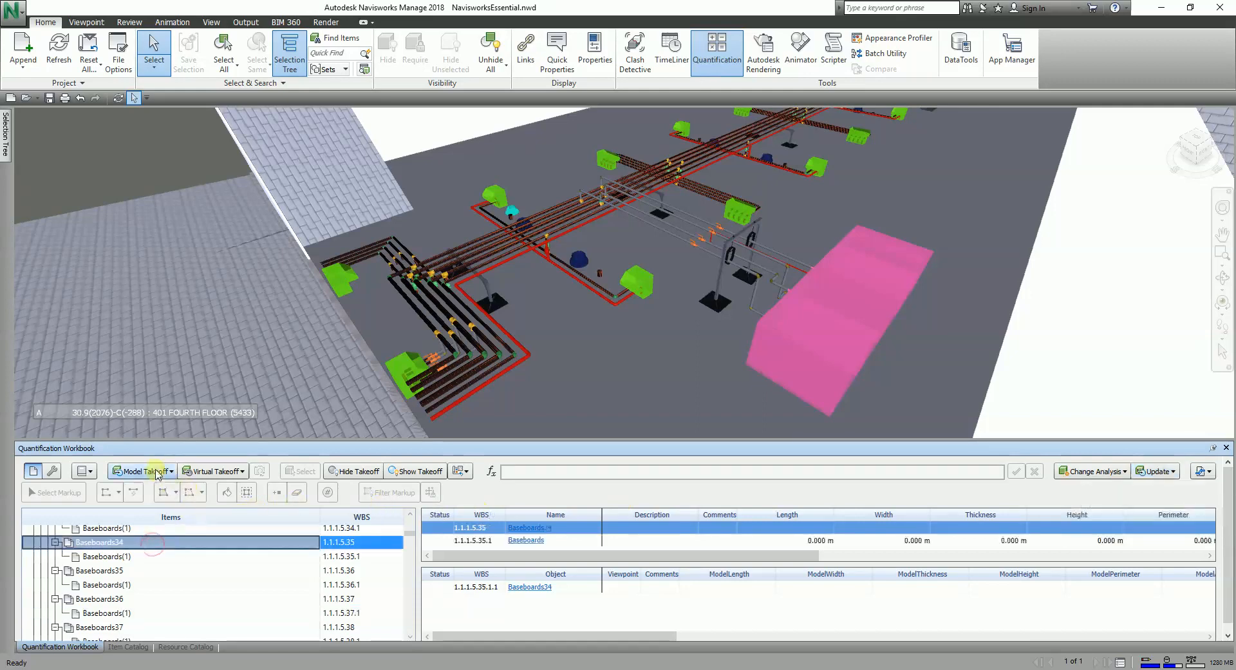
left_click(142, 472)
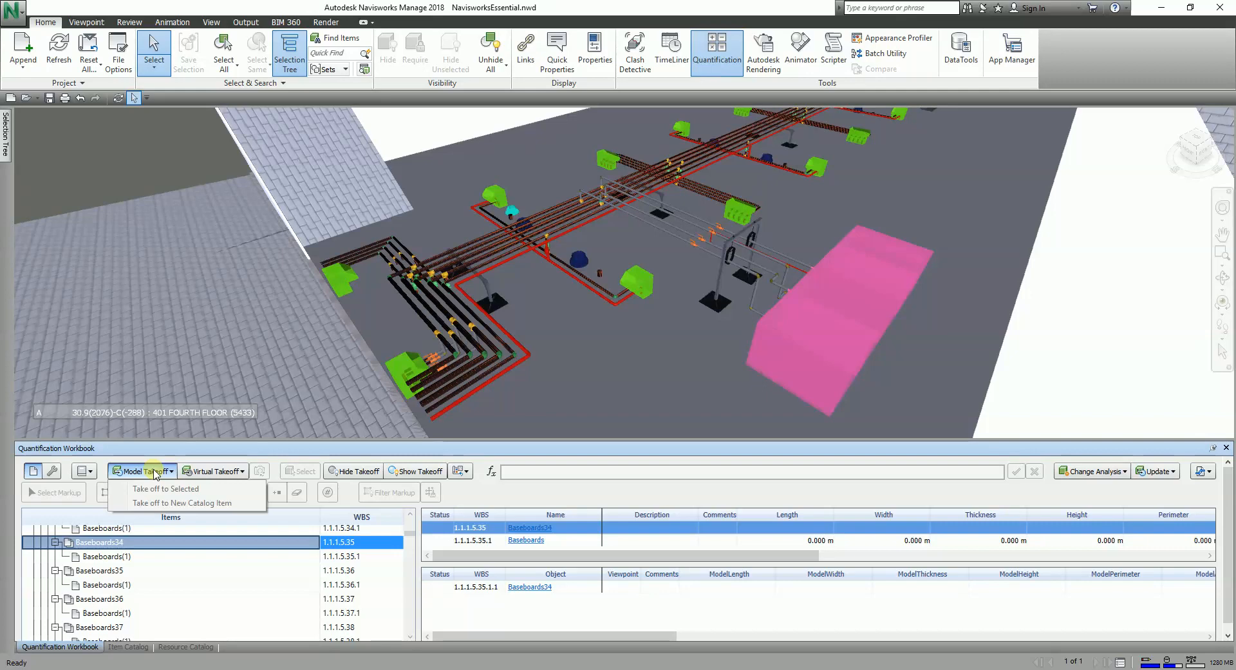
left_click(142, 471)
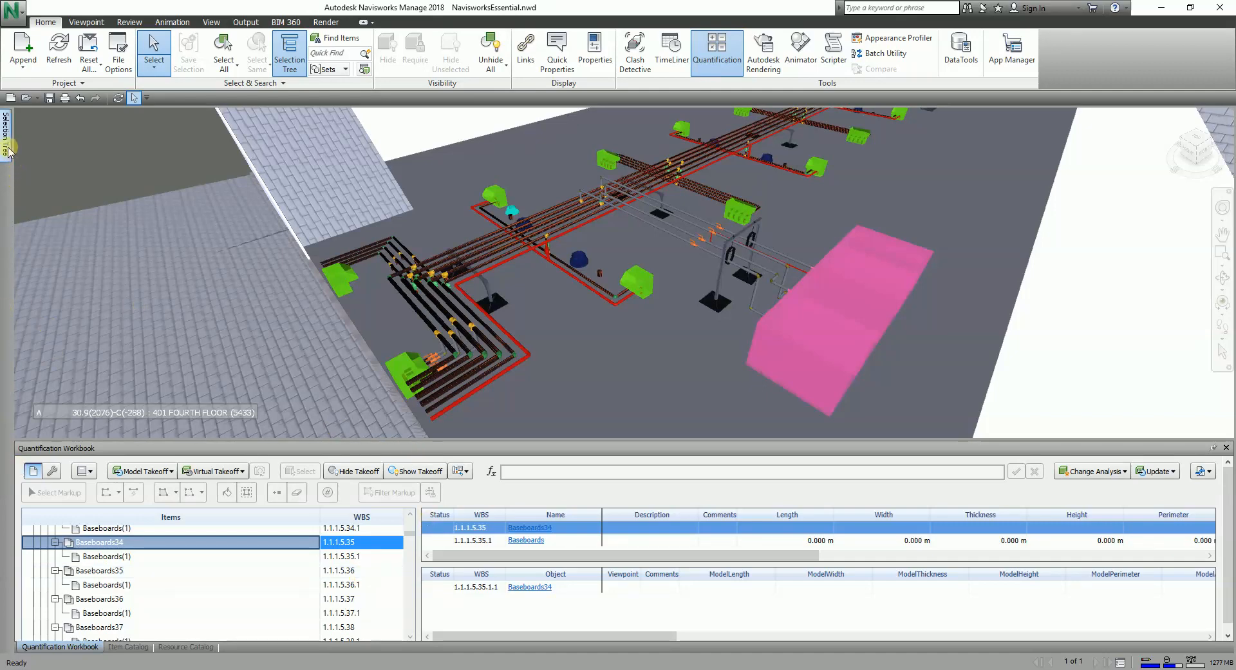
left_click(13, 126)
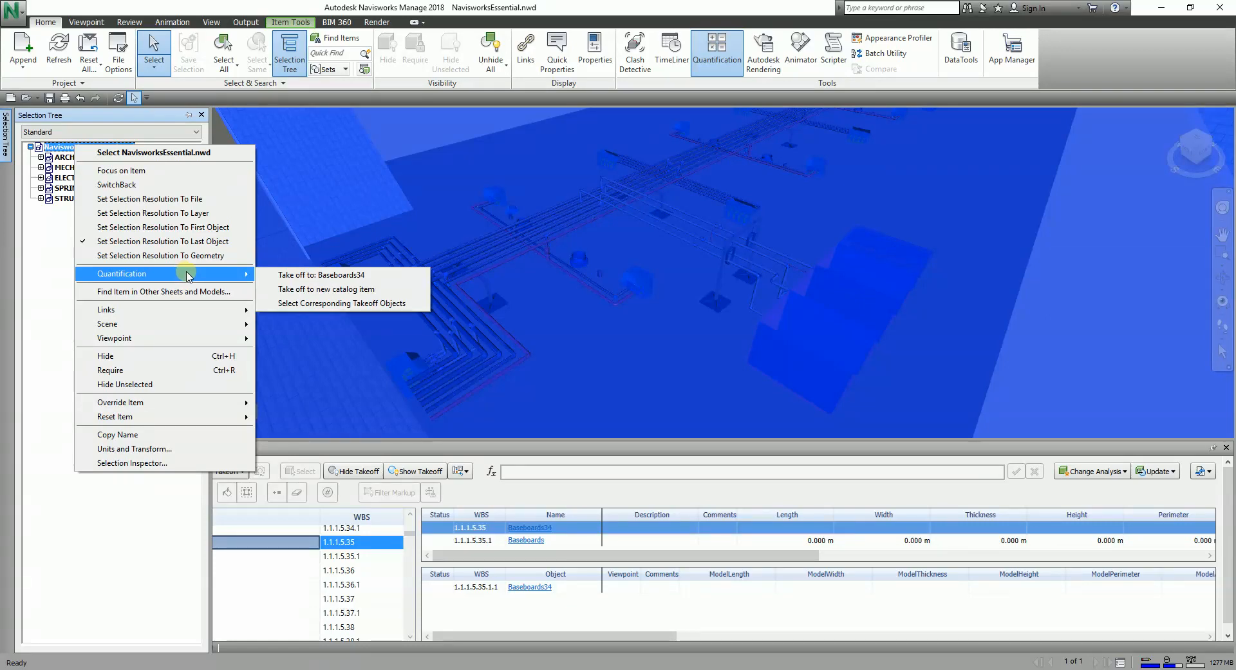
left_click(322, 274)
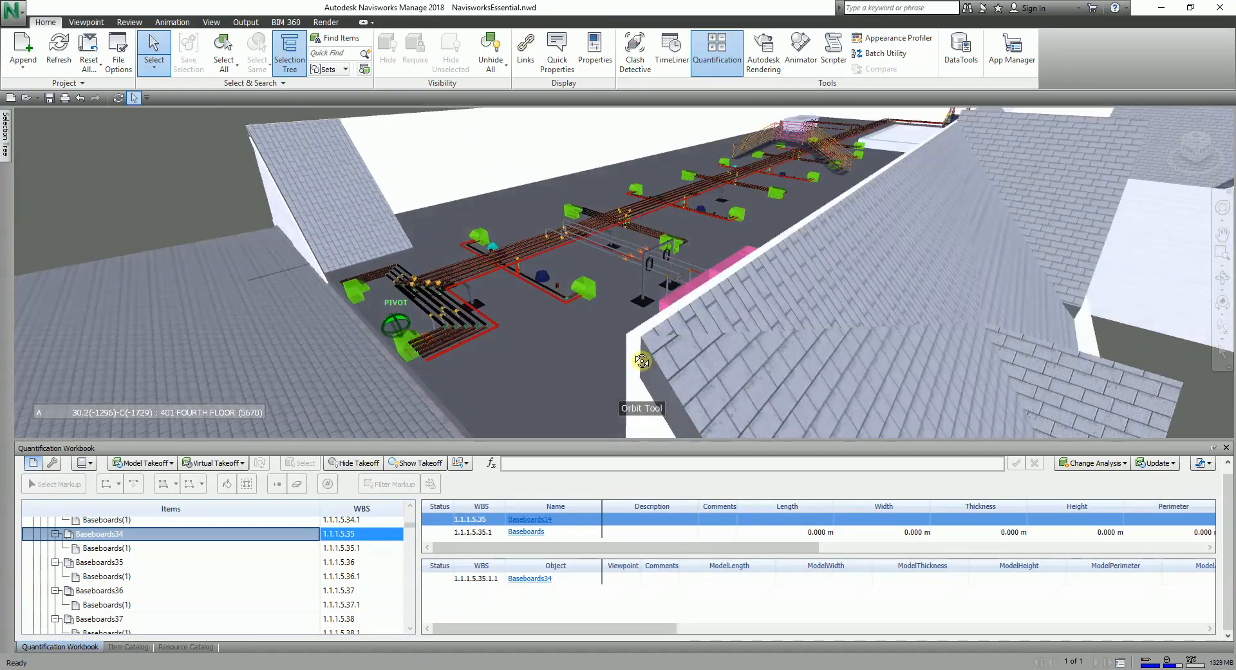
left_click_drag(643, 361, 665, 376)
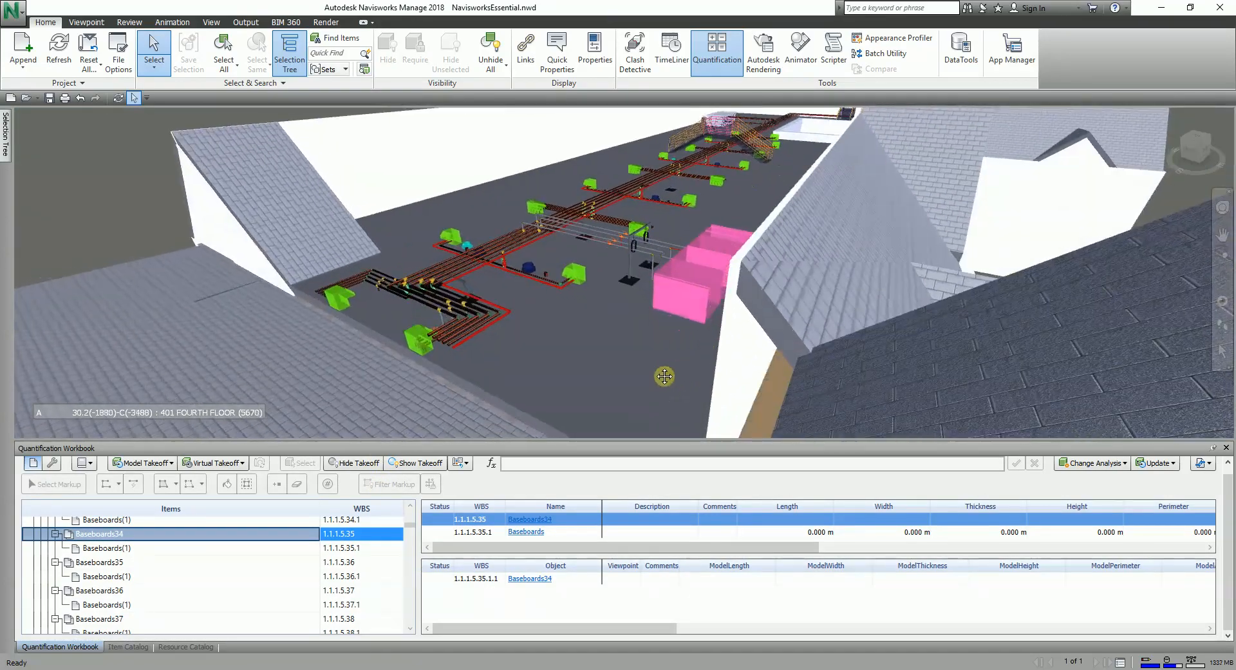